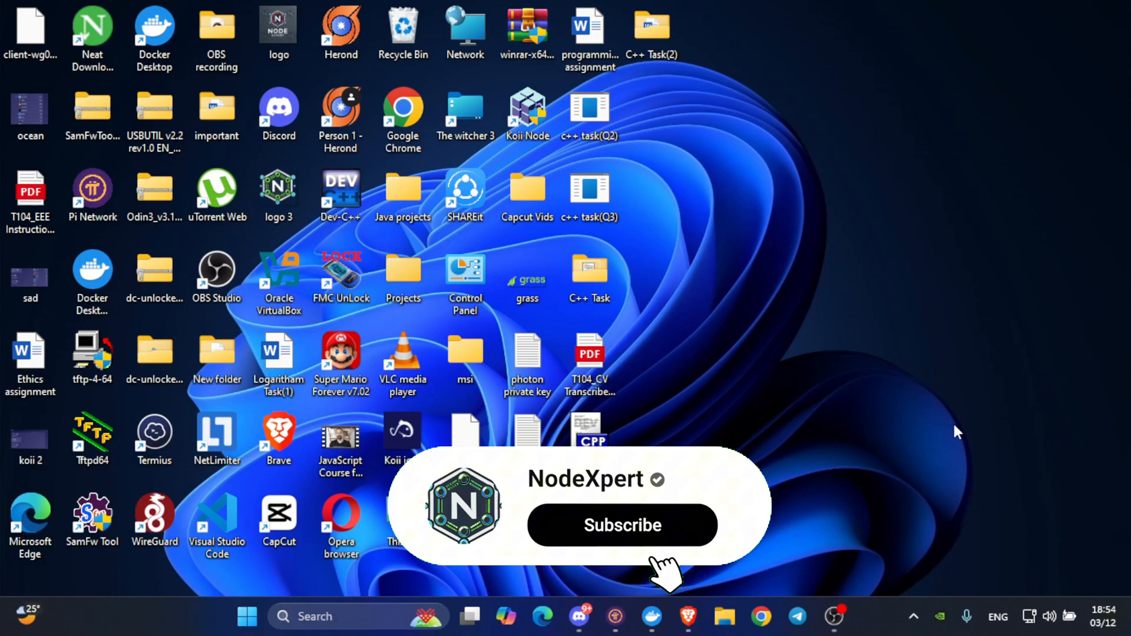
Launch Chrome from the desktop and load the ionos.com homepage
left_click(622, 526)
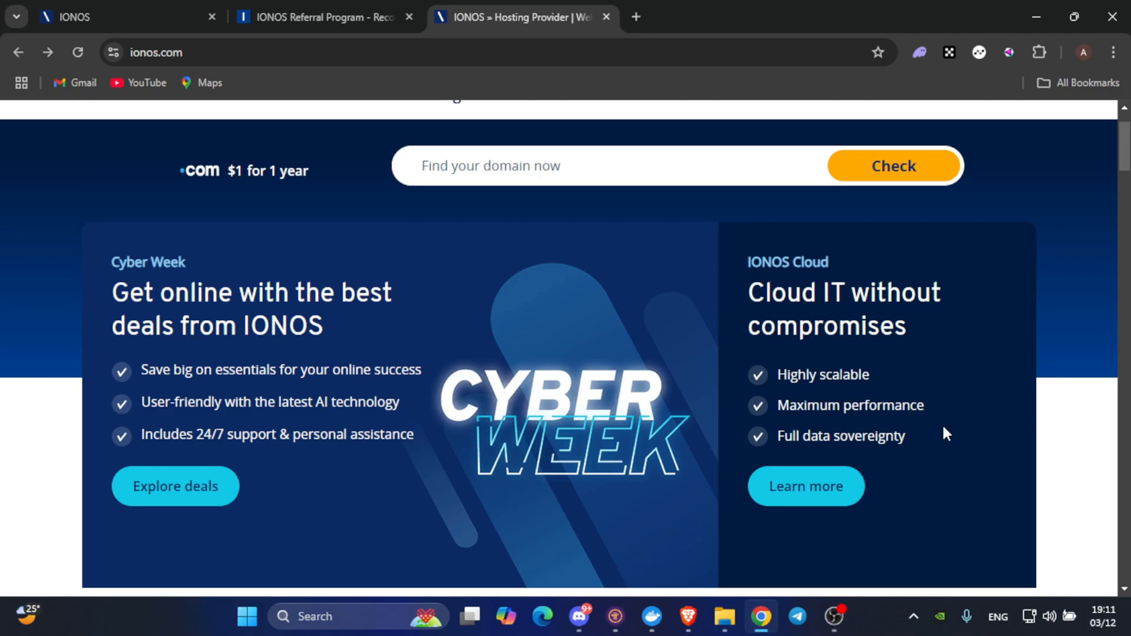
Scroll the IONOS homepage to the product cards for email, hosting, VPS and compute
scroll("up", 3)
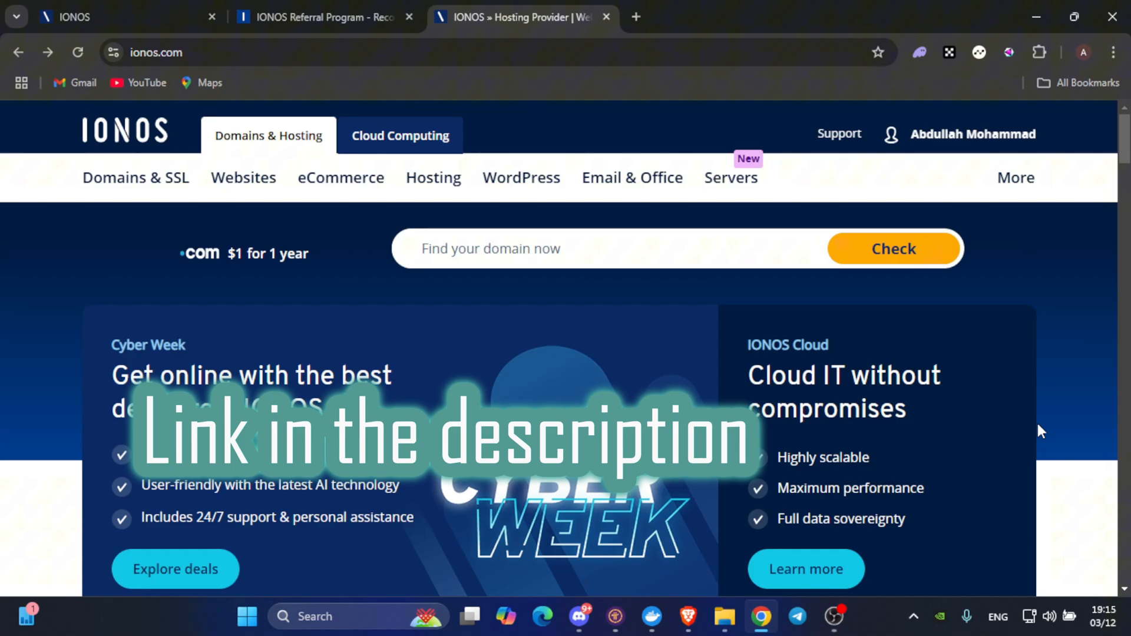
mouse_move(972, 528)
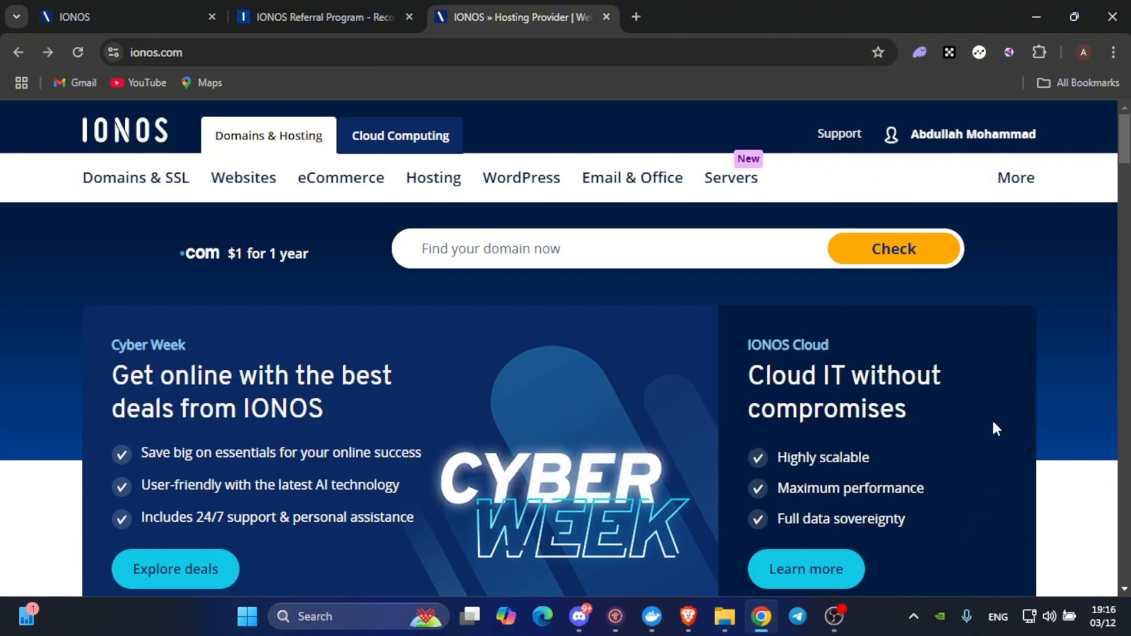
scroll("down", 3)
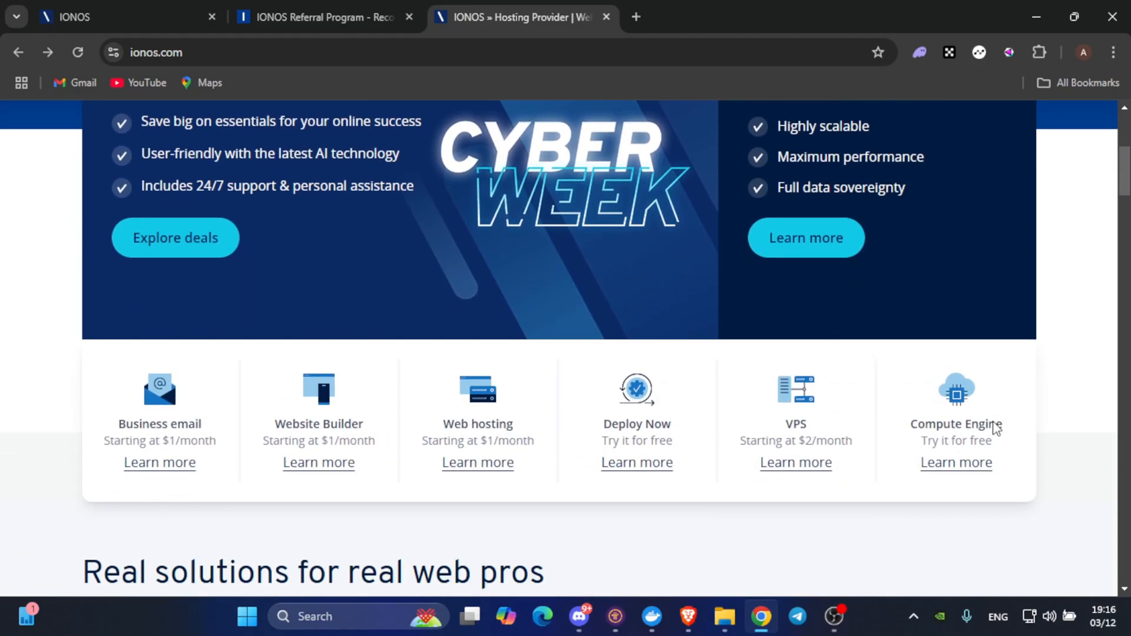
mouse_move(826, 429)
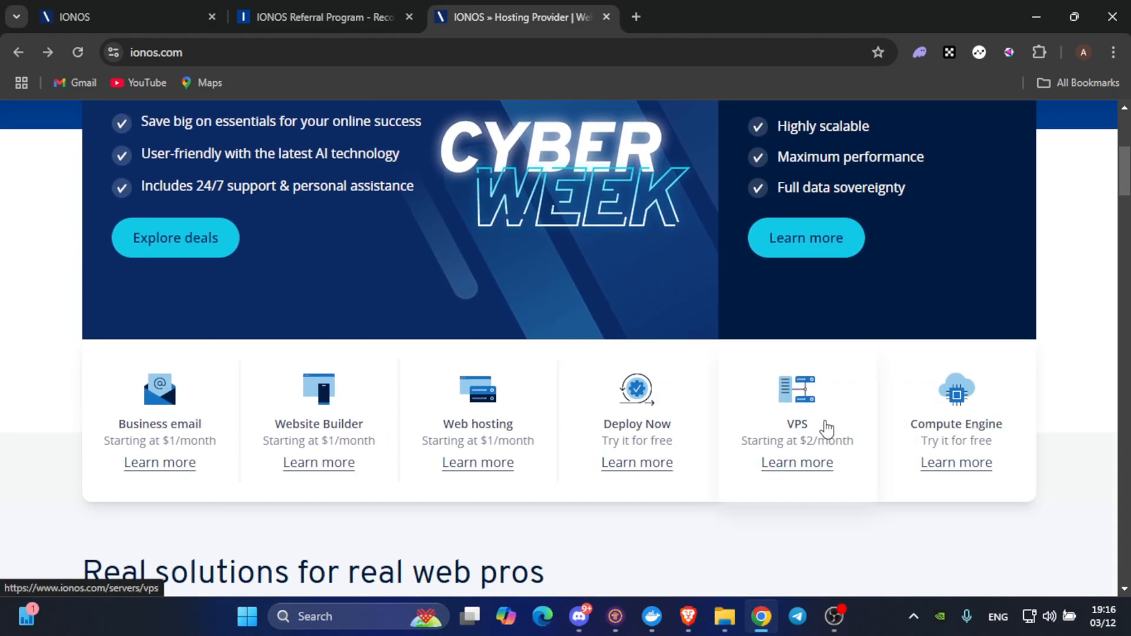
Browse the Linux VPS plans and select Germany as the data center
left_click(797, 463)
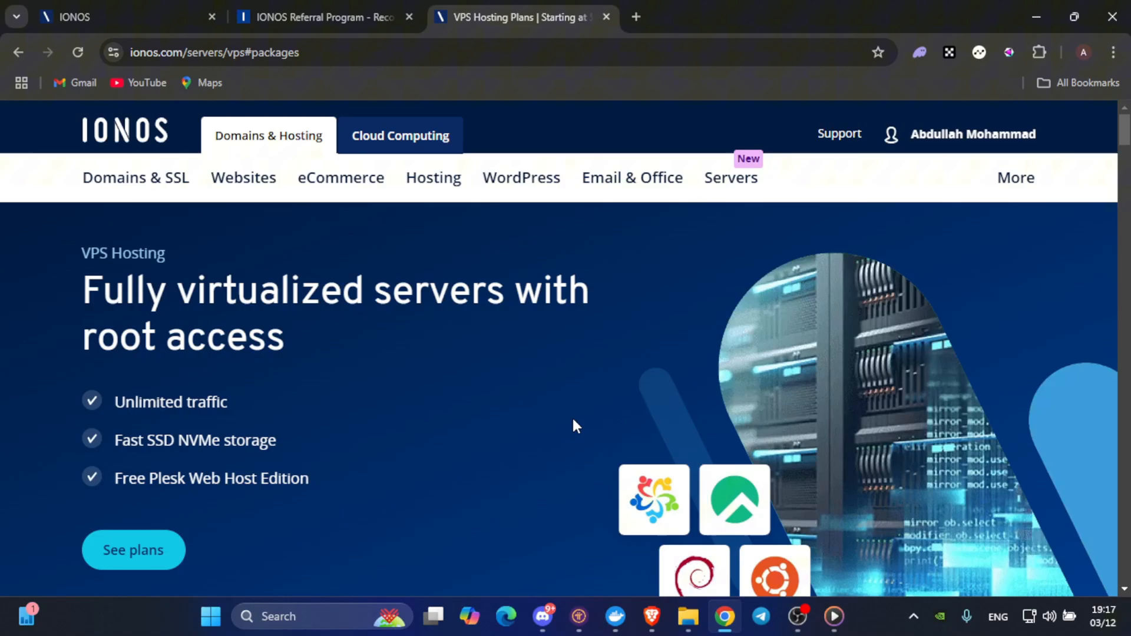
mouse_move(141, 576)
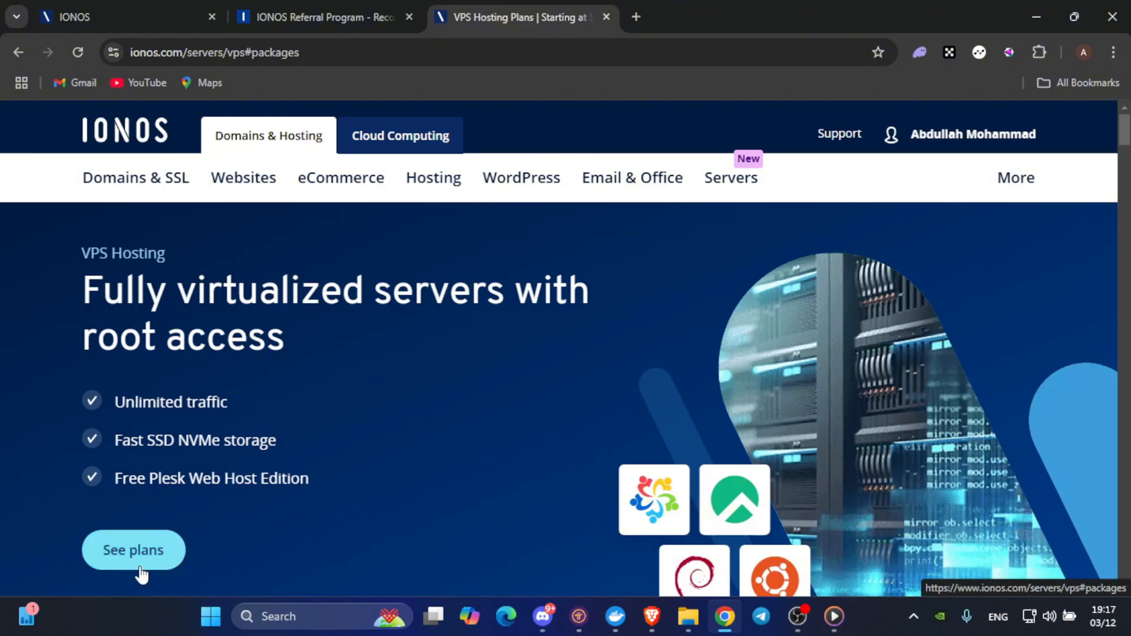
left_click(133, 550)
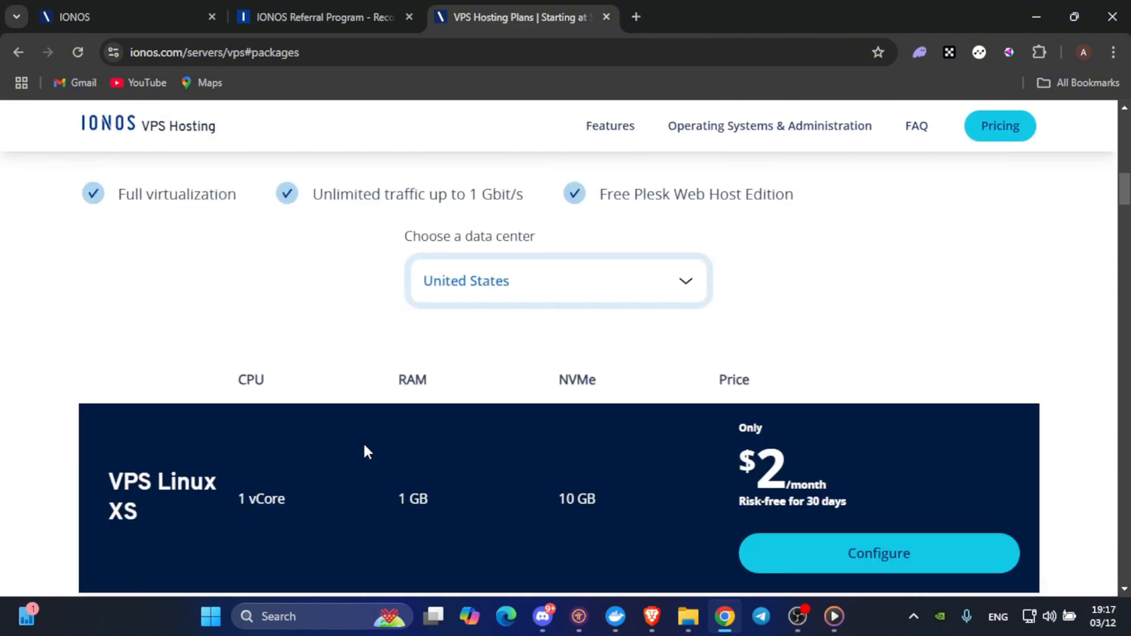
scroll("down", 3)
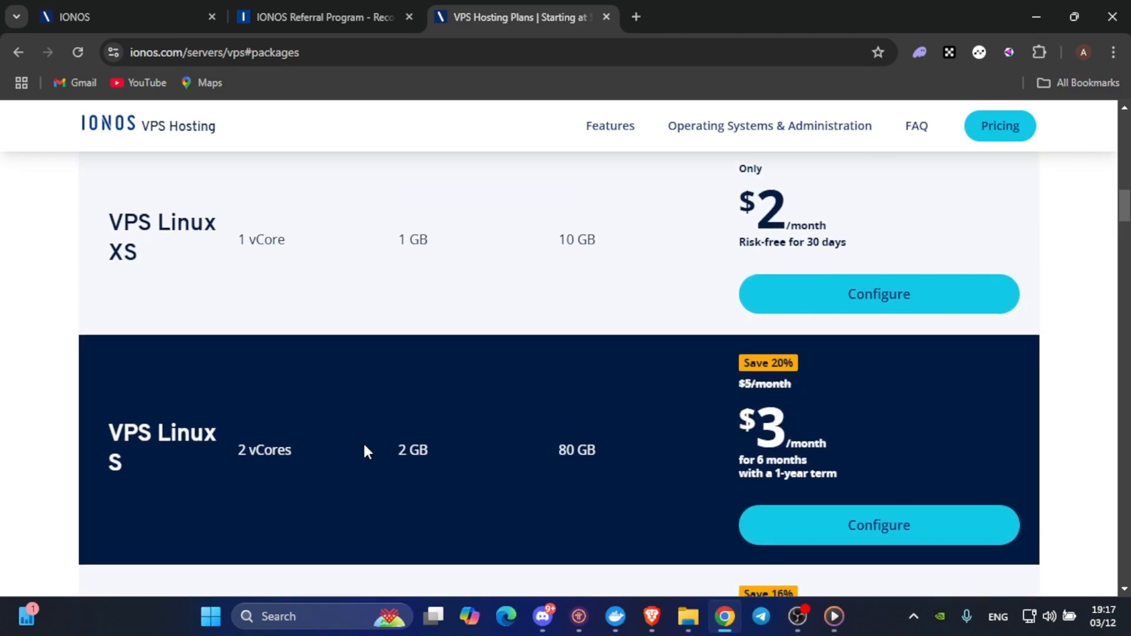
scroll("down", 3)
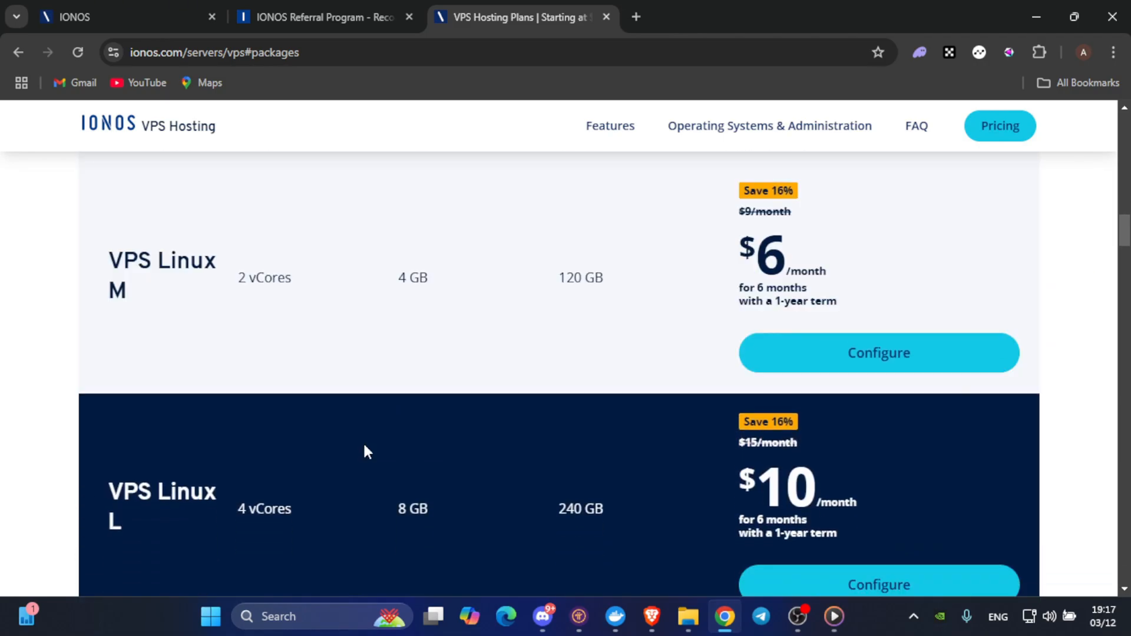
scroll("up", 3)
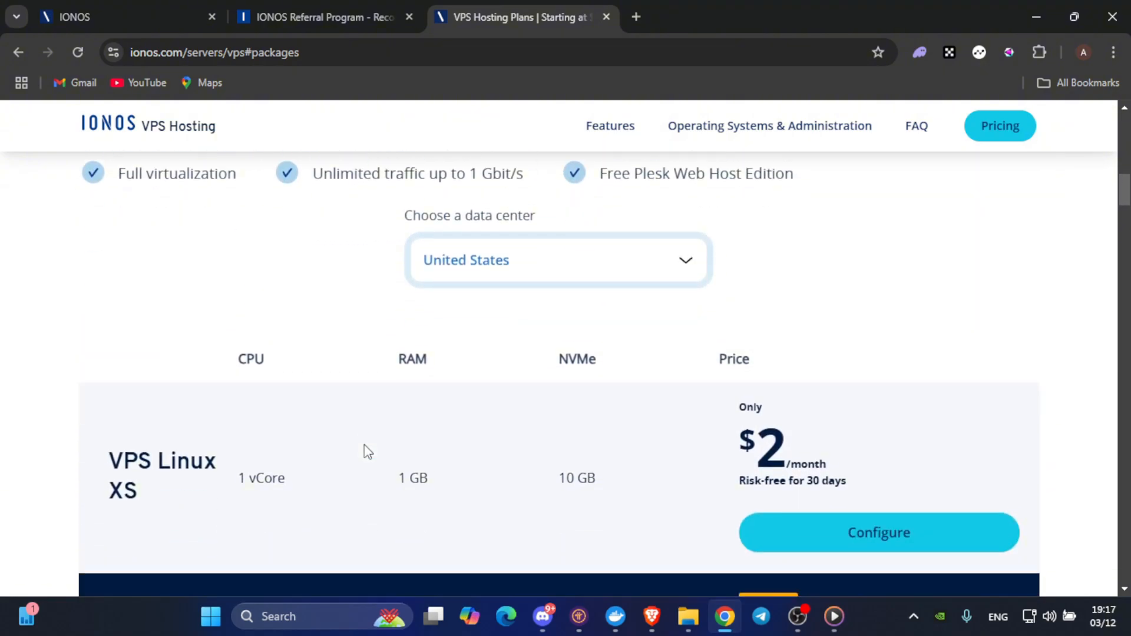
scroll("down", 3)
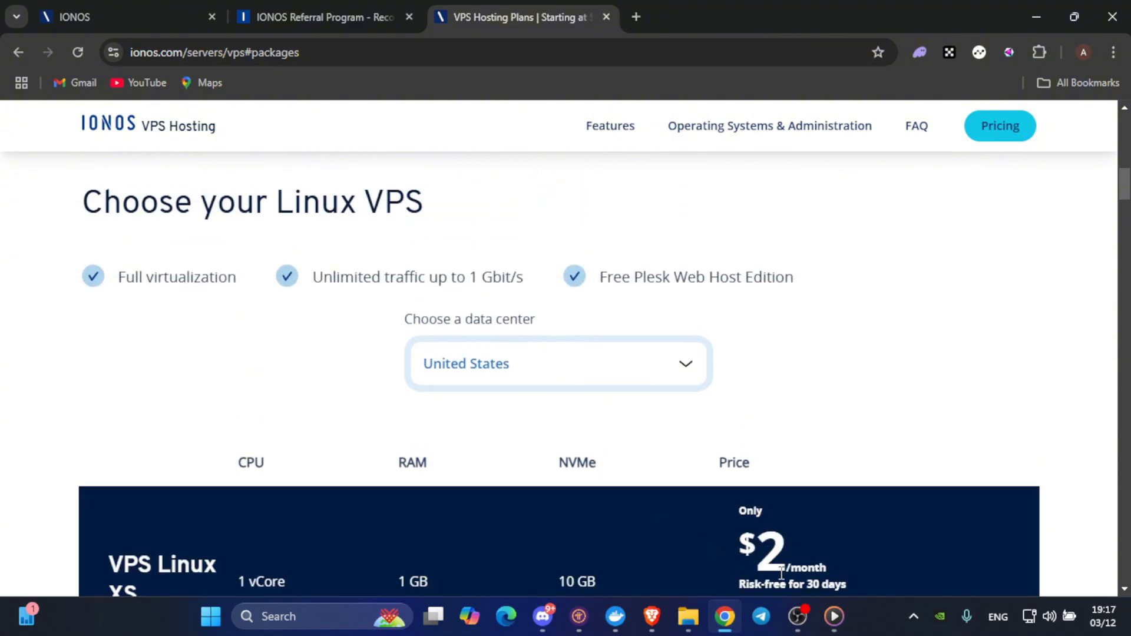
scroll("down", 3)
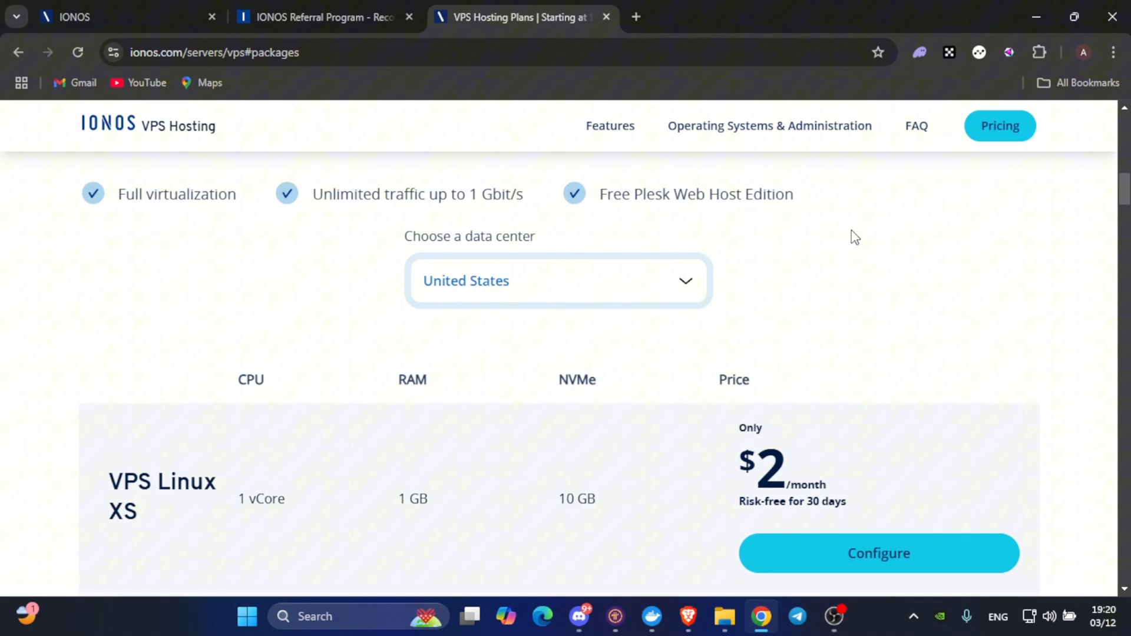
mouse_move(673, 264)
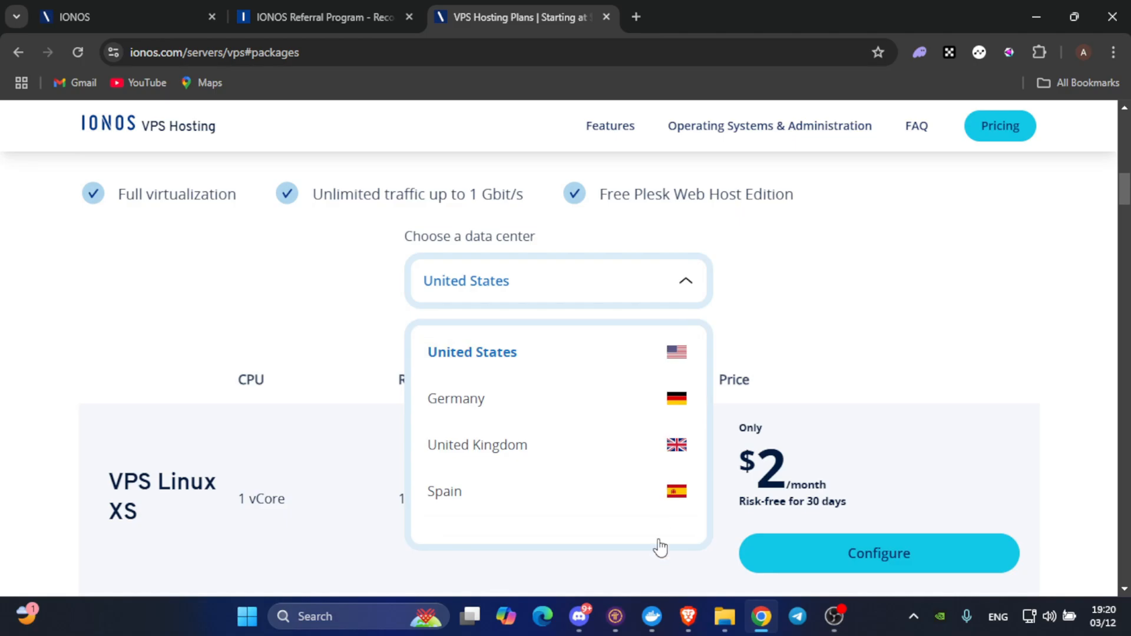
left_click(456, 398)
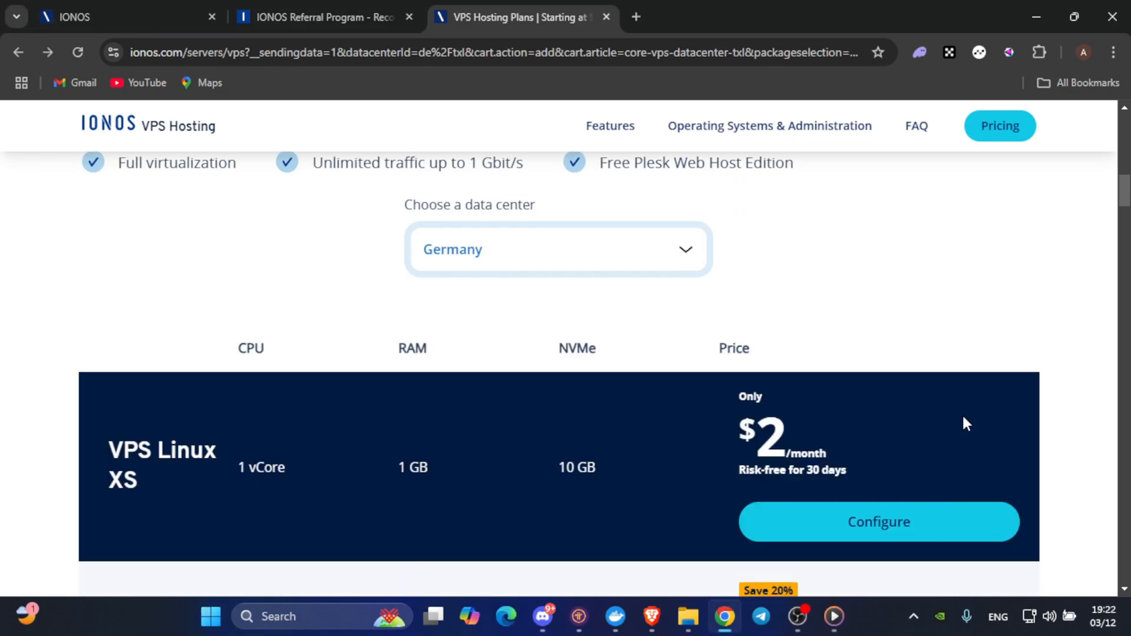
mouse_move(1016, 326)
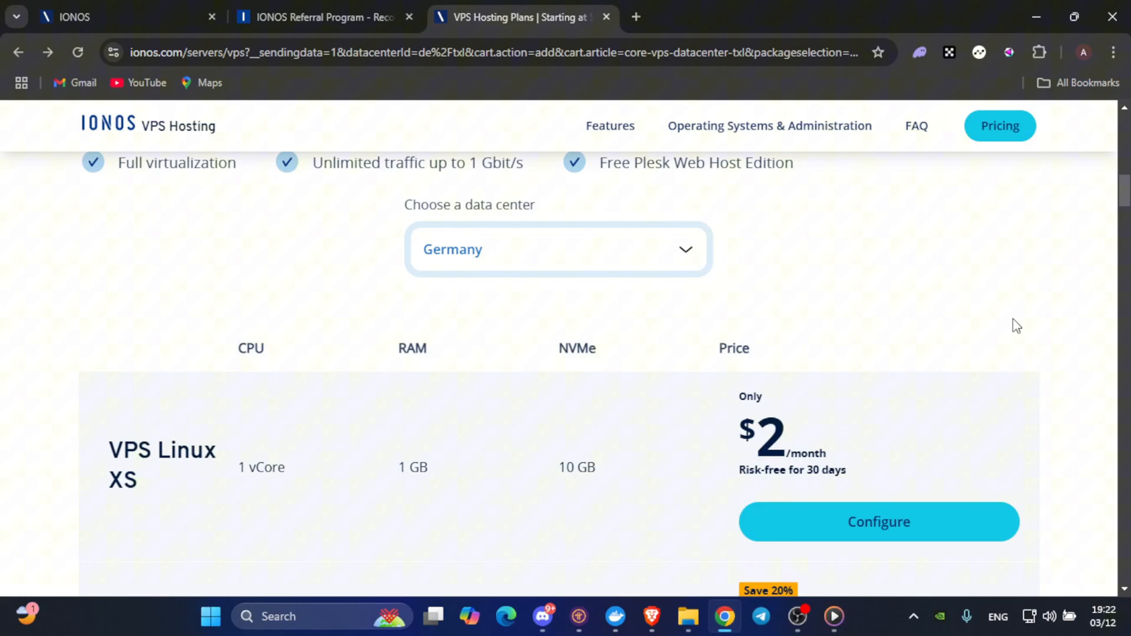
mouse_move(736, 341)
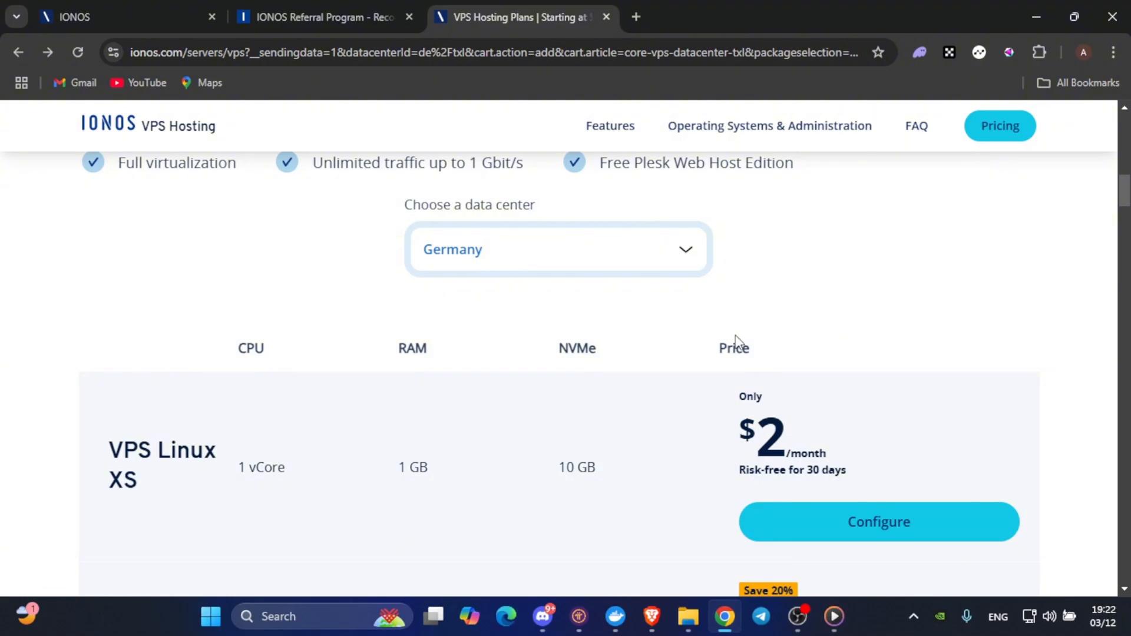
scroll("down", 3)
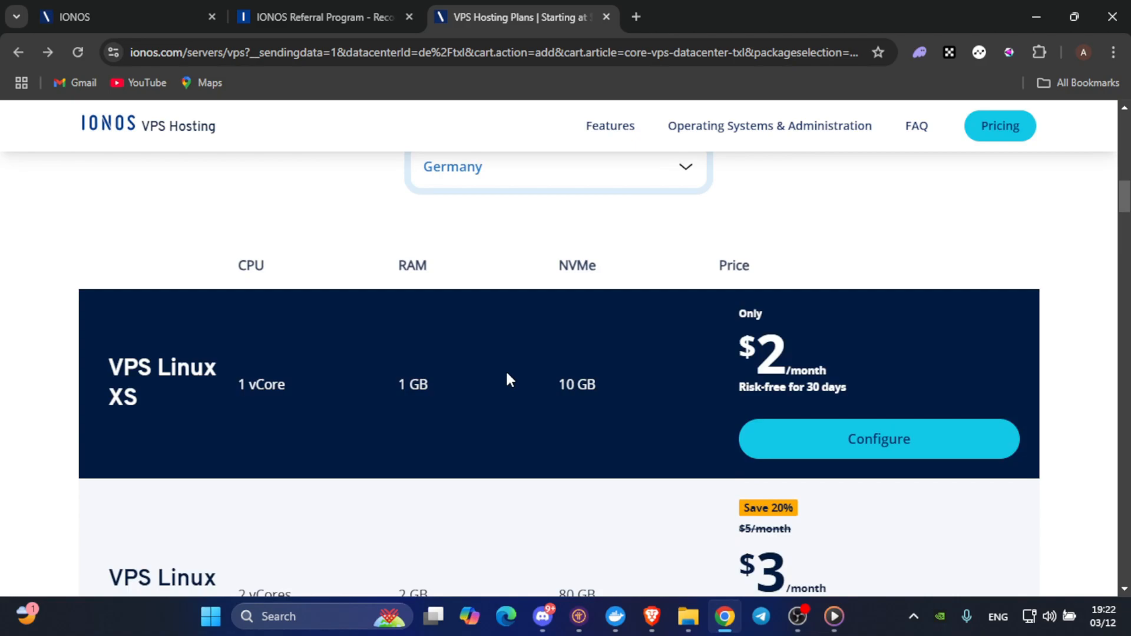
mouse_move(866, 457)
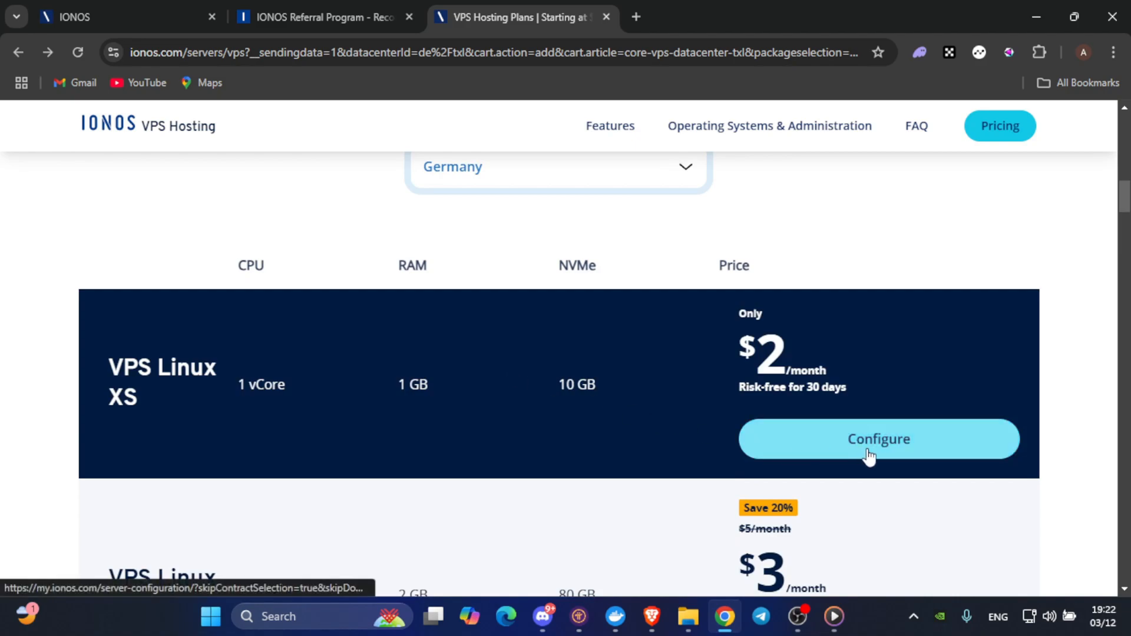
Configure VPS Linux XS with Debian 12 (latest) and continue to order review
left_click(879, 439)
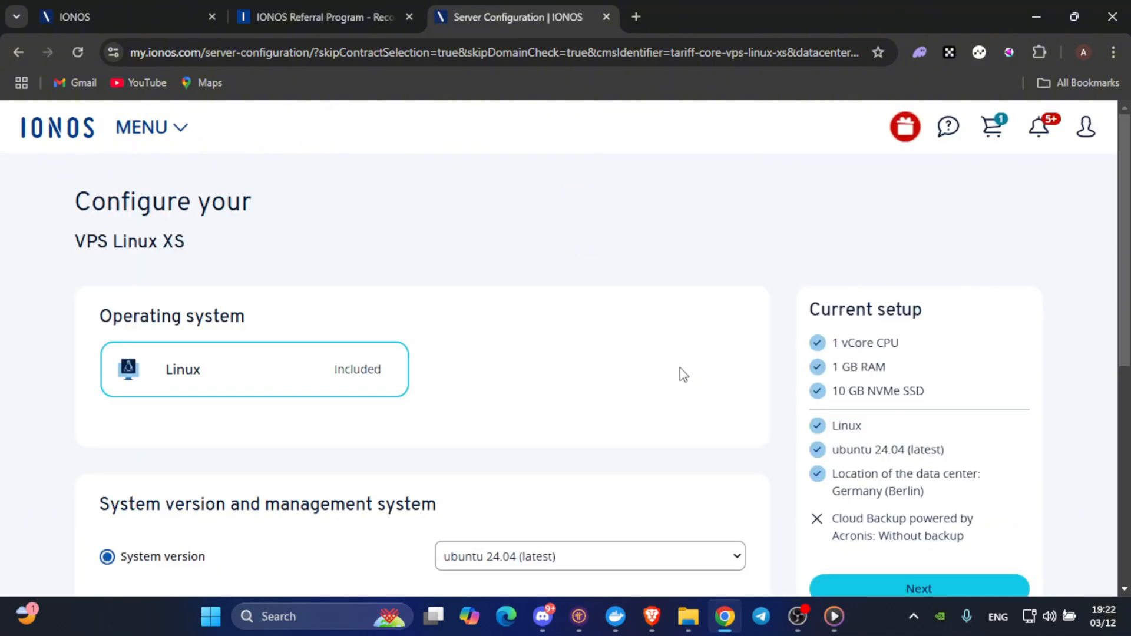
scroll("down", 3)
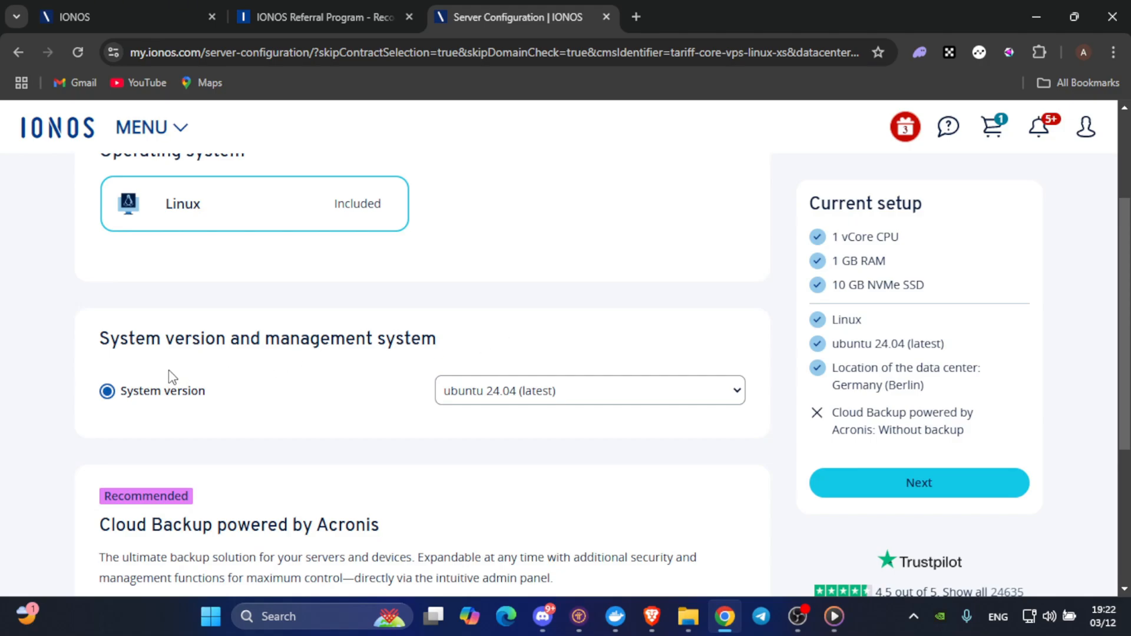
mouse_move(270, 404)
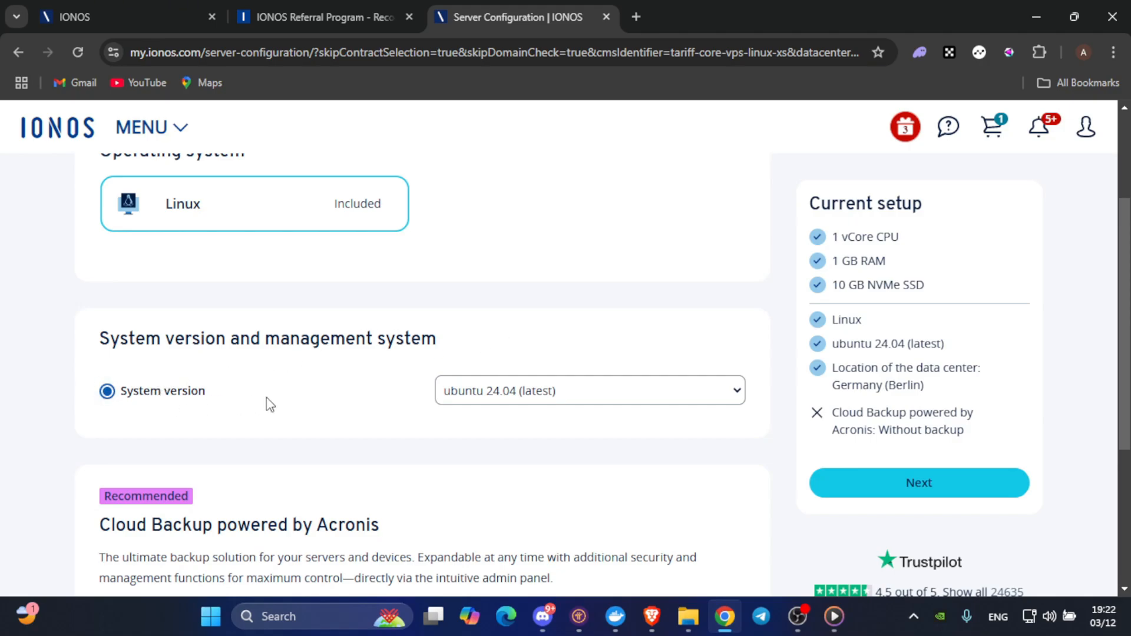
left_click(589, 391)
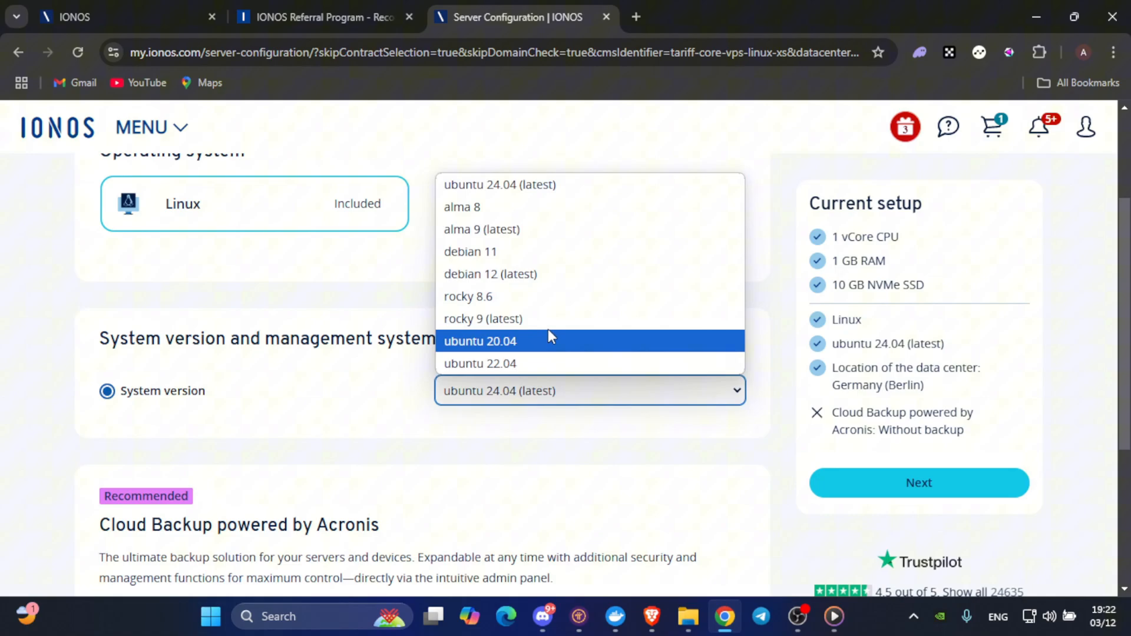
mouse_move(603, 287)
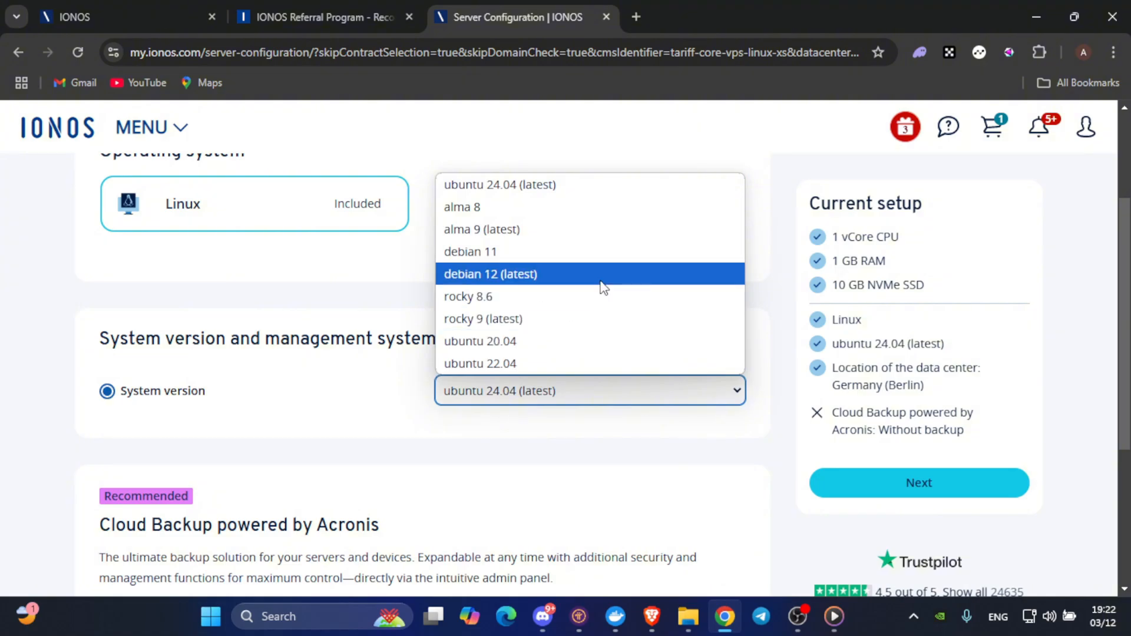
left_click(490, 274)
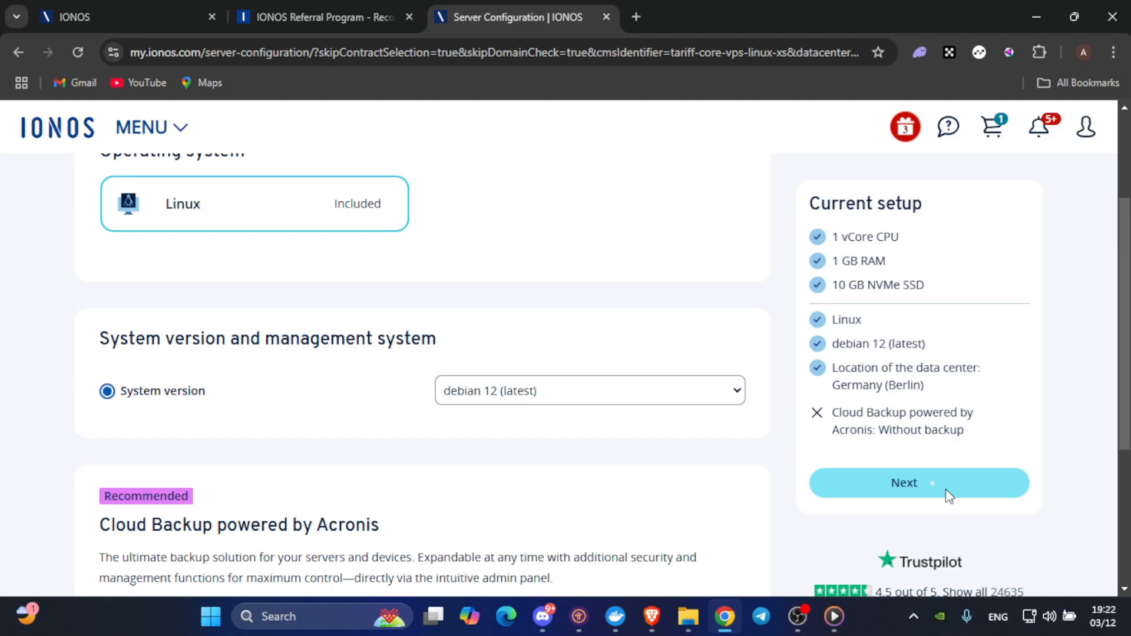
left_click(919, 483)
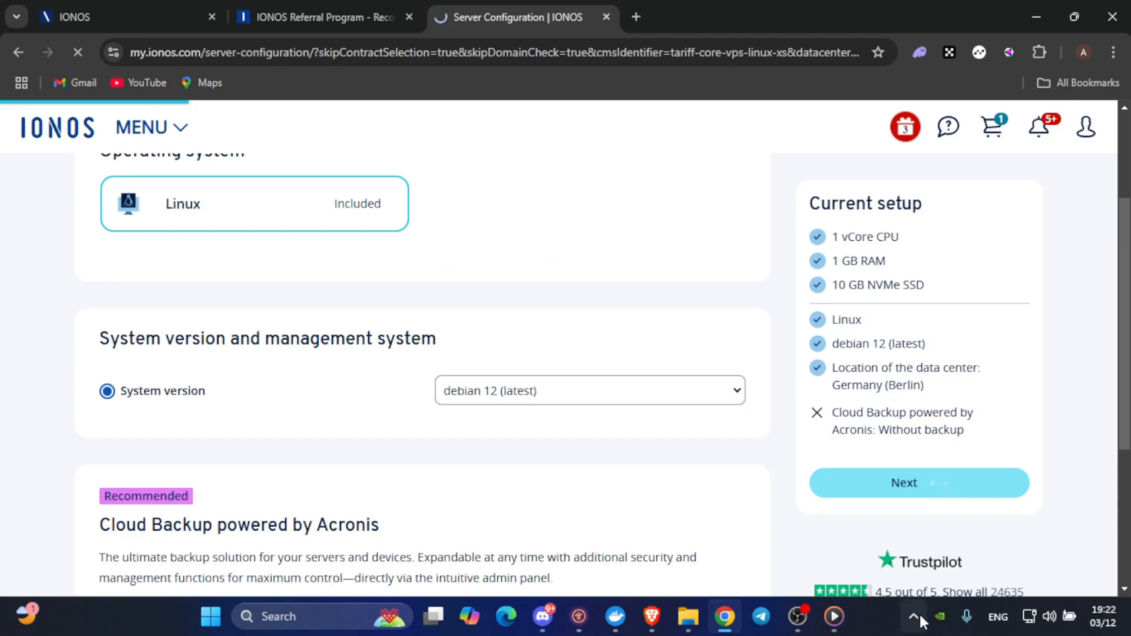
left_click(919, 483)
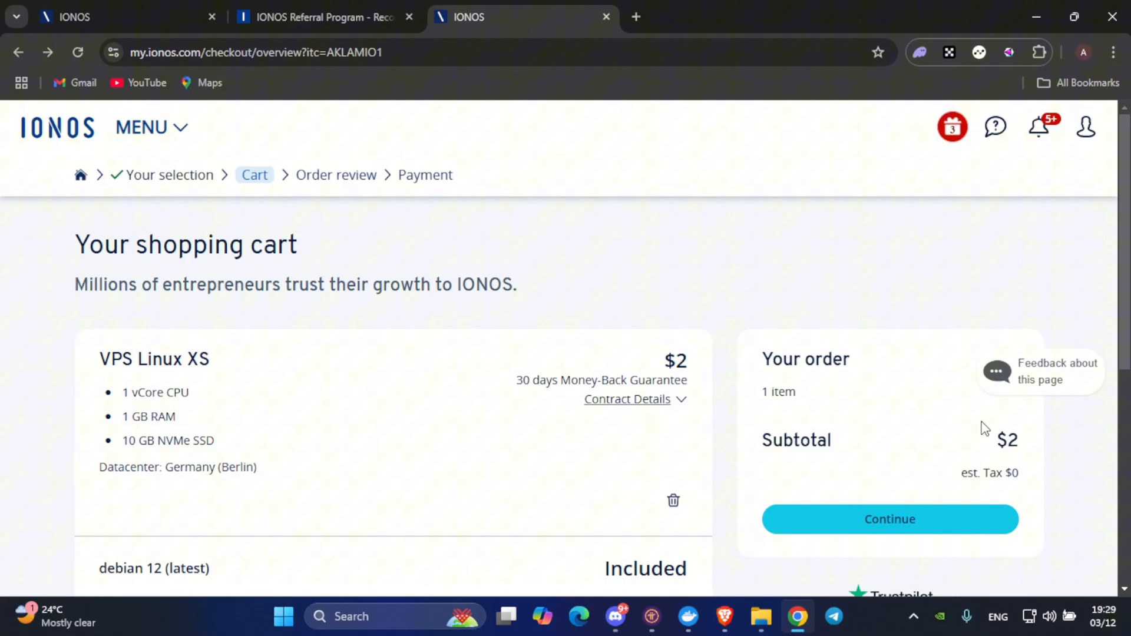
left_click(890, 519)
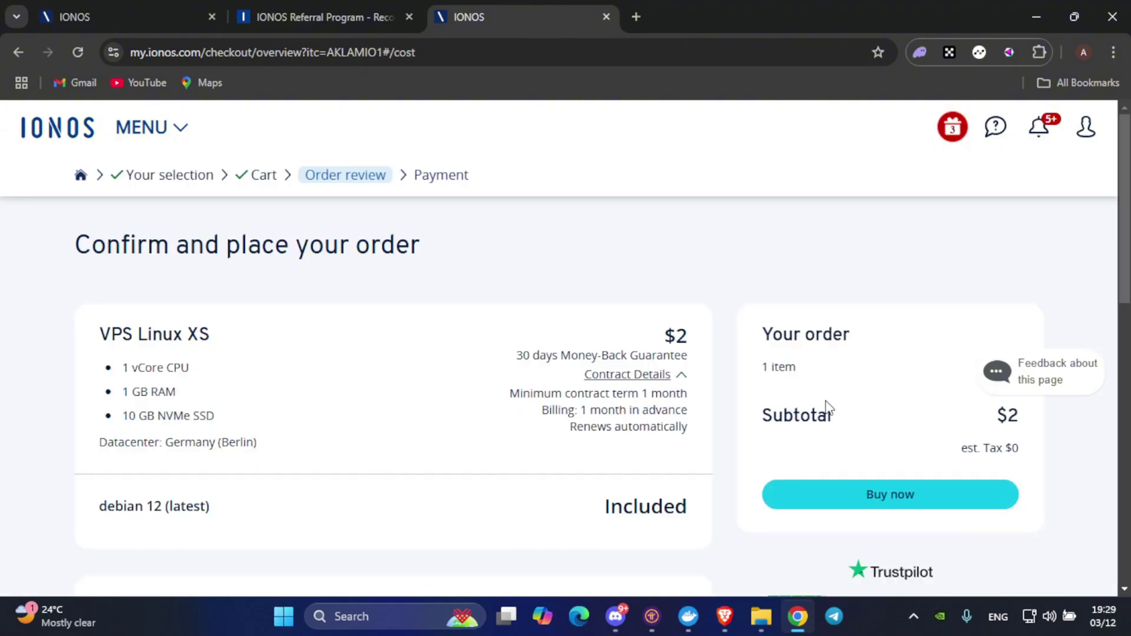
mouse_move(618, 393)
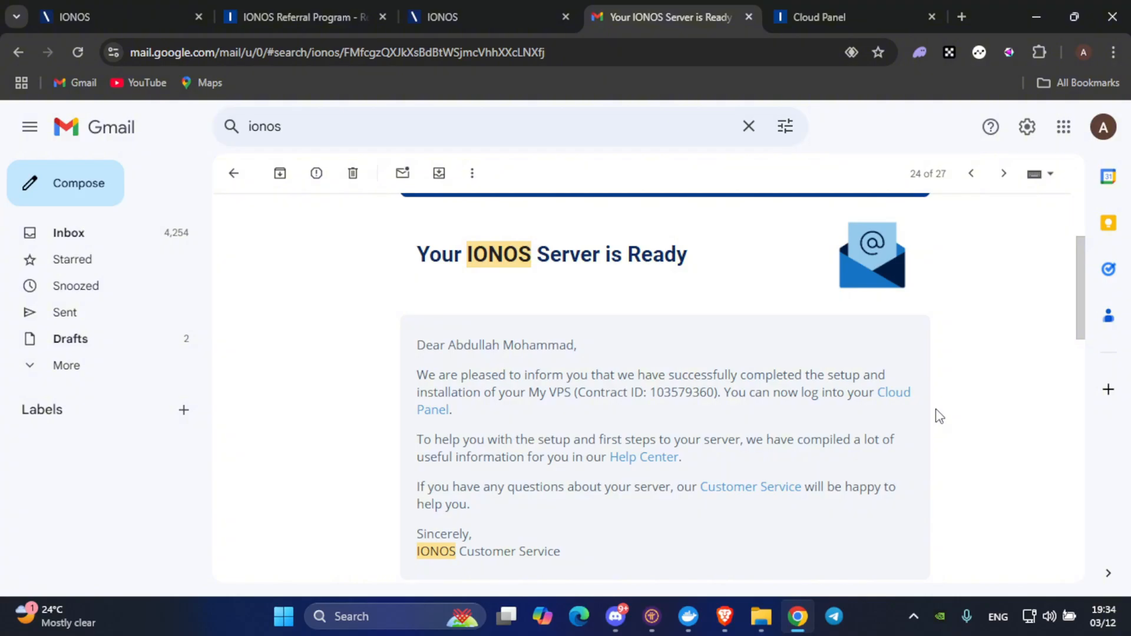
mouse_move(916, 409)
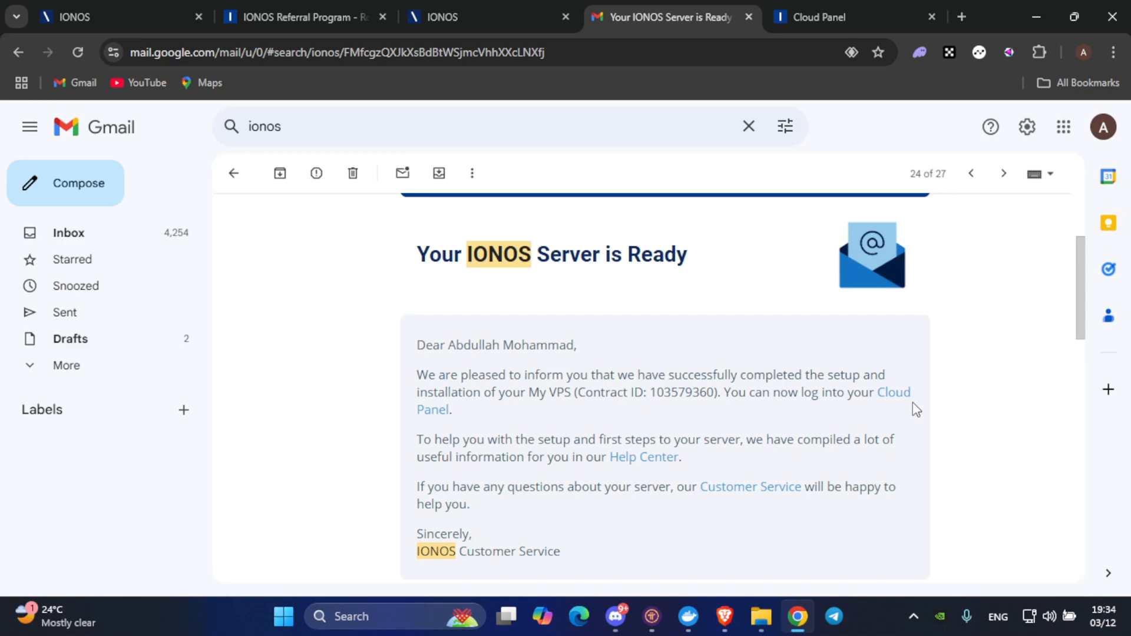
mouse_move(680, 290)
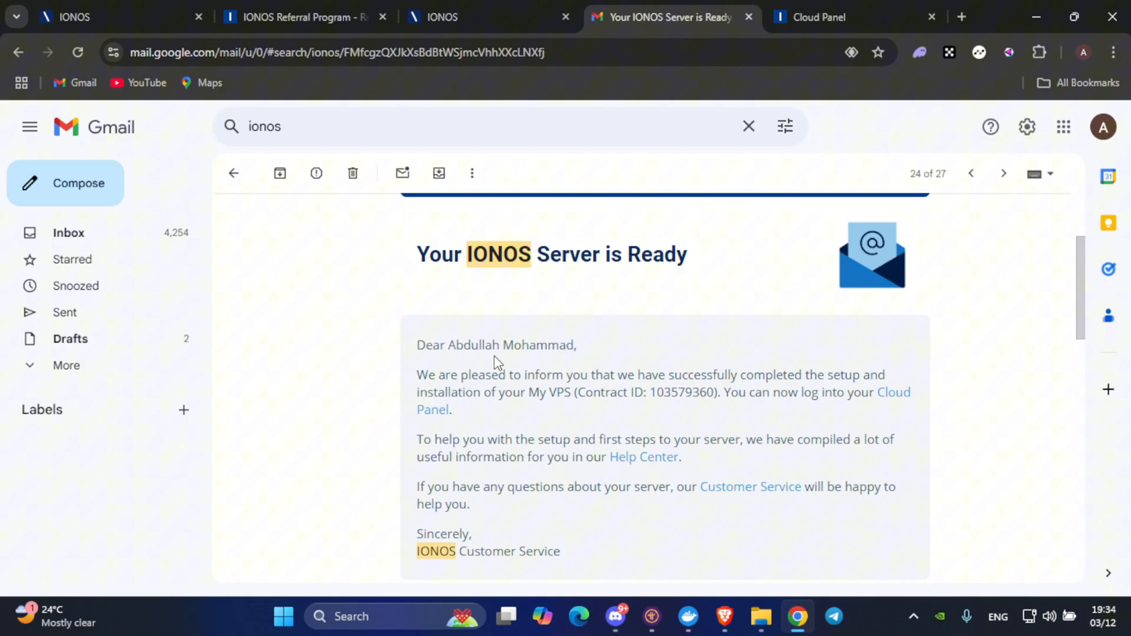
mouse_move(888, 397)
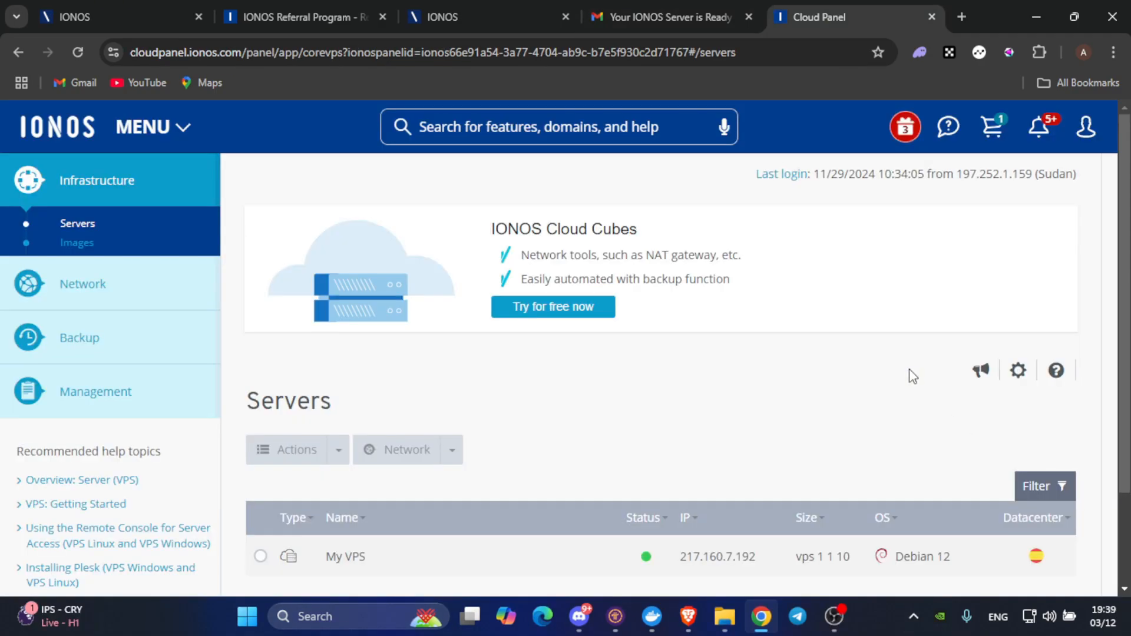
mouse_move(765, 334)
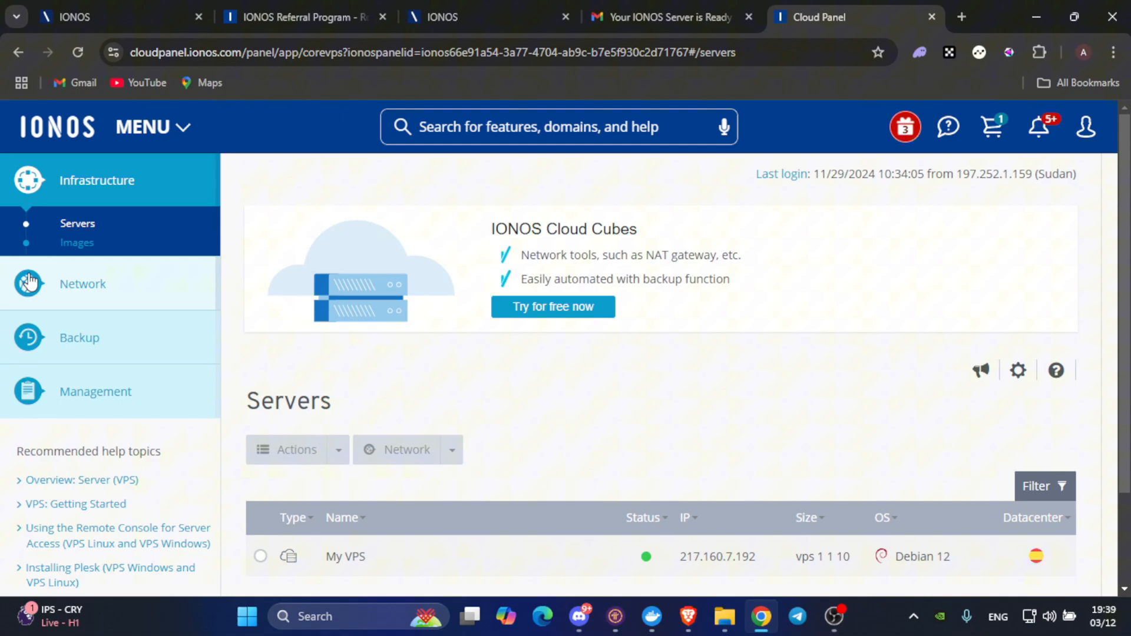
Go to Network > Firewall Policies and scroll to My firewall policy's incoming rules
left_click(82, 284)
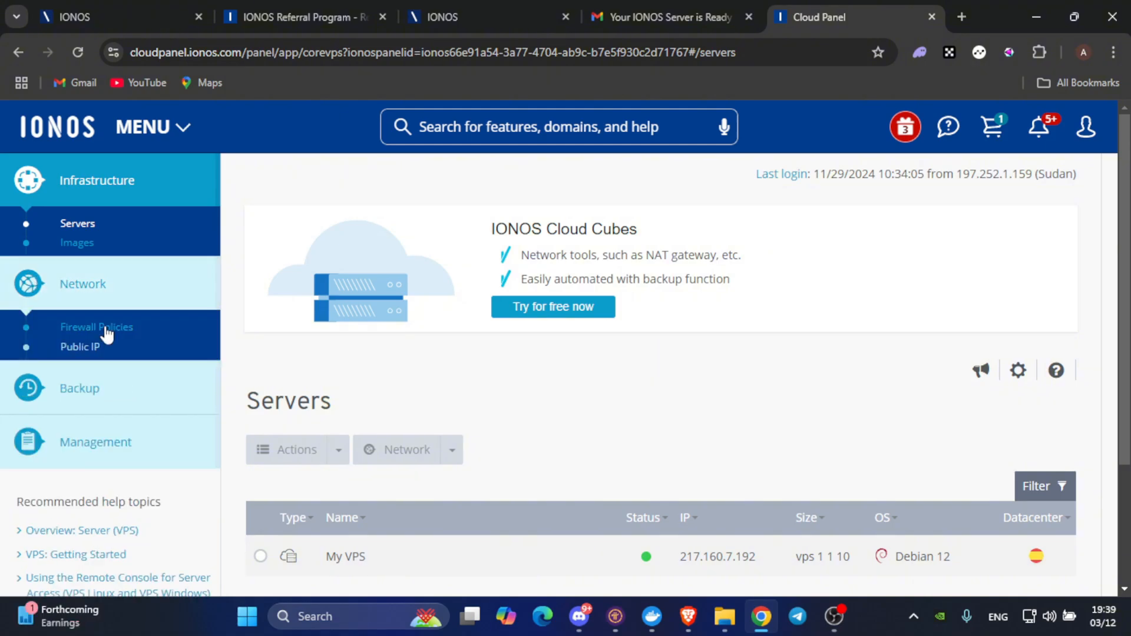
left_click(96, 326)
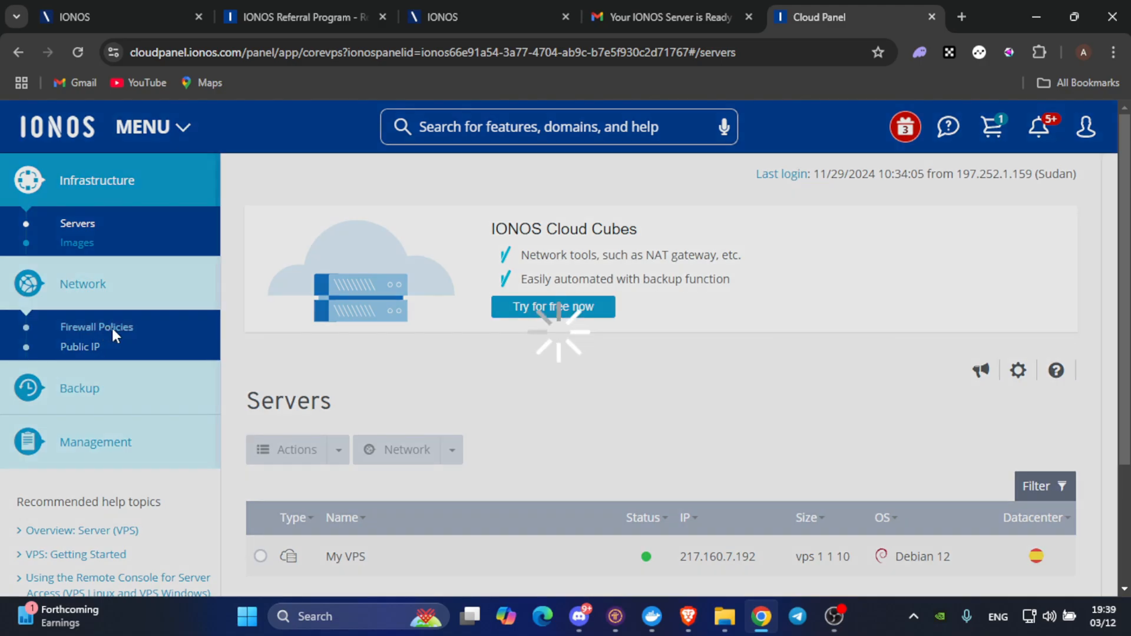
left_click(97, 327)
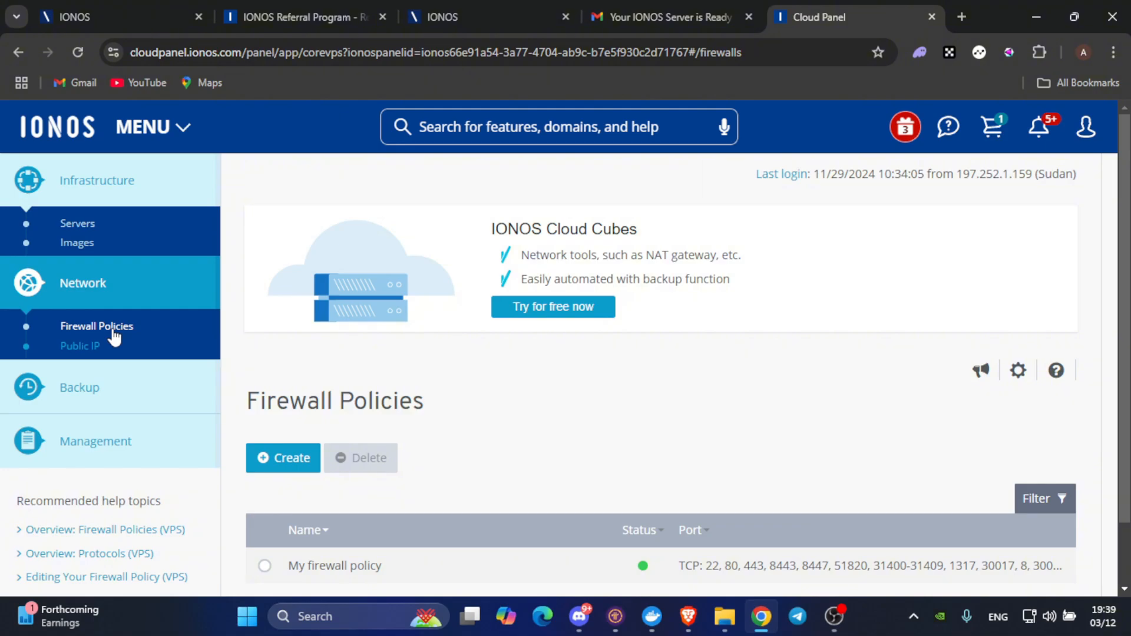
mouse_move(894, 622)
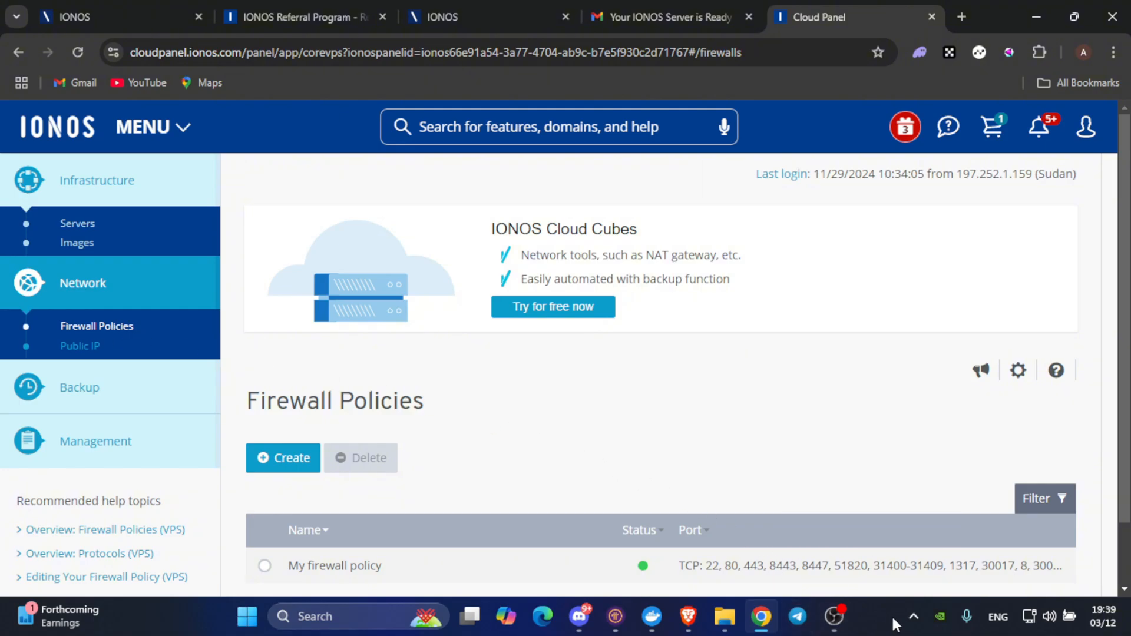
scroll("down", 3)
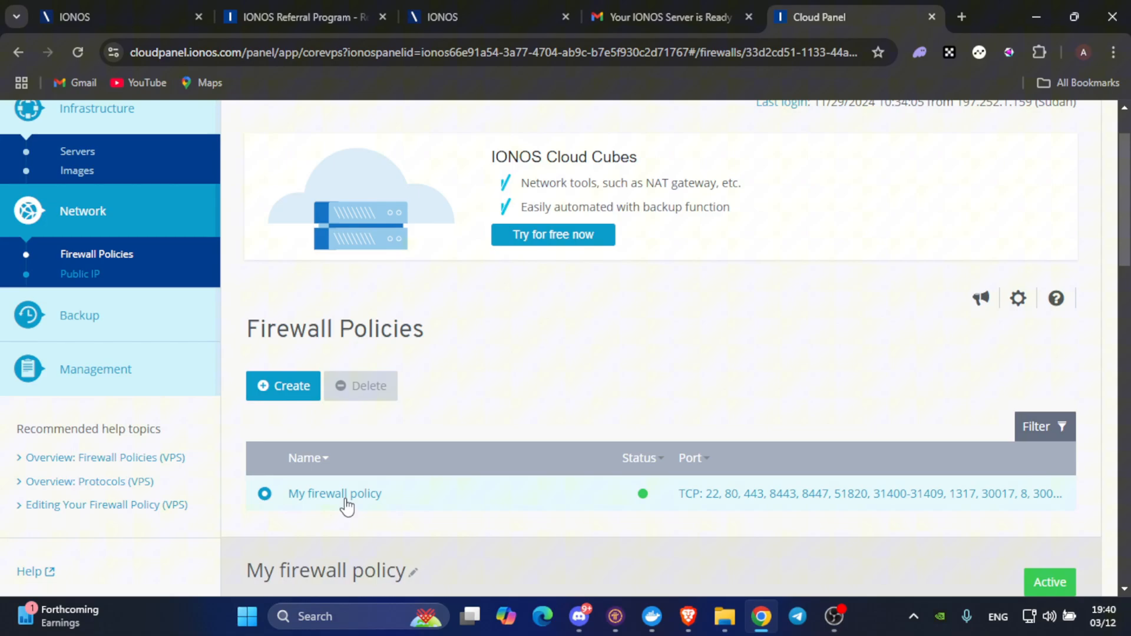
scroll("down", 3)
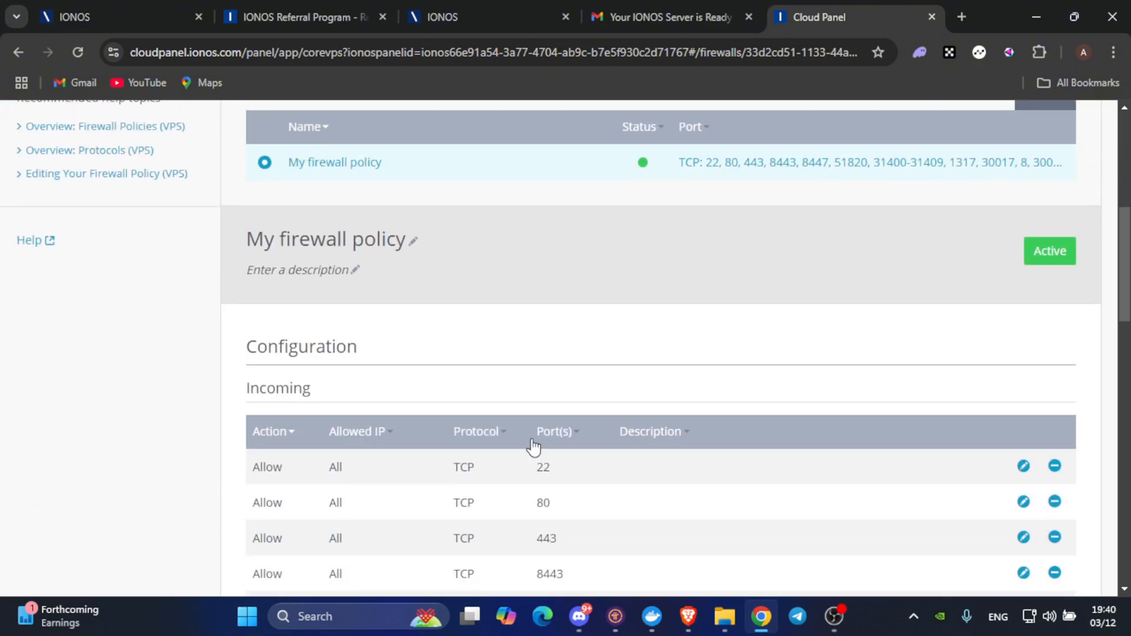
scroll("down", 3)
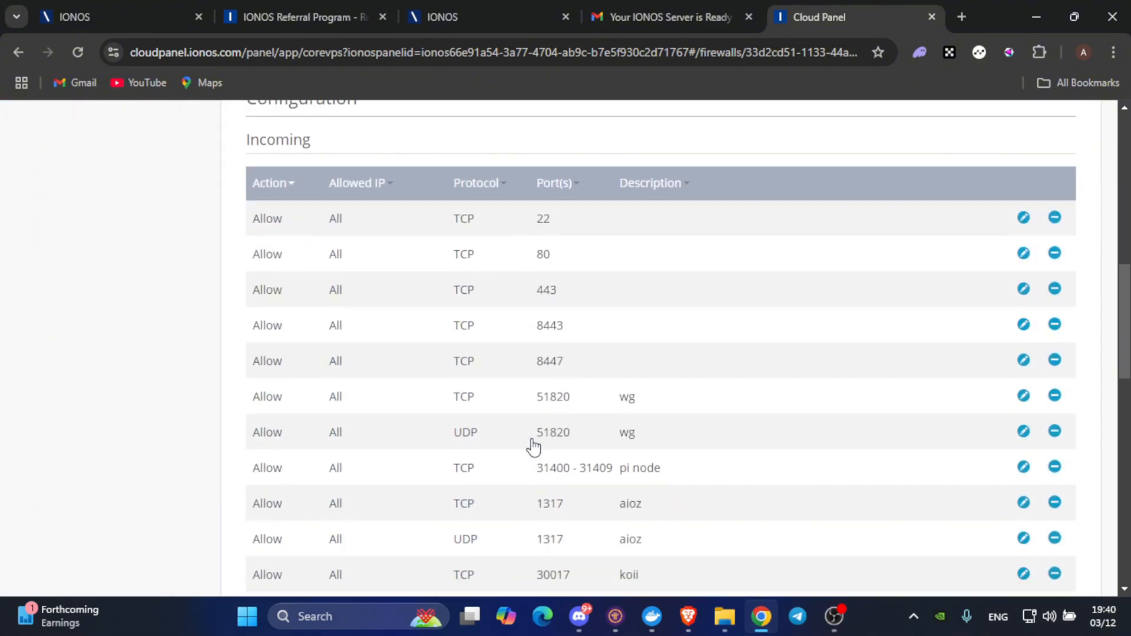
scroll("down", 3)
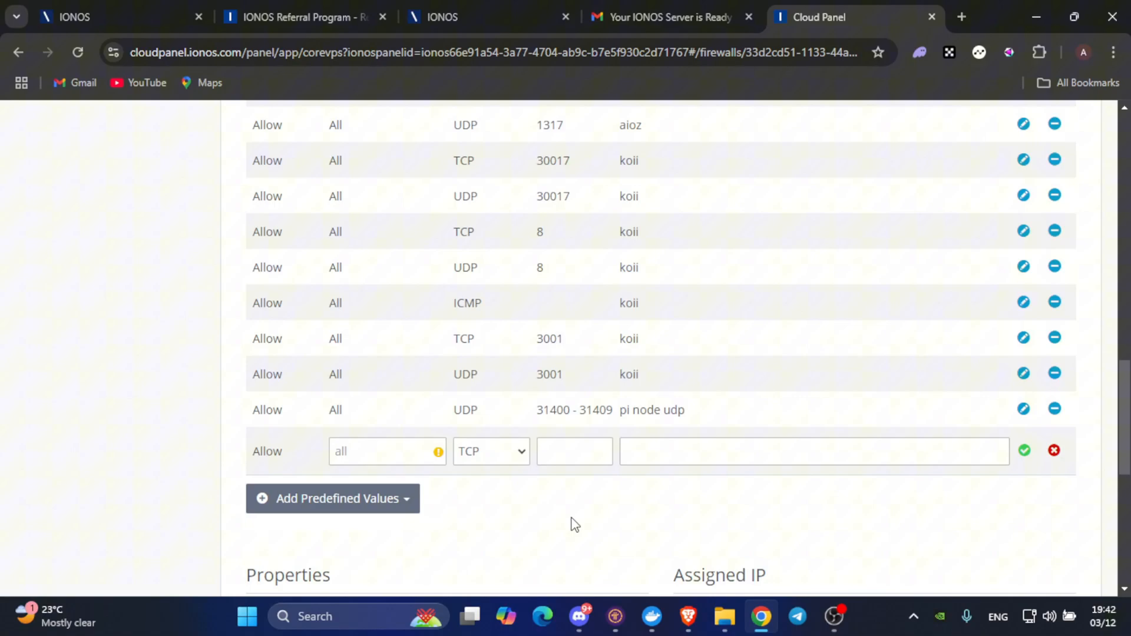
left_click(573, 452)
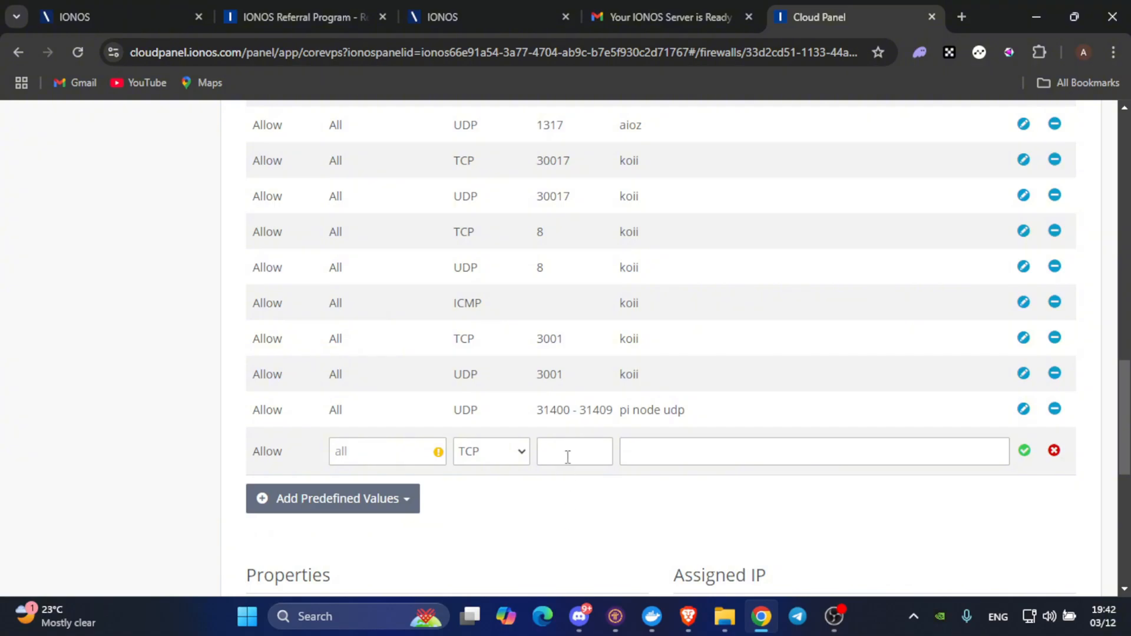
left_click(574, 451)
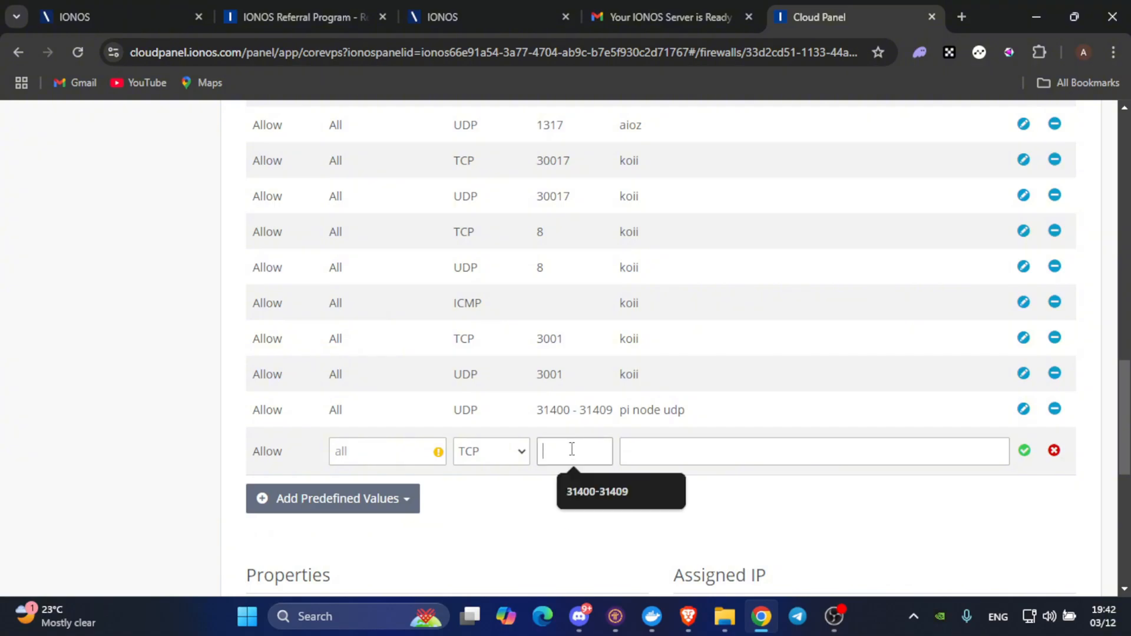
type("31400-3140")
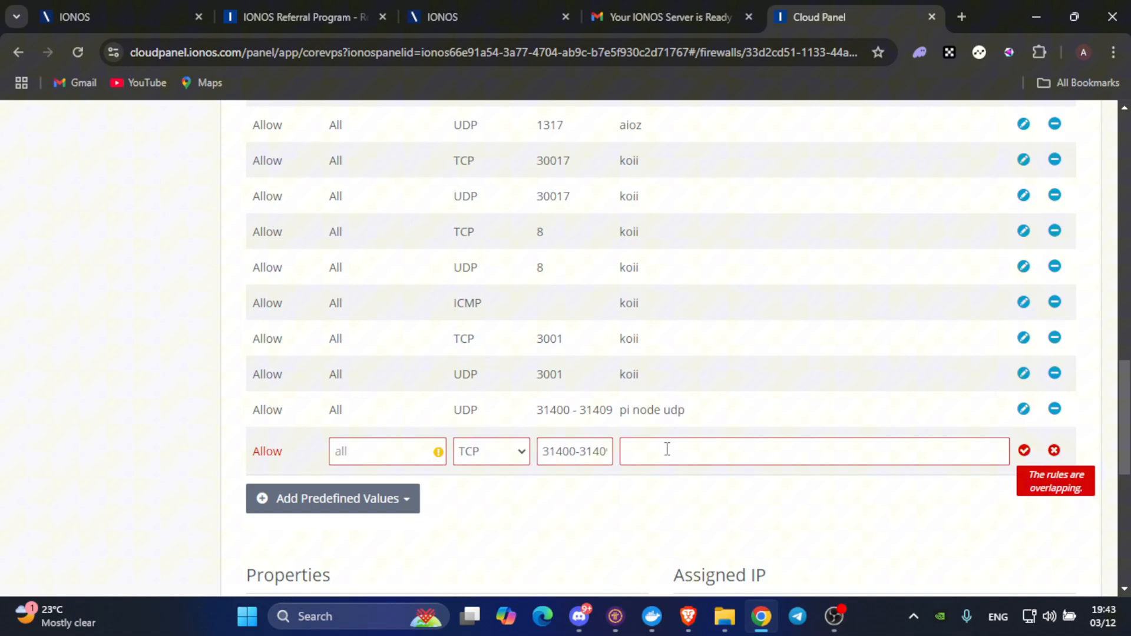
type("pi noe")
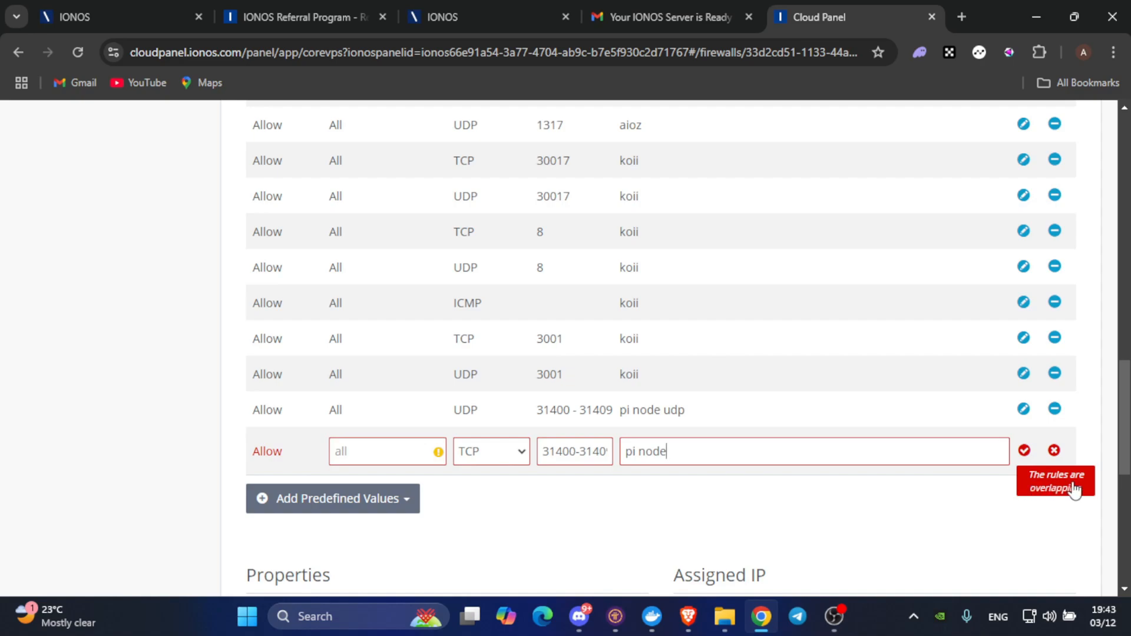
mouse_move(867, 546)
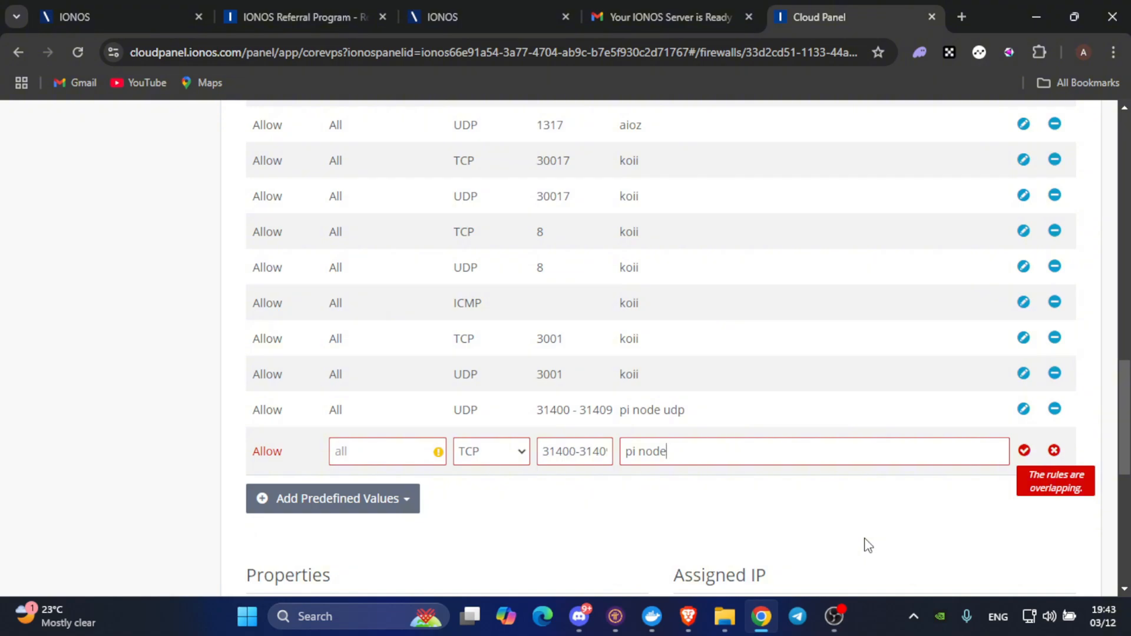
mouse_move(1025, 451)
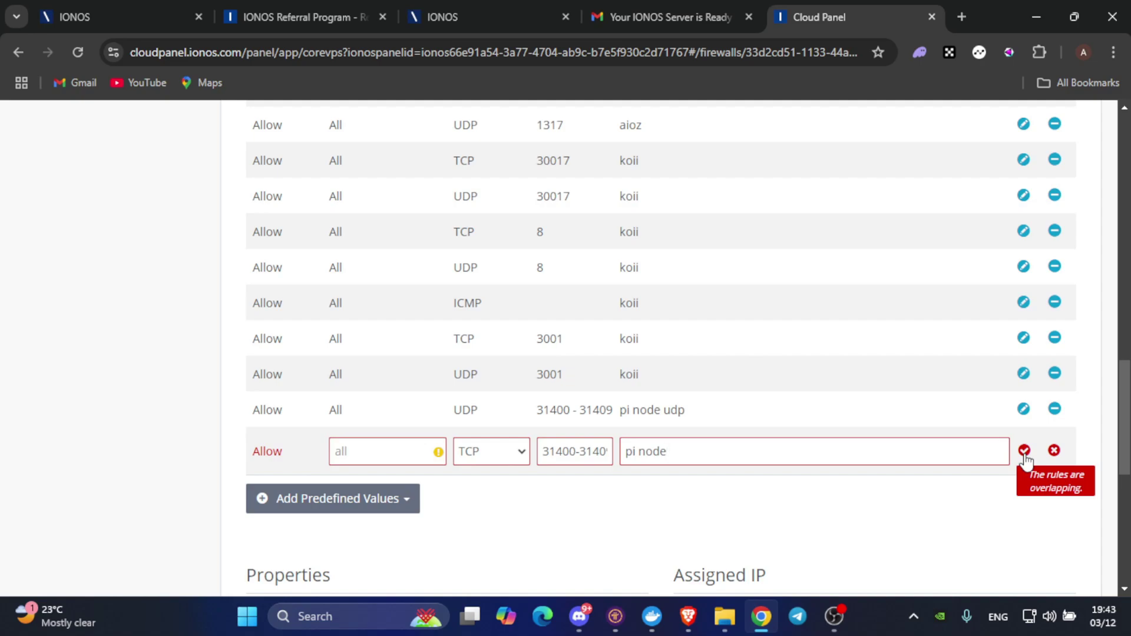
mouse_move(660, 542)
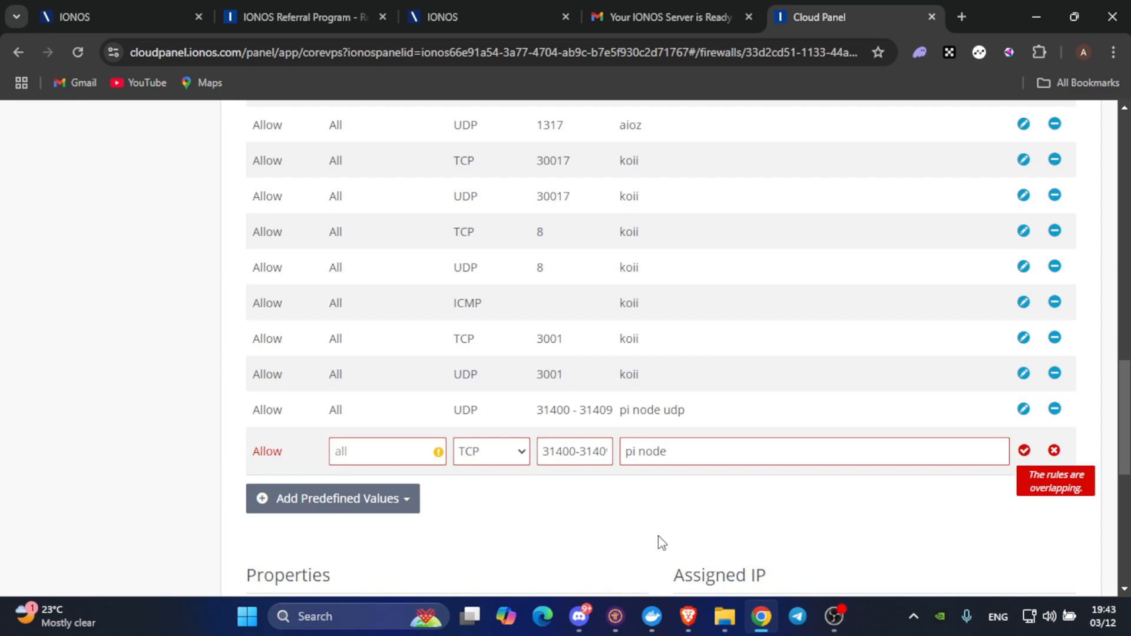
mouse_move(576, 517)
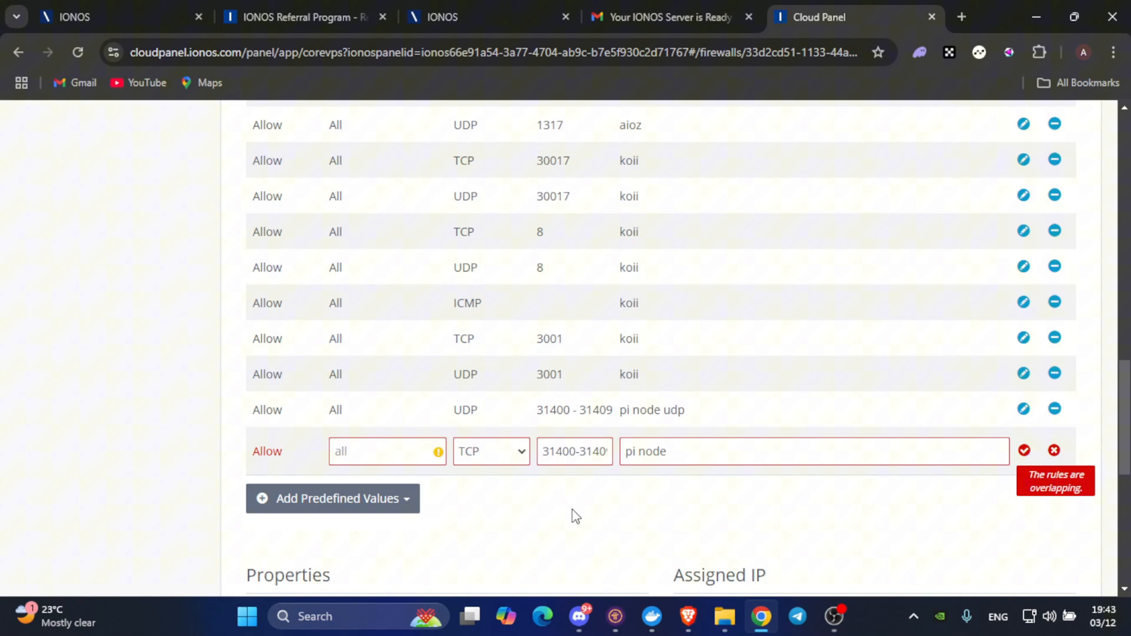
mouse_move(530, 467)
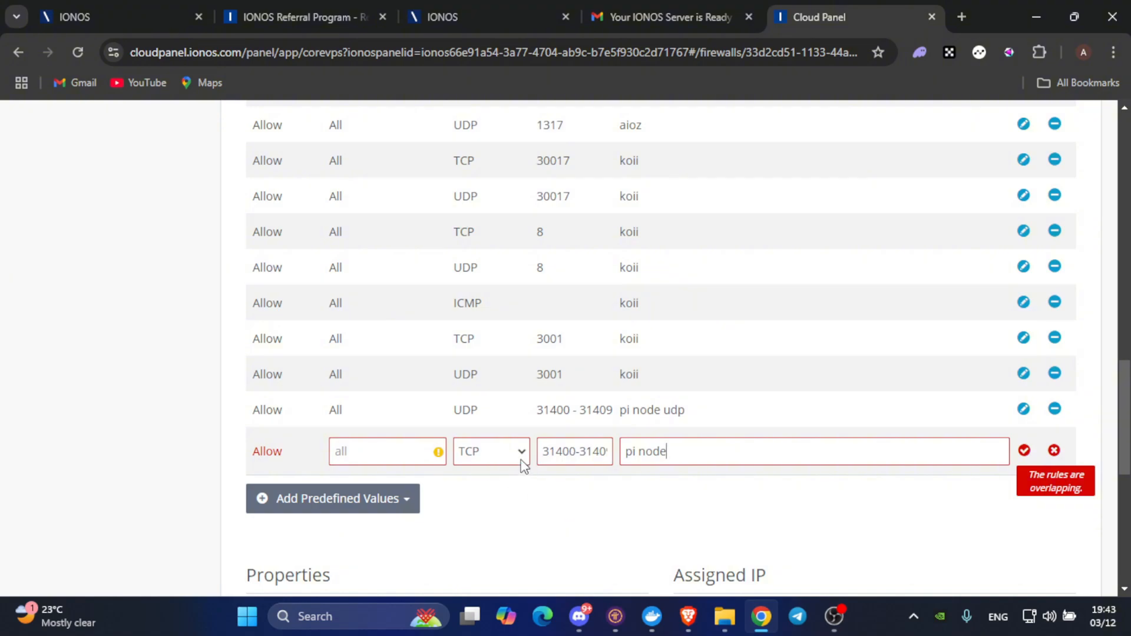
Switch the rule's protocol to UDP and correct its port range
left_click(492, 452)
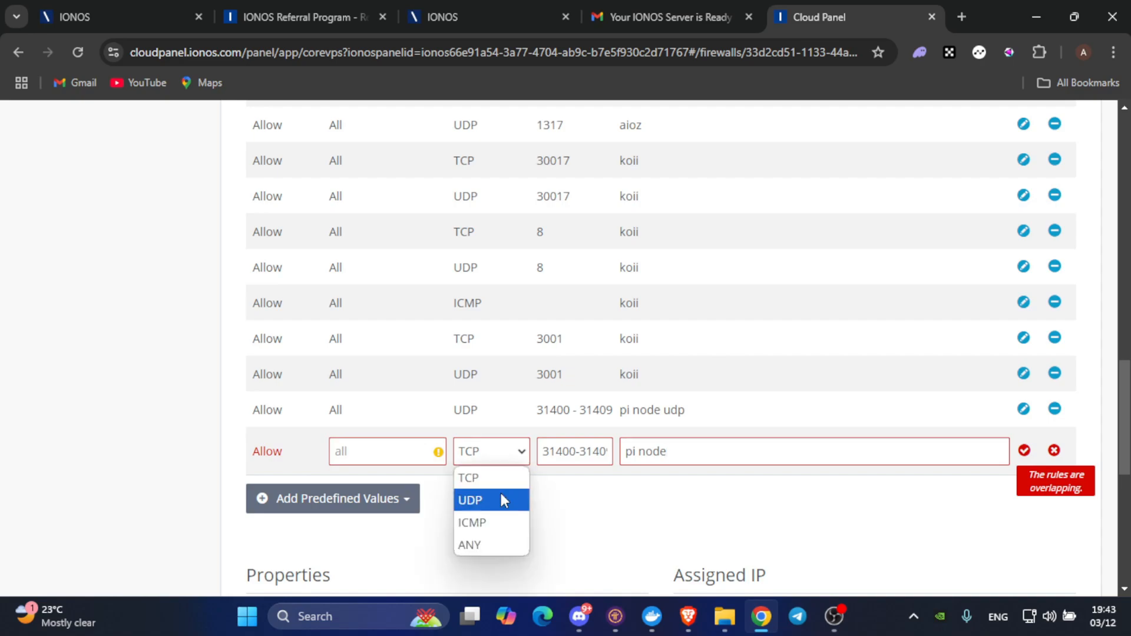
left_click(471, 500)
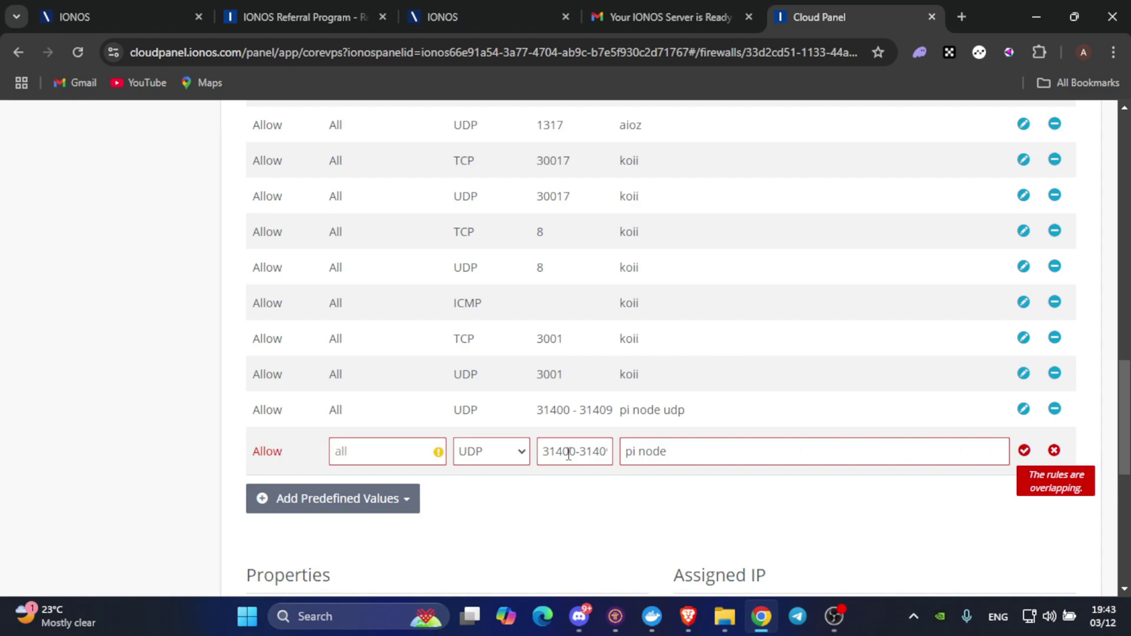
double_click(593, 451)
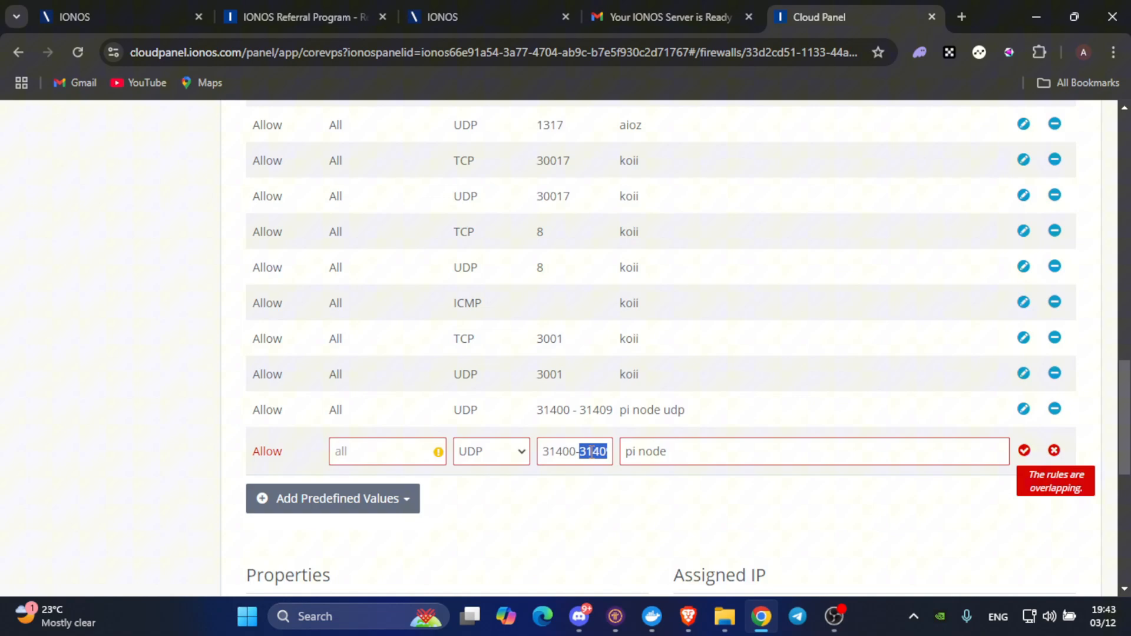
type("3")
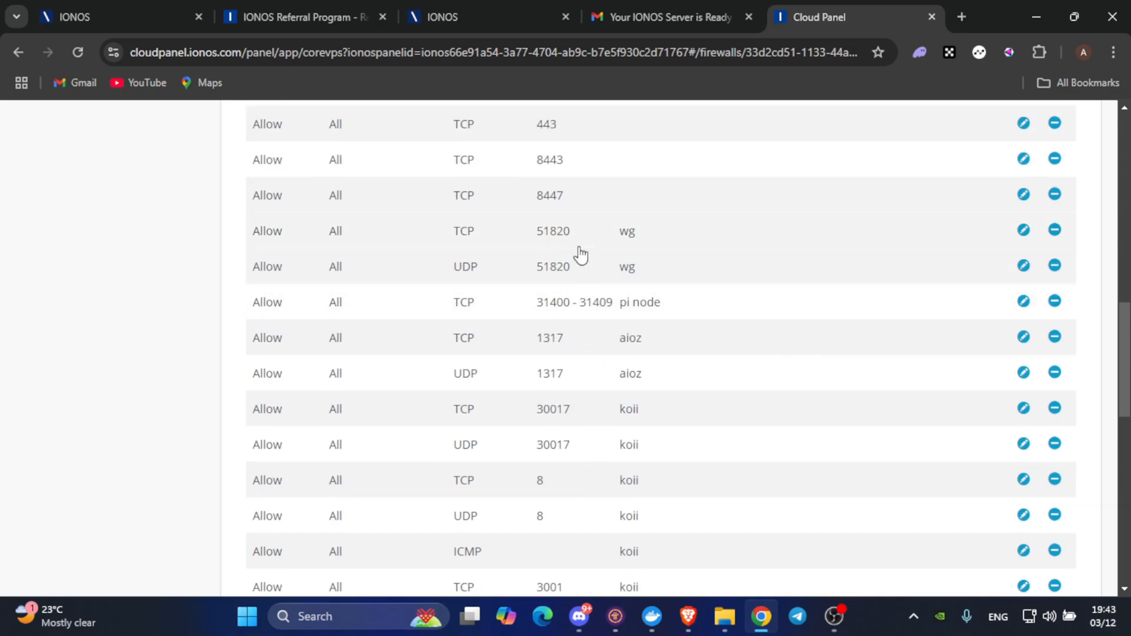
mouse_move(560, 250)
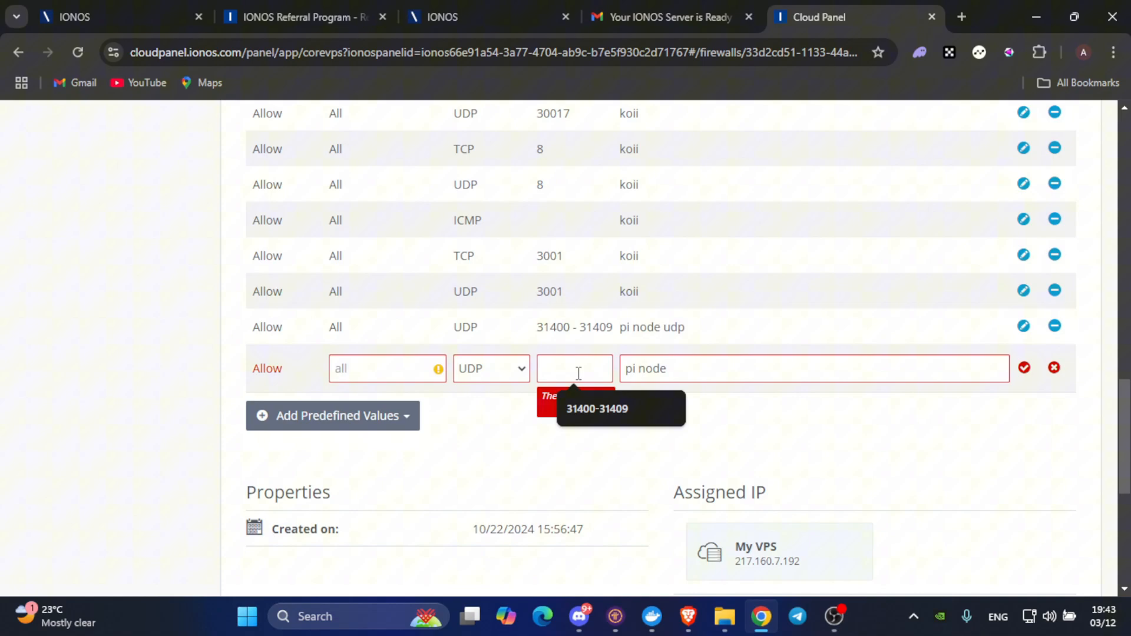
Enter port 51820 and set the new pi node rule's protocol to UDP
type("51820")
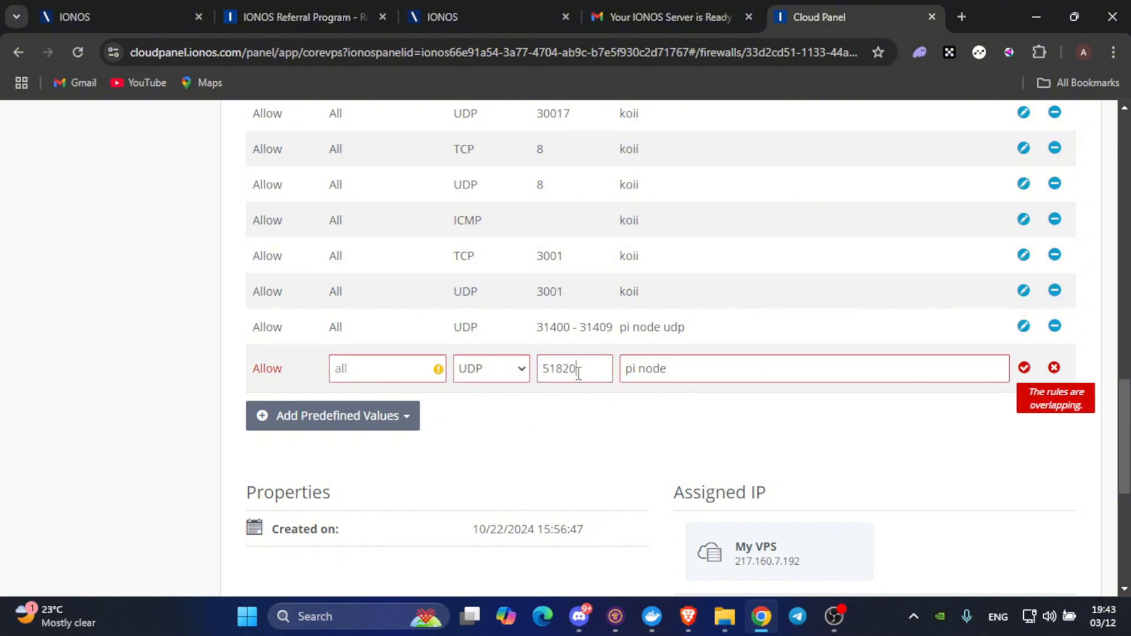
left_click(491, 369)
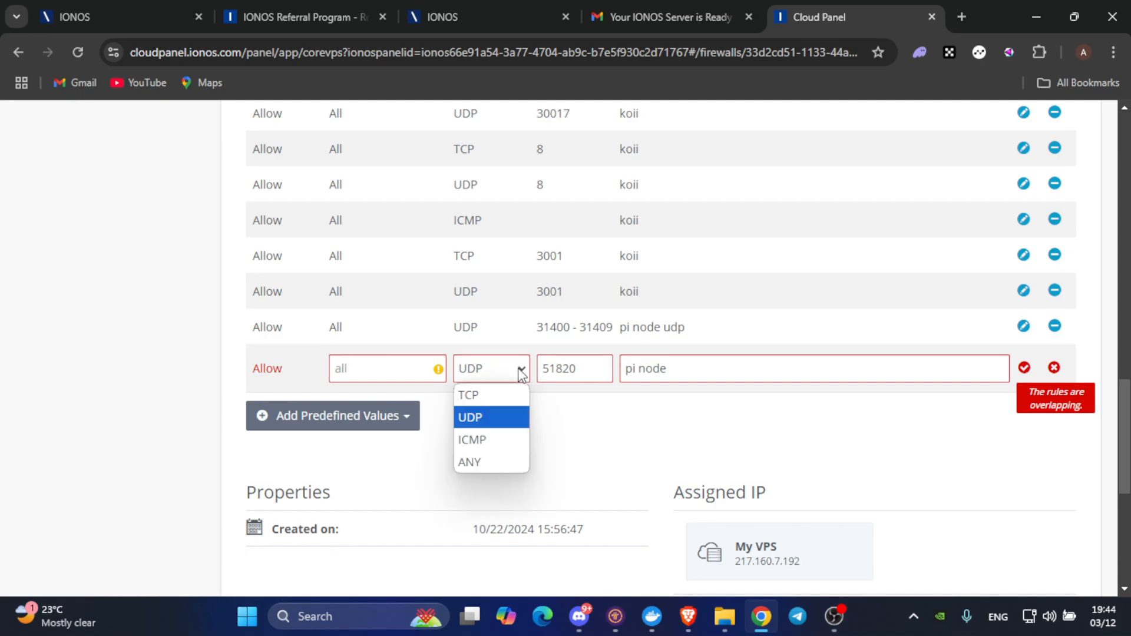
left_click(470, 417)
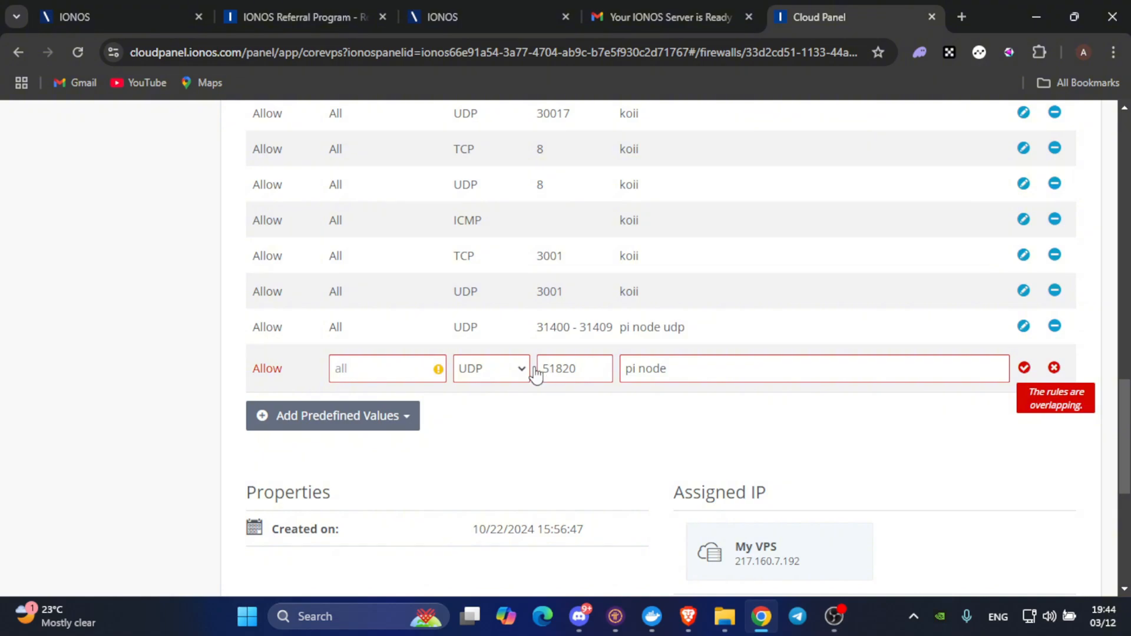
left_click(491, 369)
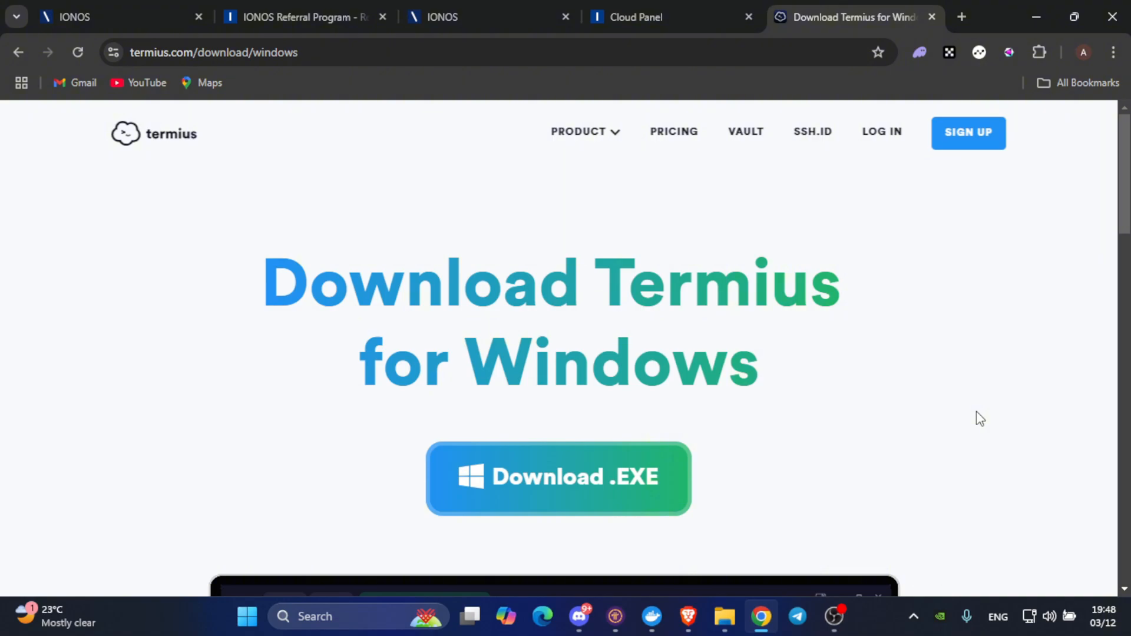
Scroll through the Termius for Windows download page
scroll("down", 3)
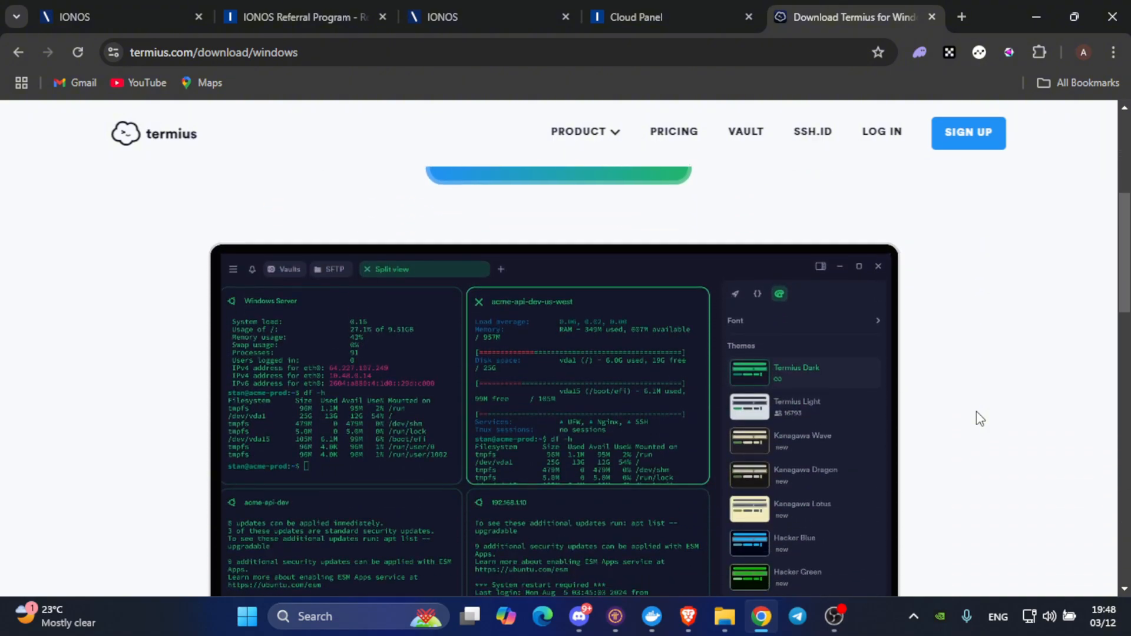
scroll("down", 3)
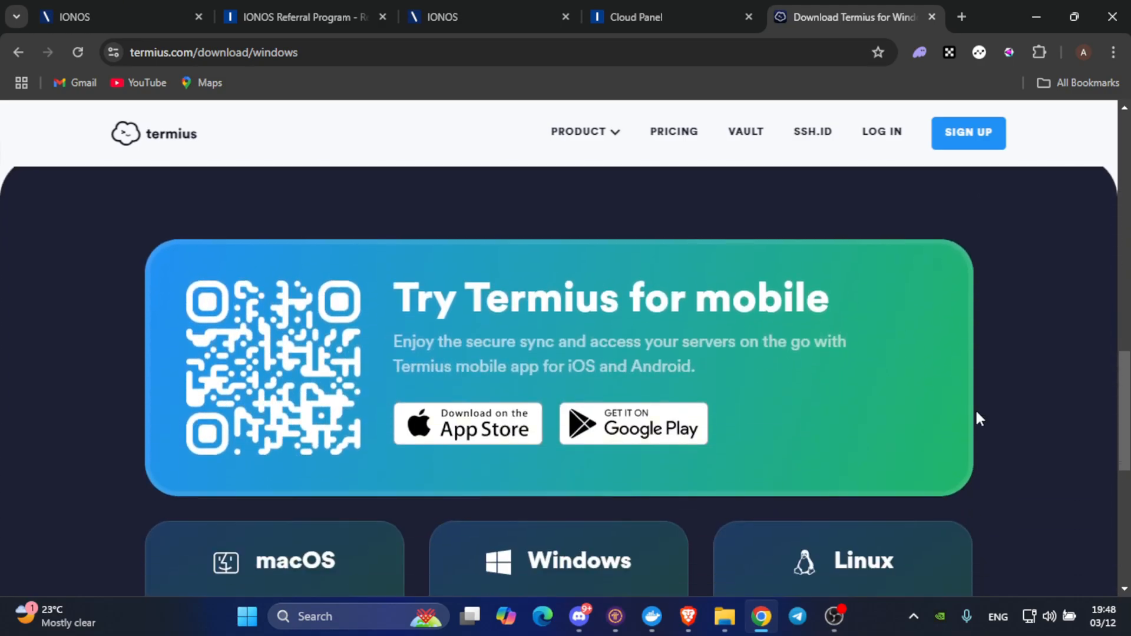
scroll("down", 3)
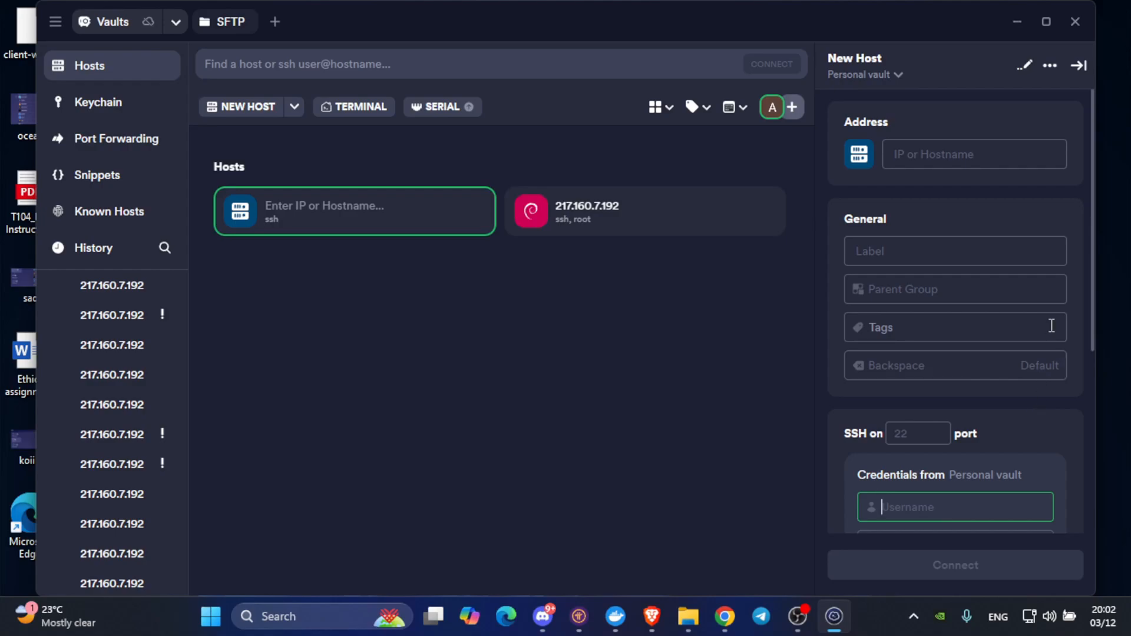
In the new Termius host form, enter 'root' as the username
scroll("down", 3)
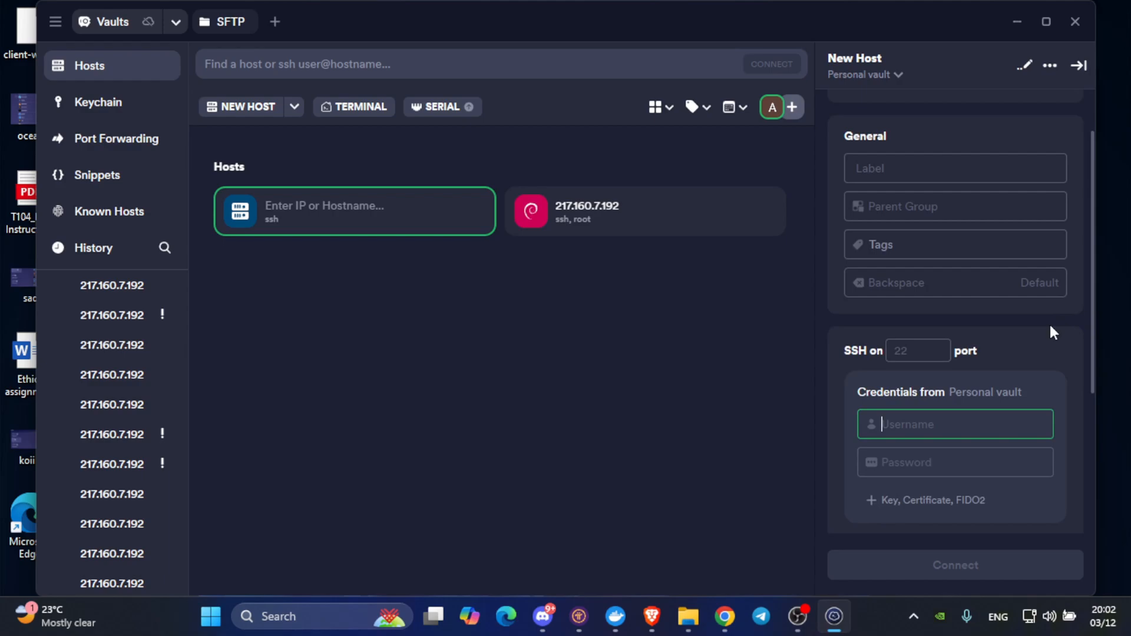
scroll("down", 3)
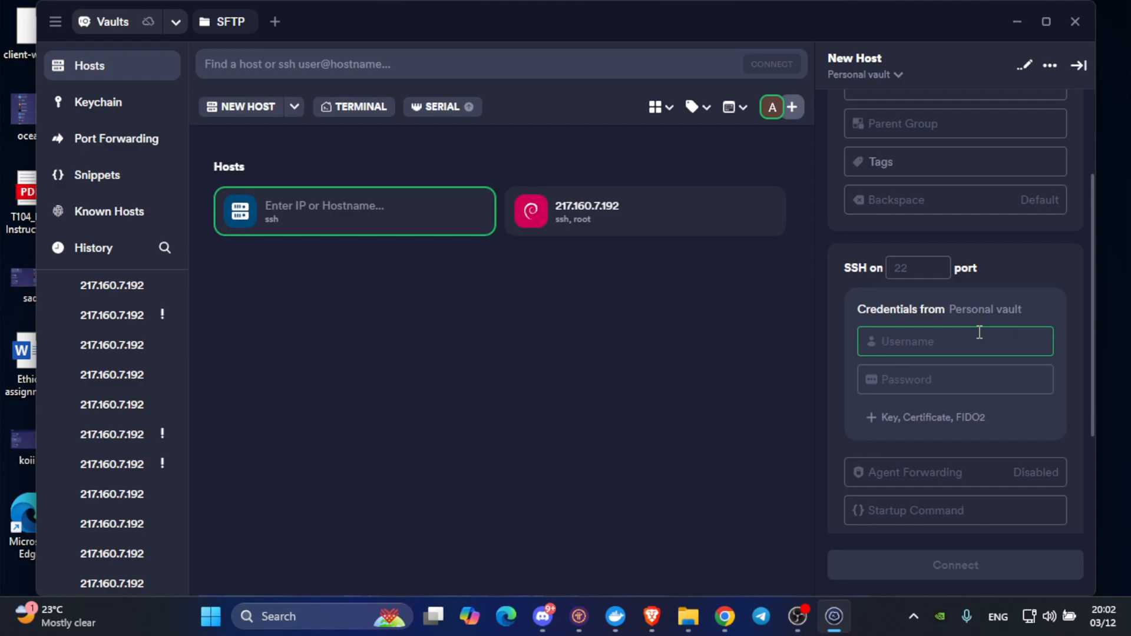
left_click(955, 379)
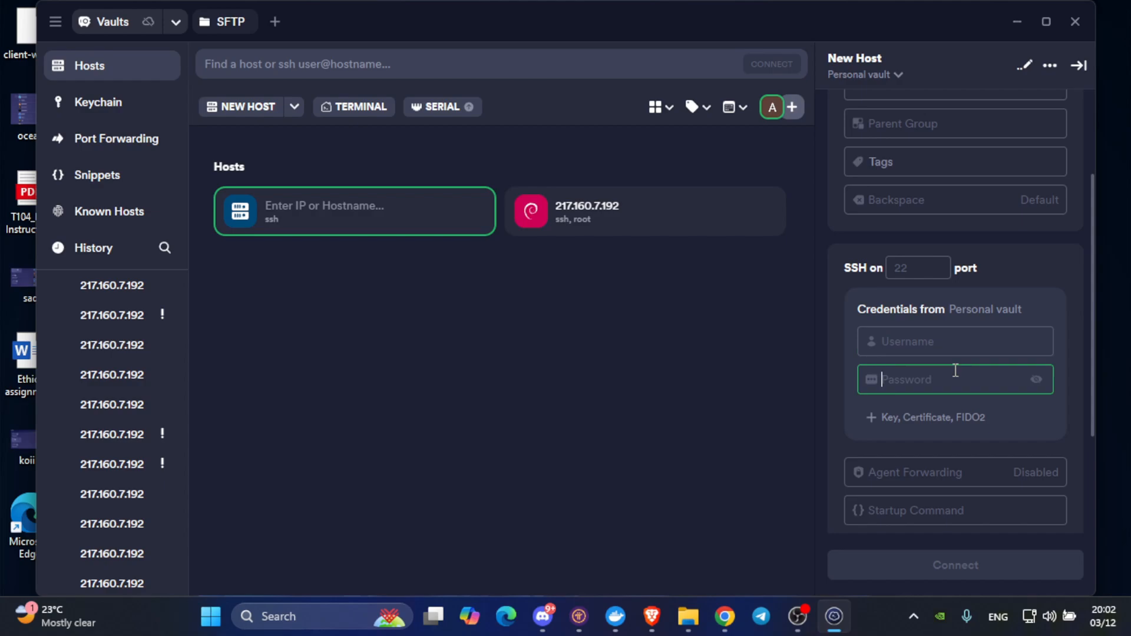
left_click(955, 341)
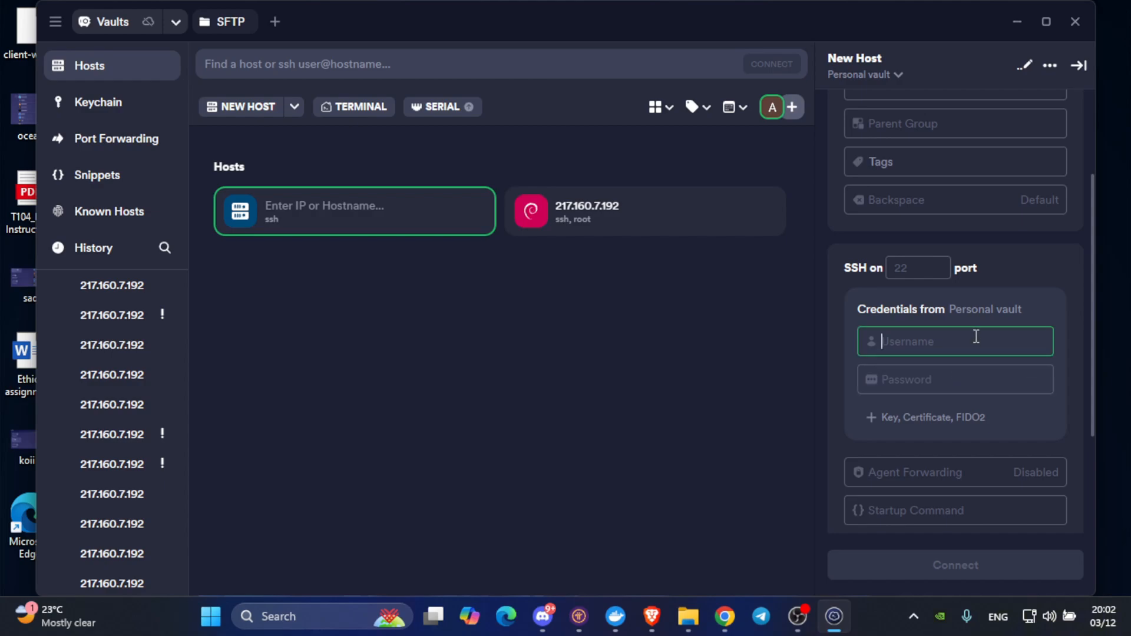
type("rooot")
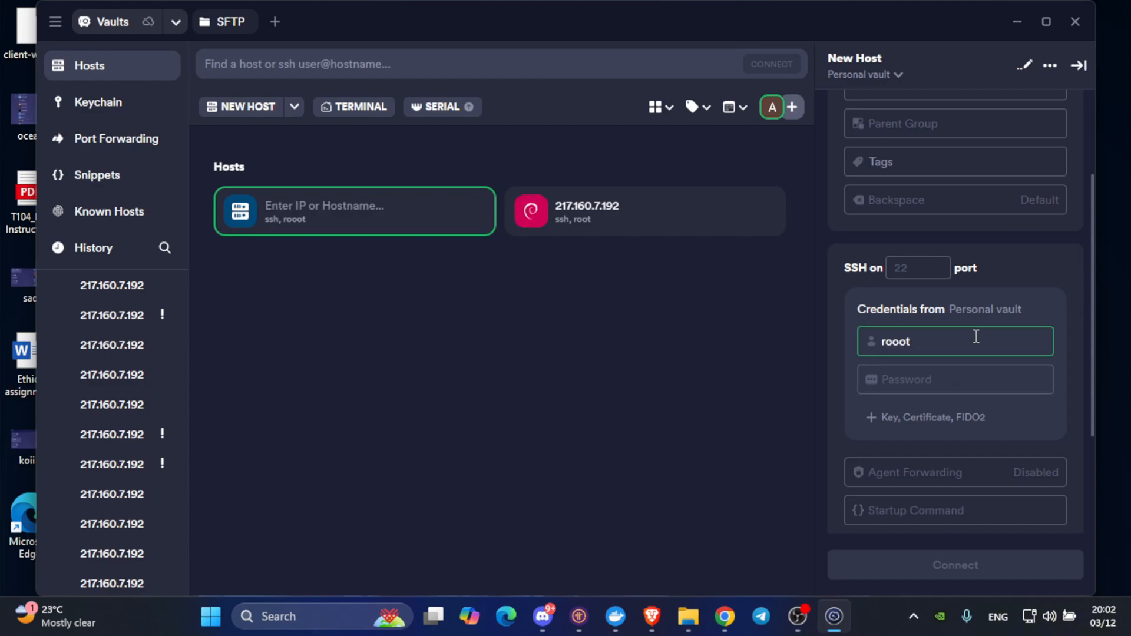
key("Backspace")
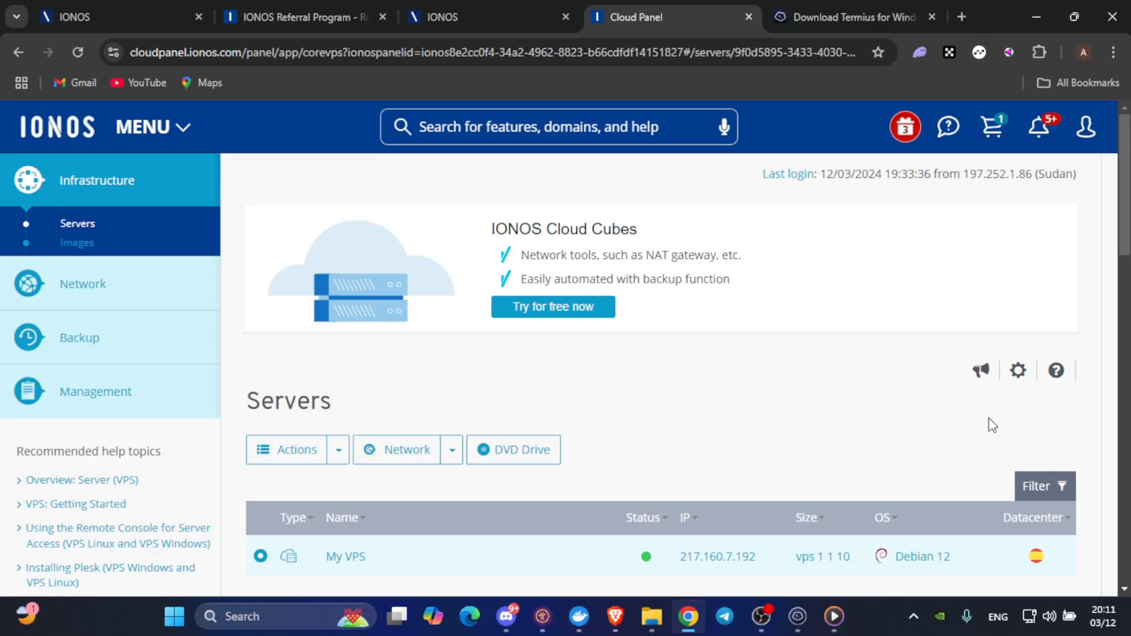
mouse_move(588, 310)
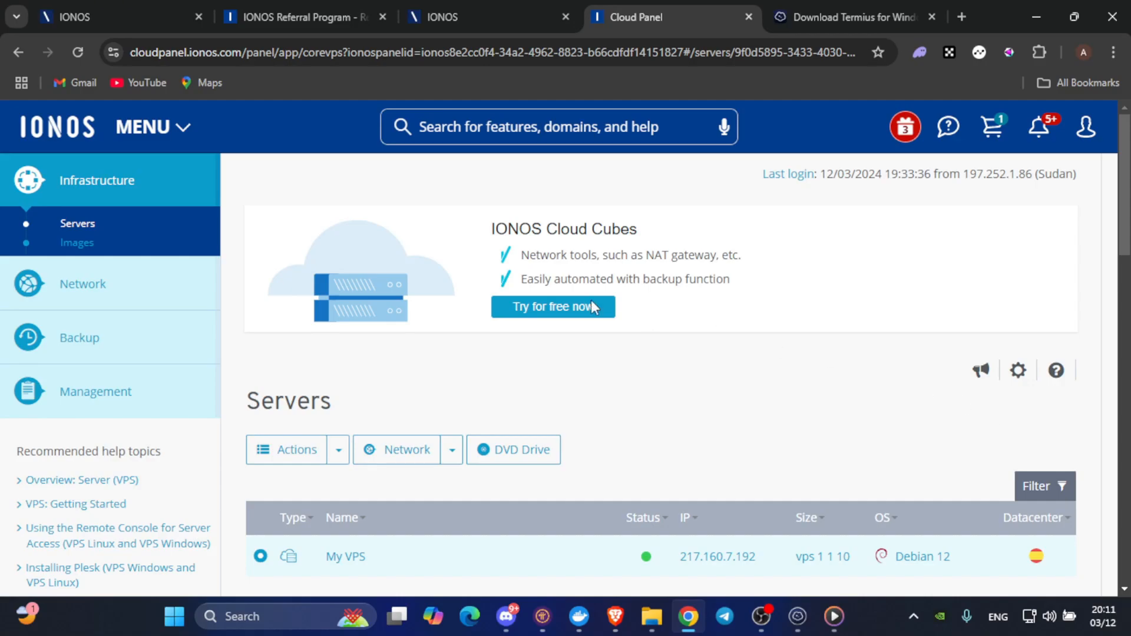
mouse_move(82, 186)
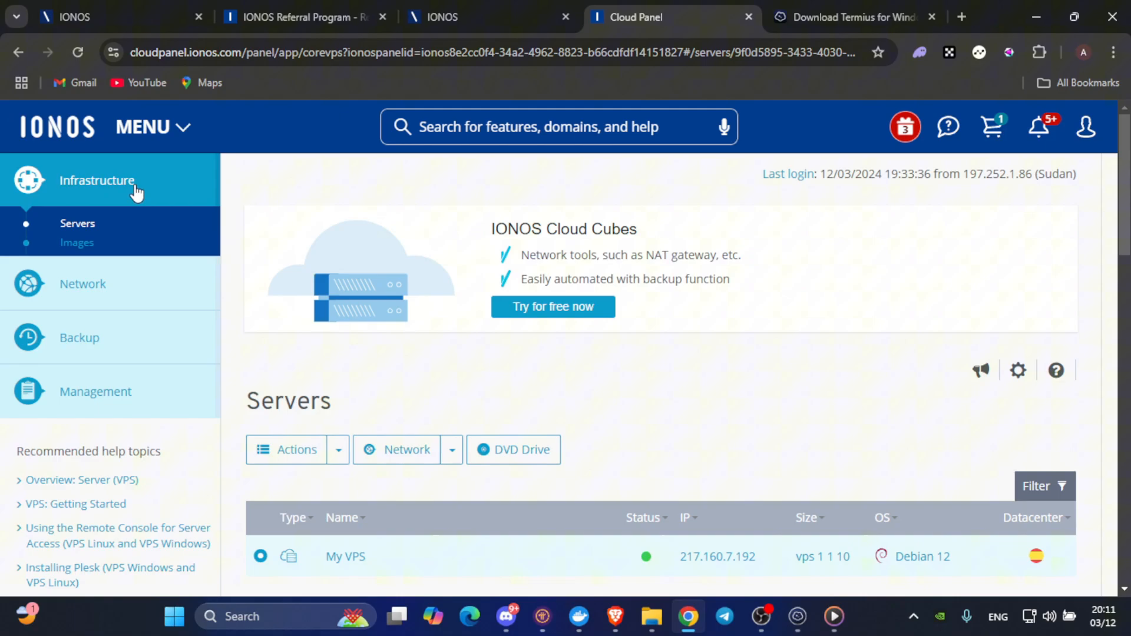
mouse_move(343, 281)
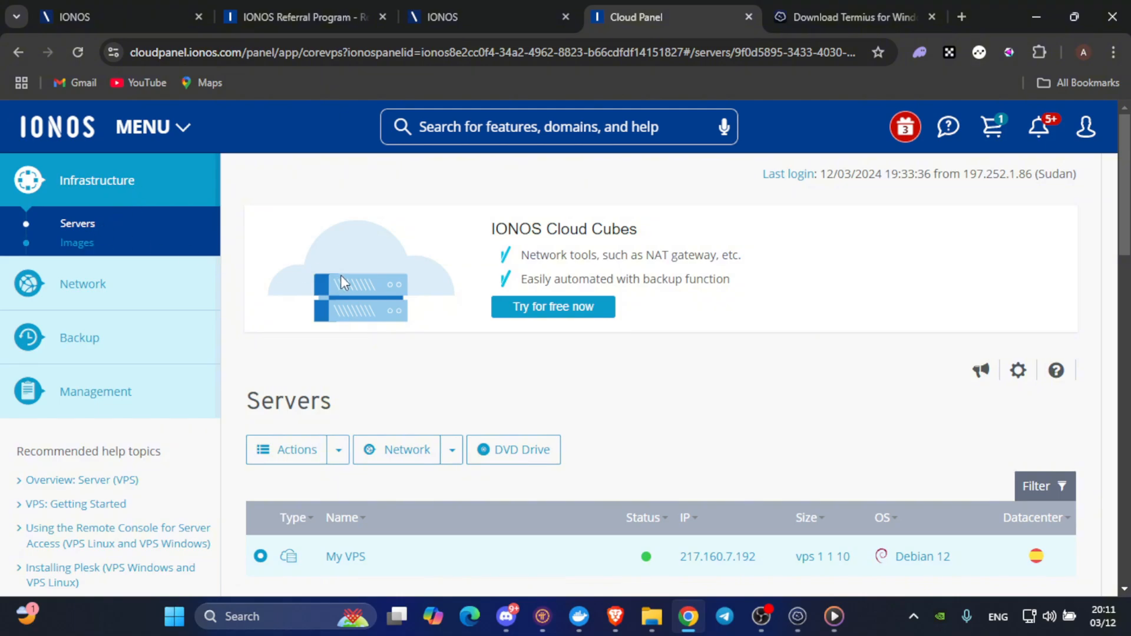
Open My VPS in IONOS Servers and scroll to its Login Data
left_click(345, 557)
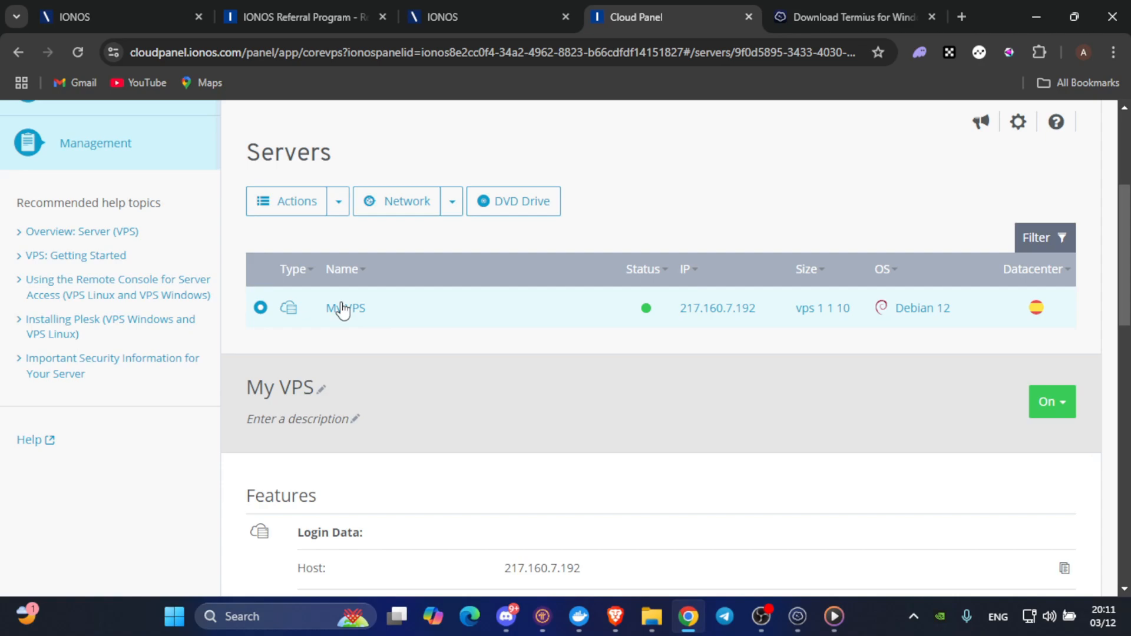
scroll("down", 3)
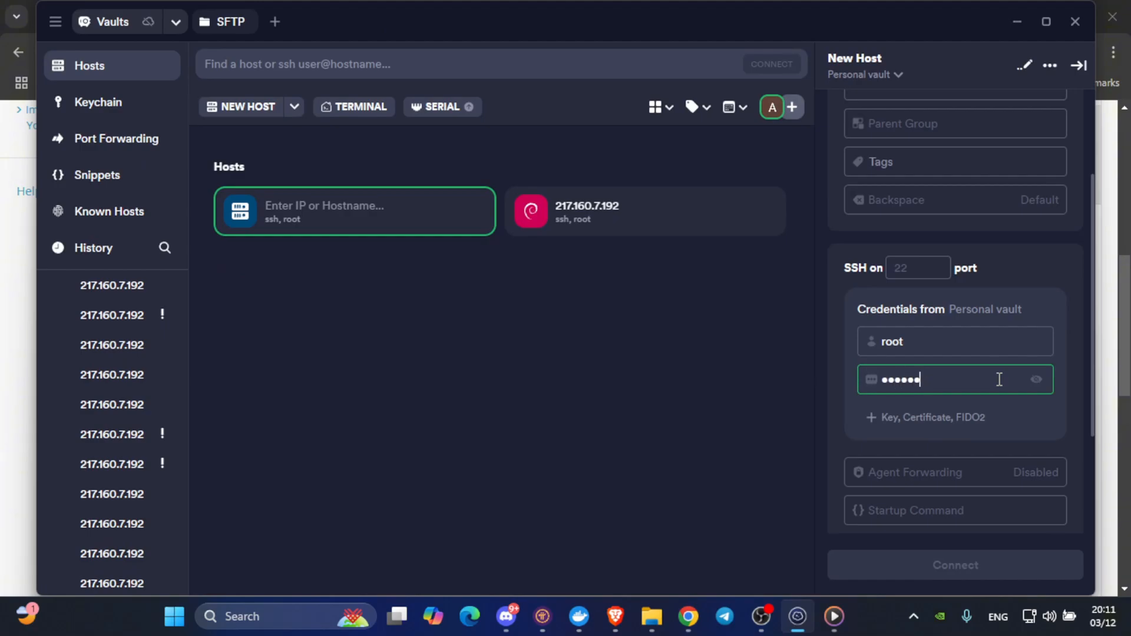
Enter the server password for the root user on host 217.160.7.192
left_click(955, 565)
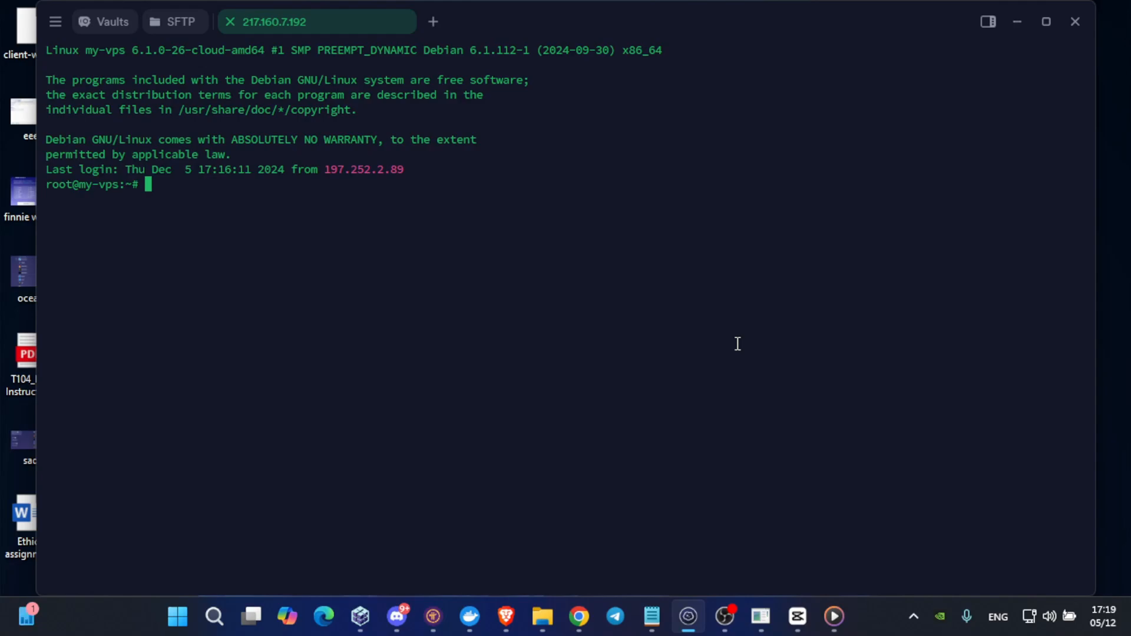
mouse_move(209, 187)
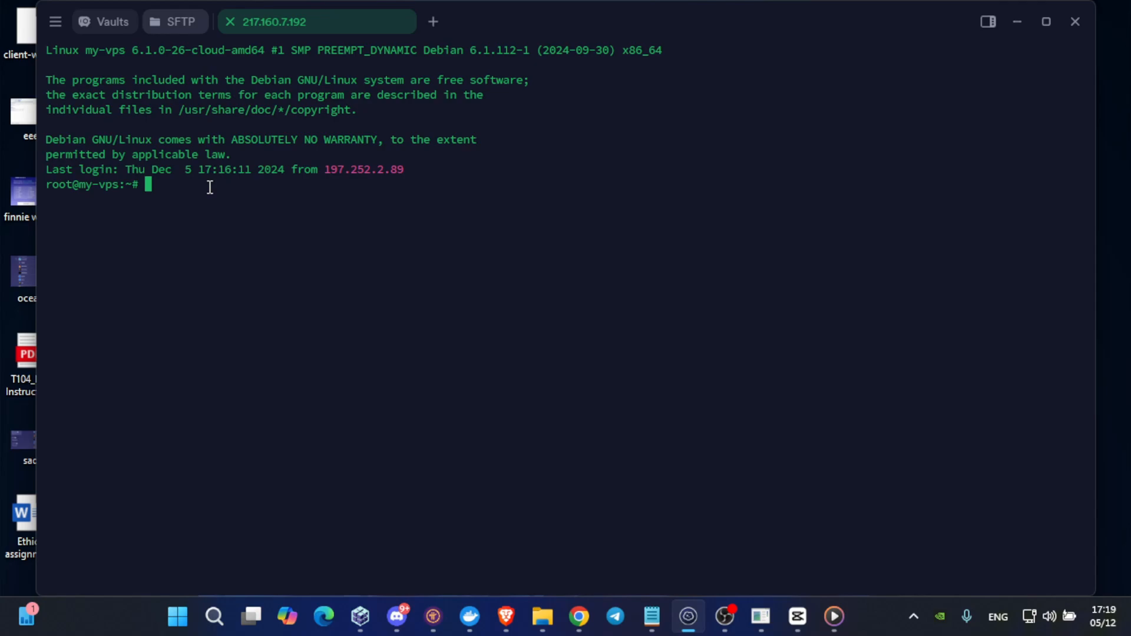
Run 'nano wireguard-setup.sh' to create and open the empty script file
type("nano")
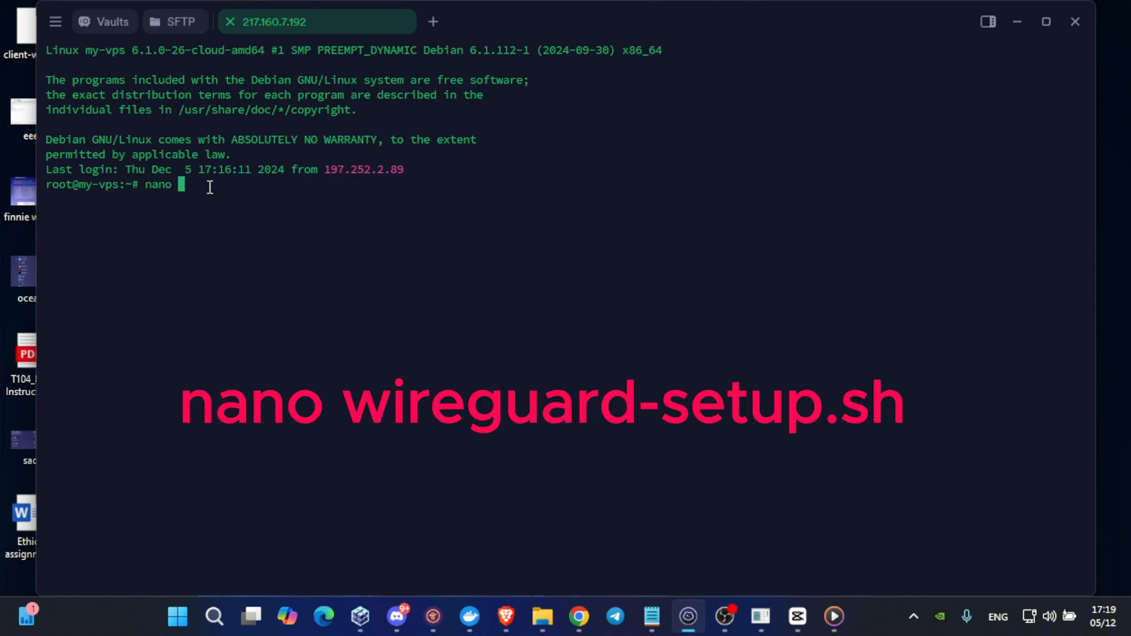
type("wireguard")
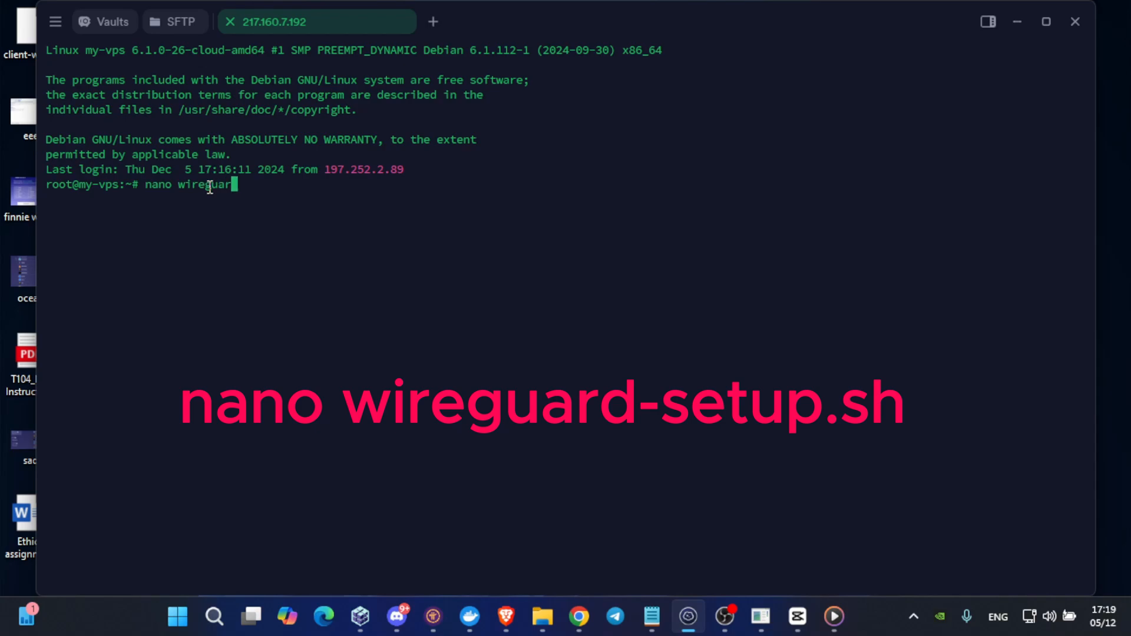
type("-")
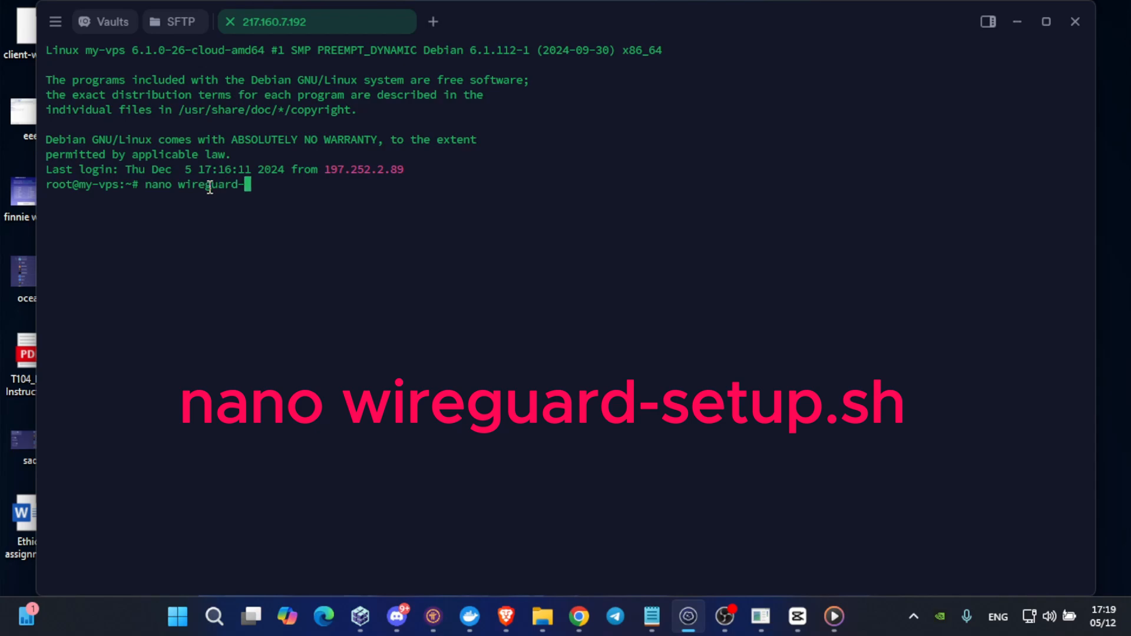
type("setup.")
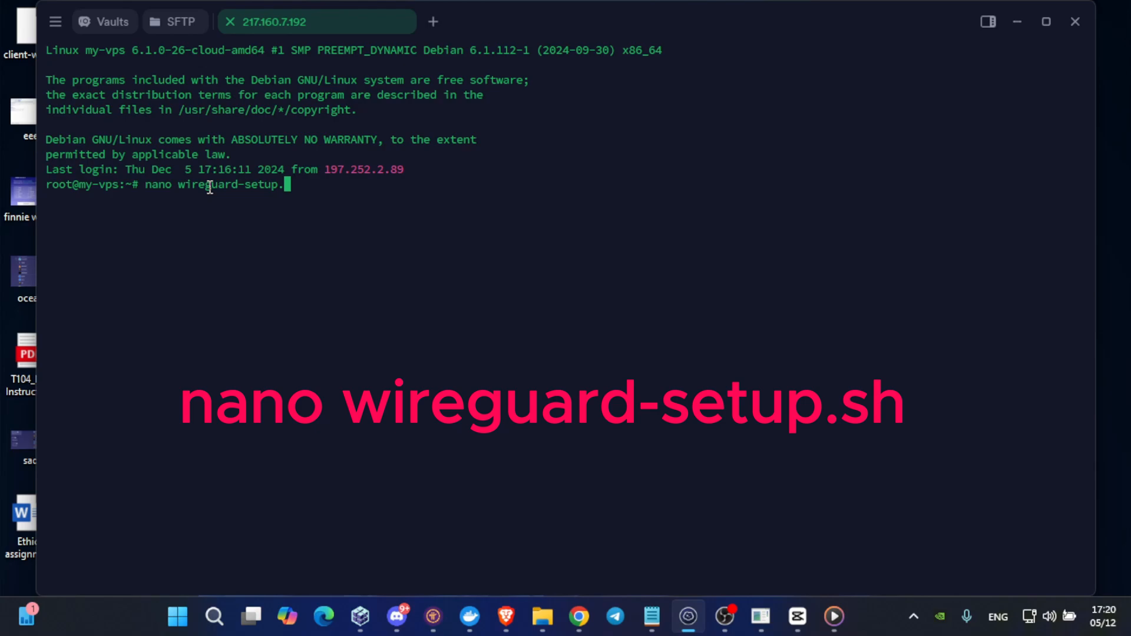
type("sh")
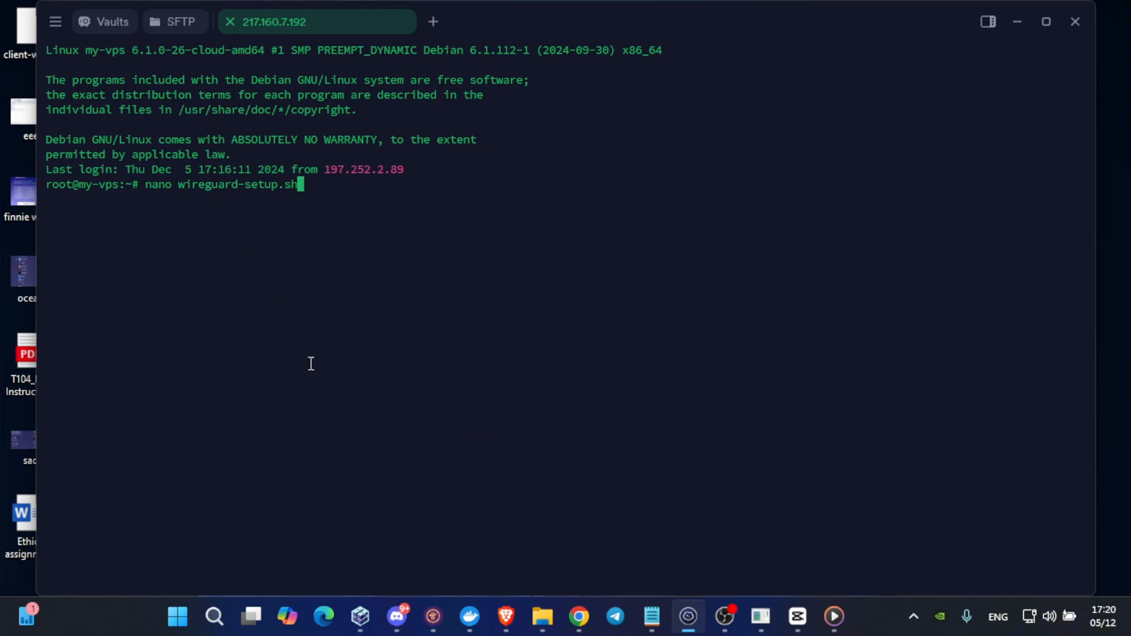
key("Enter")
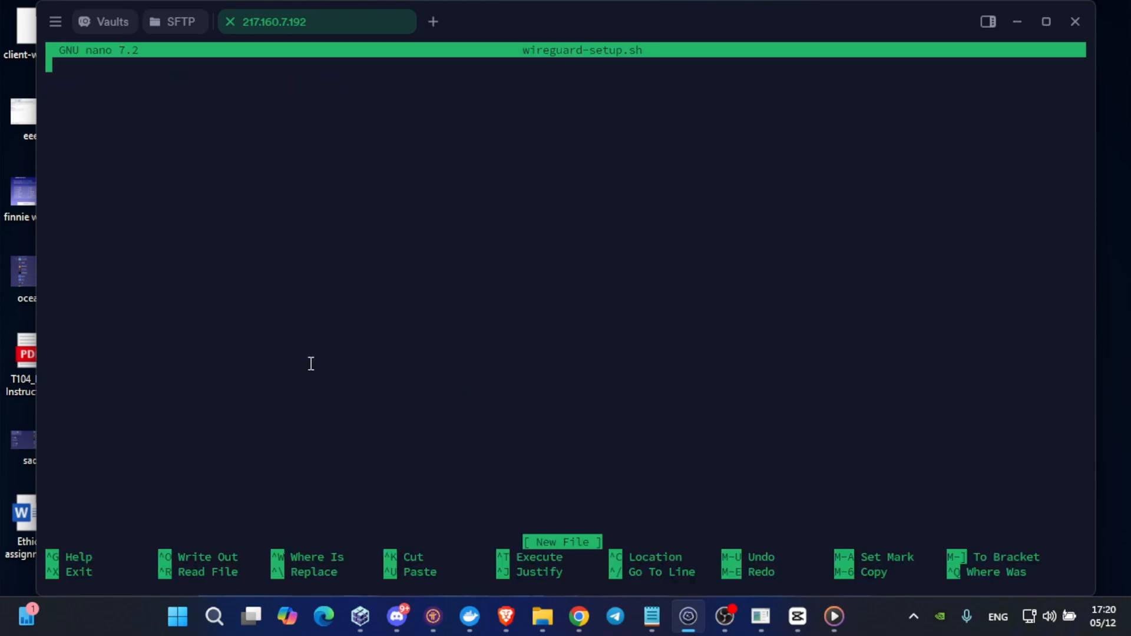
mouse_move(223, 125)
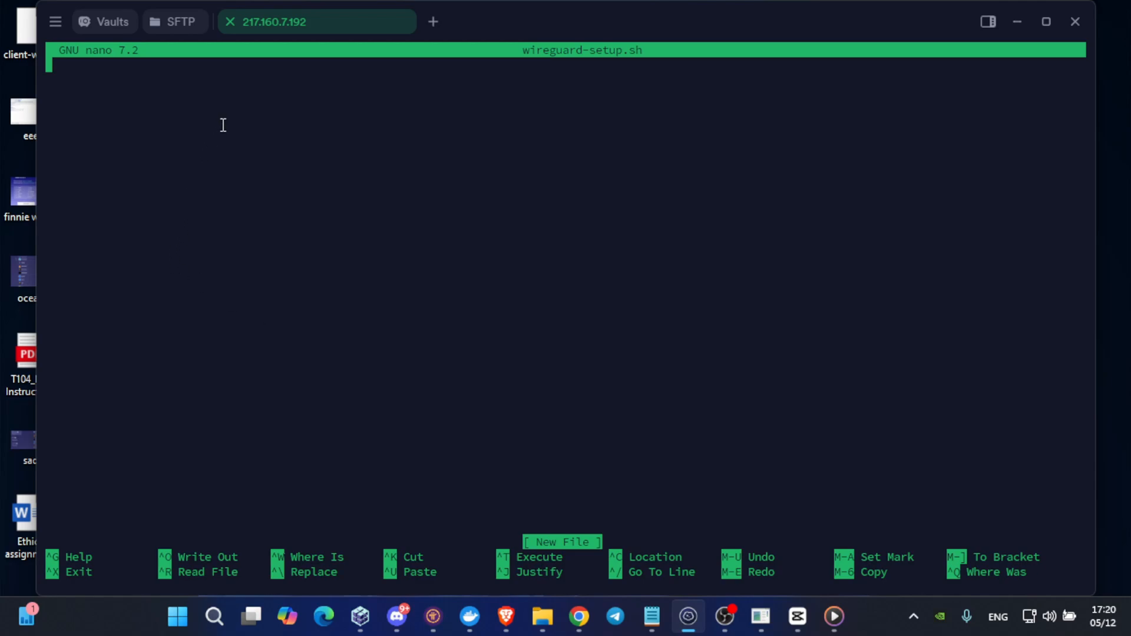
type("Li")
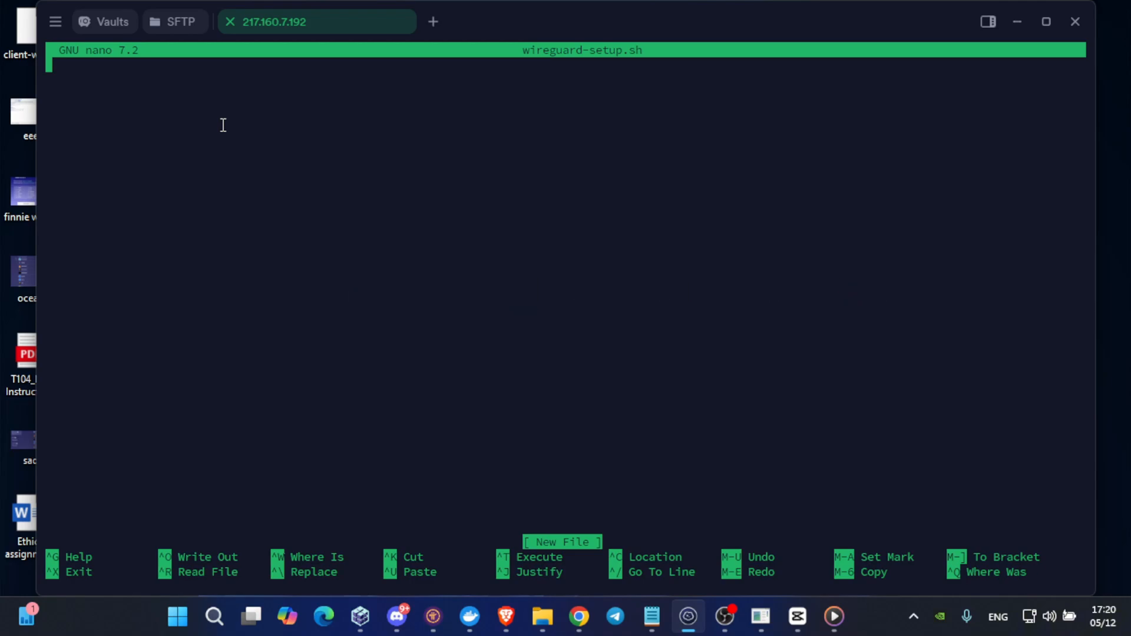
mouse_move(327, 360)
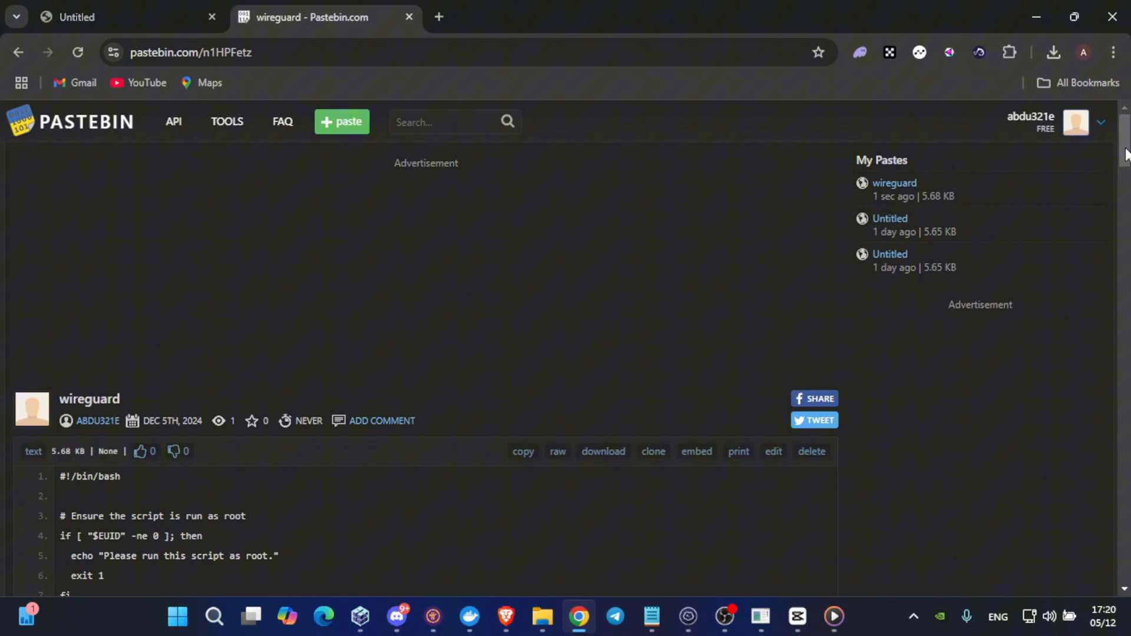
Copy the RAW Paste Data of the 'wireguard' paste
scroll("down", 3)
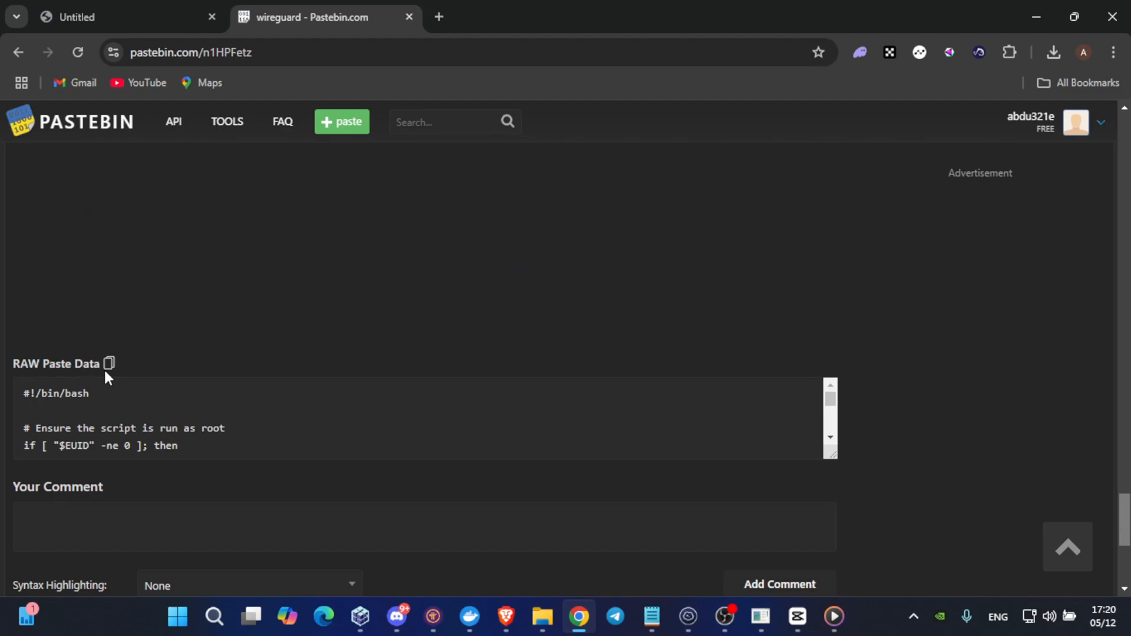
left_click(110, 363)
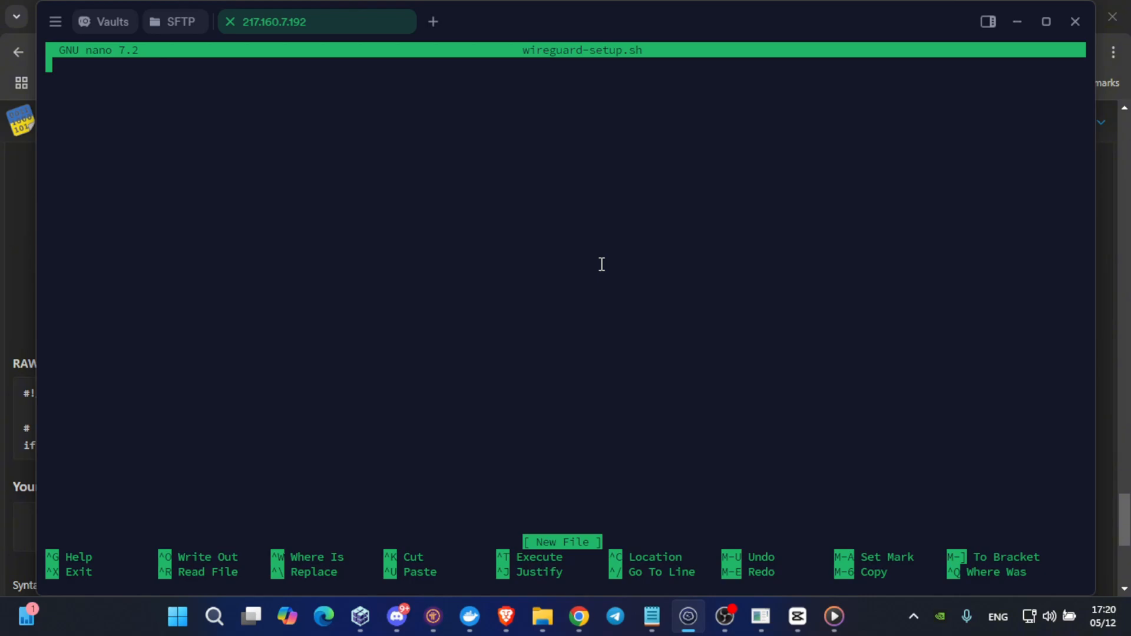
mouse_move(353, 230)
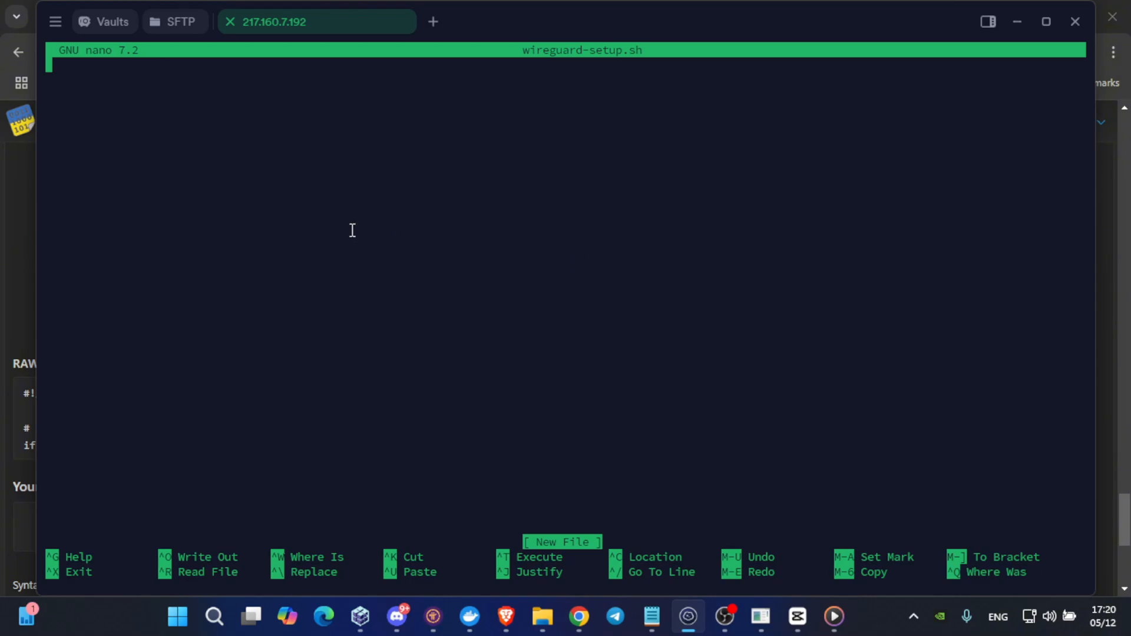
mouse_move(295, 124)
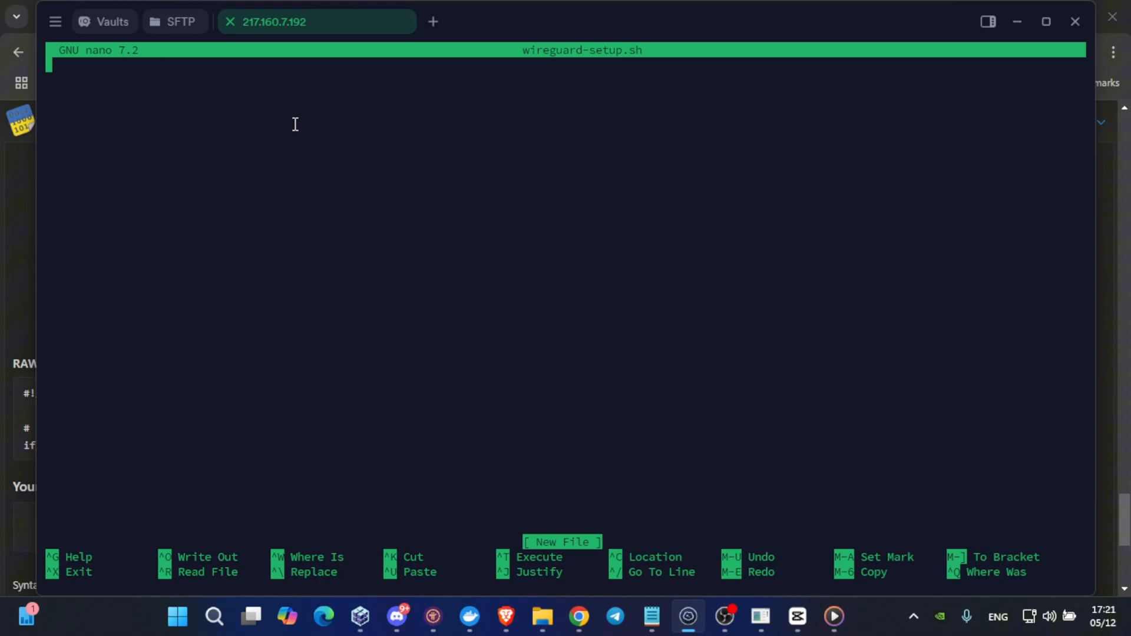
Paste the WireGuard script into nano with Ctrl+Shift+V, ending at its ASCII banner
key("Ctrl+Shift+V")
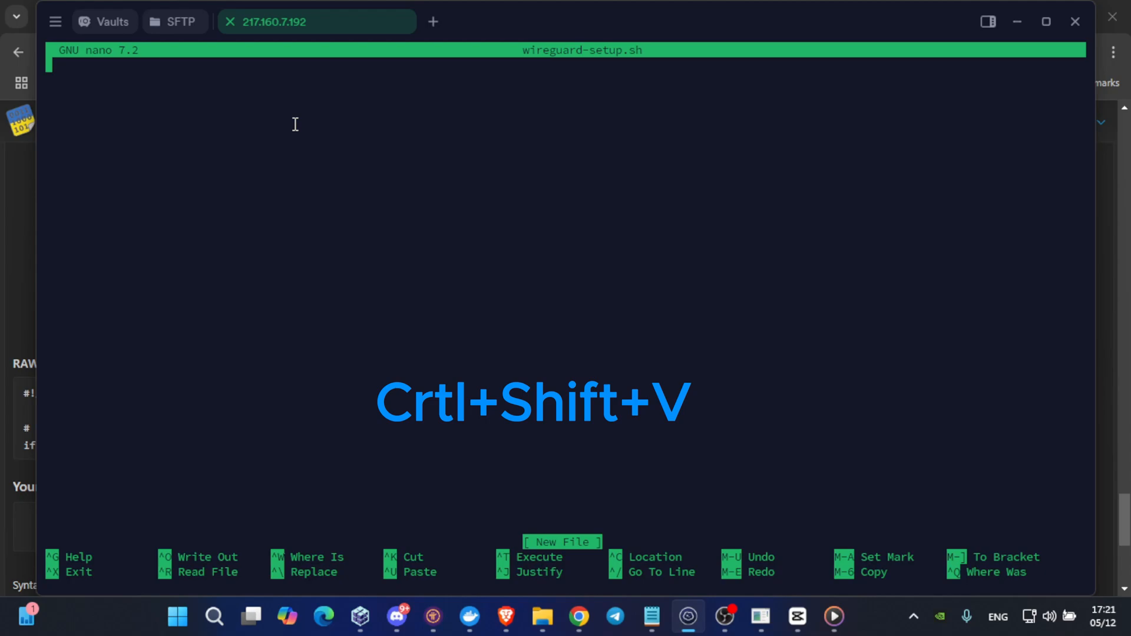
key("Ctrl+Shift+V")
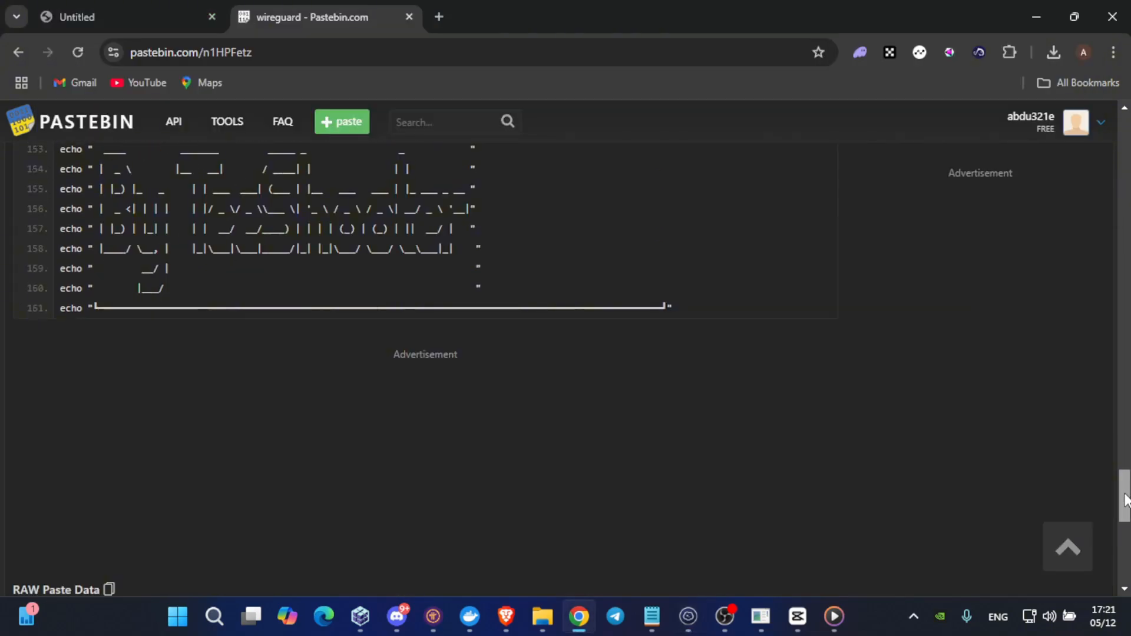
scroll("down", 3)
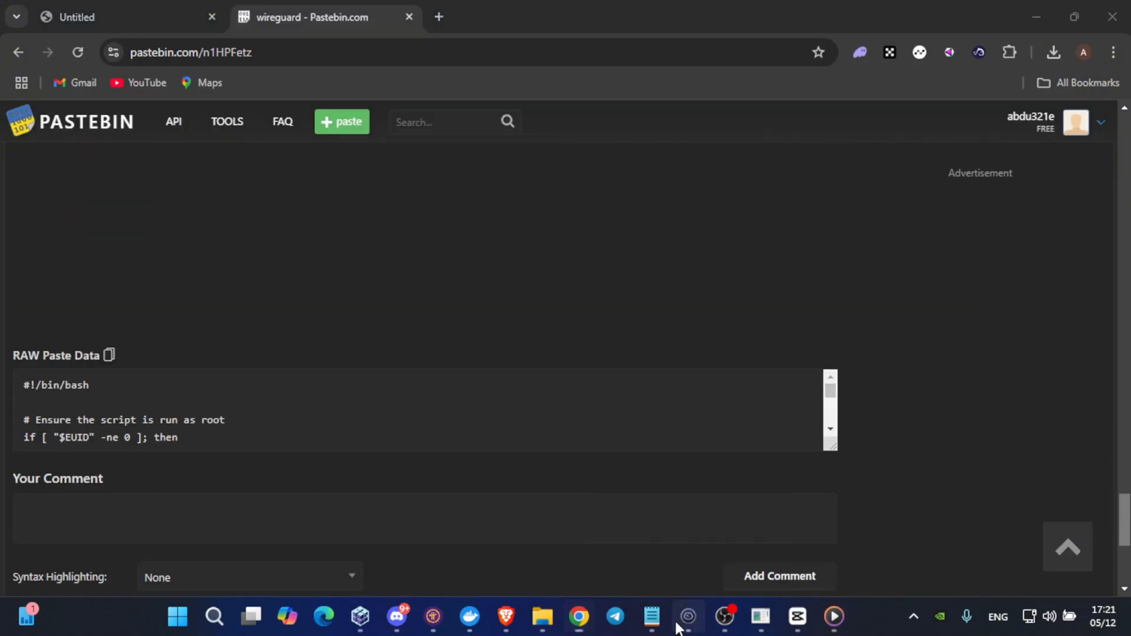
left_click(688, 632)
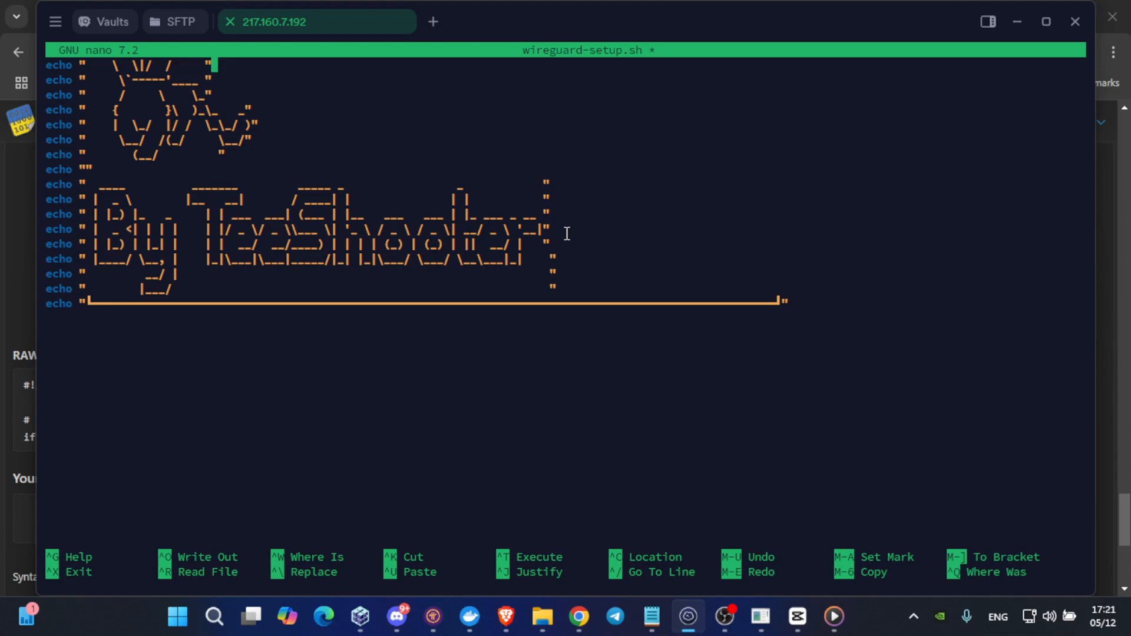
Save wireguard-setup.sh under its existing name and exit nano
key("ctrl+o")
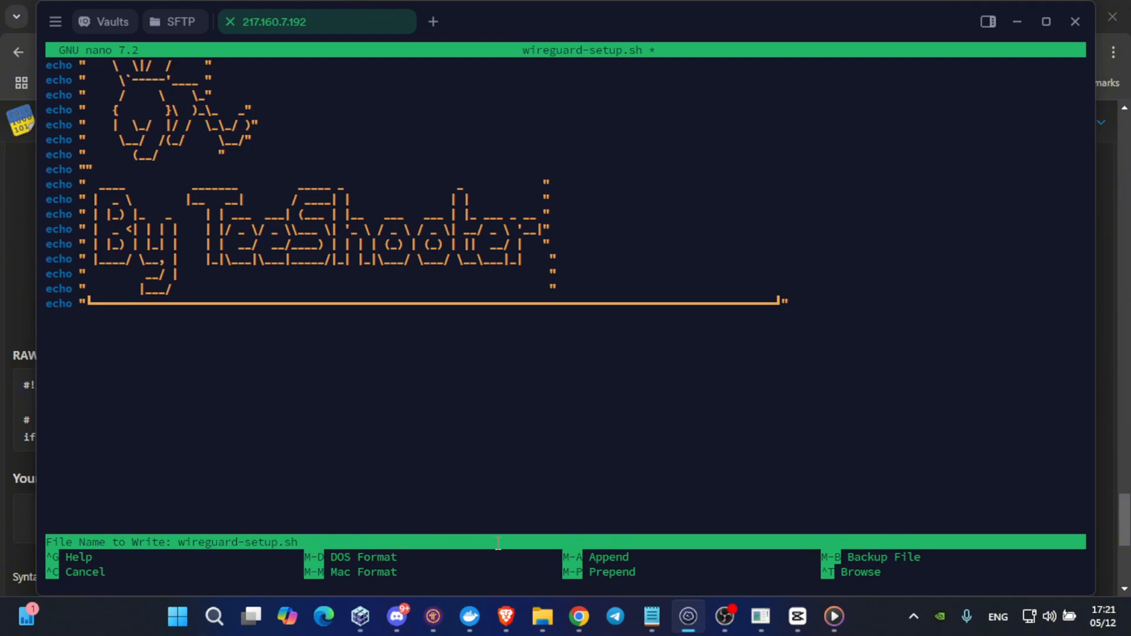
key("Enter")
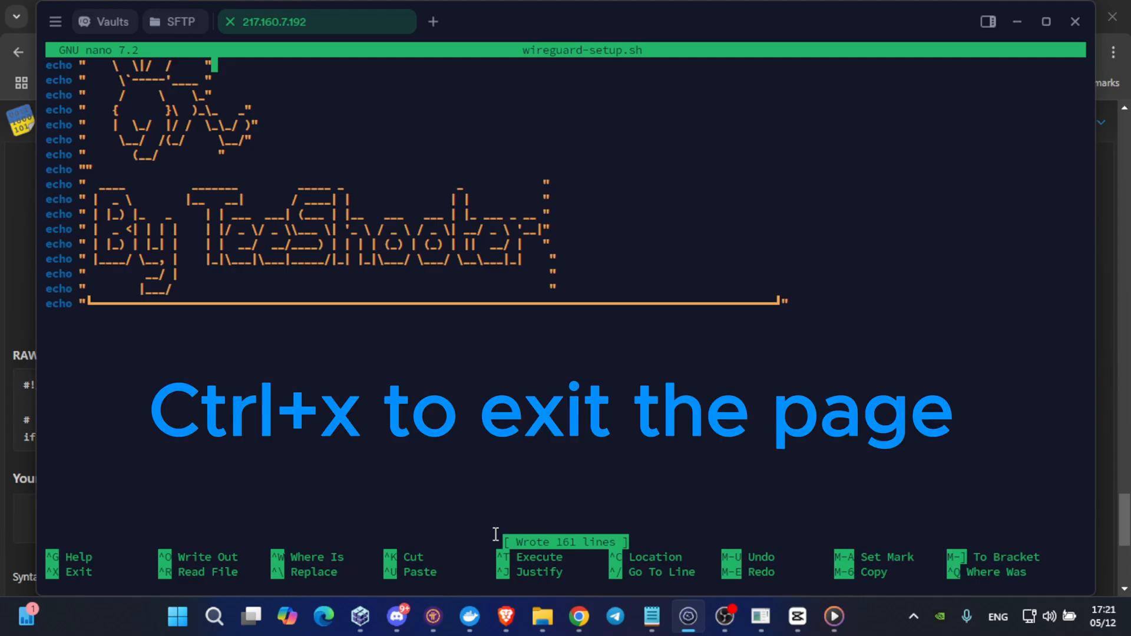
key("Ctrl+x")
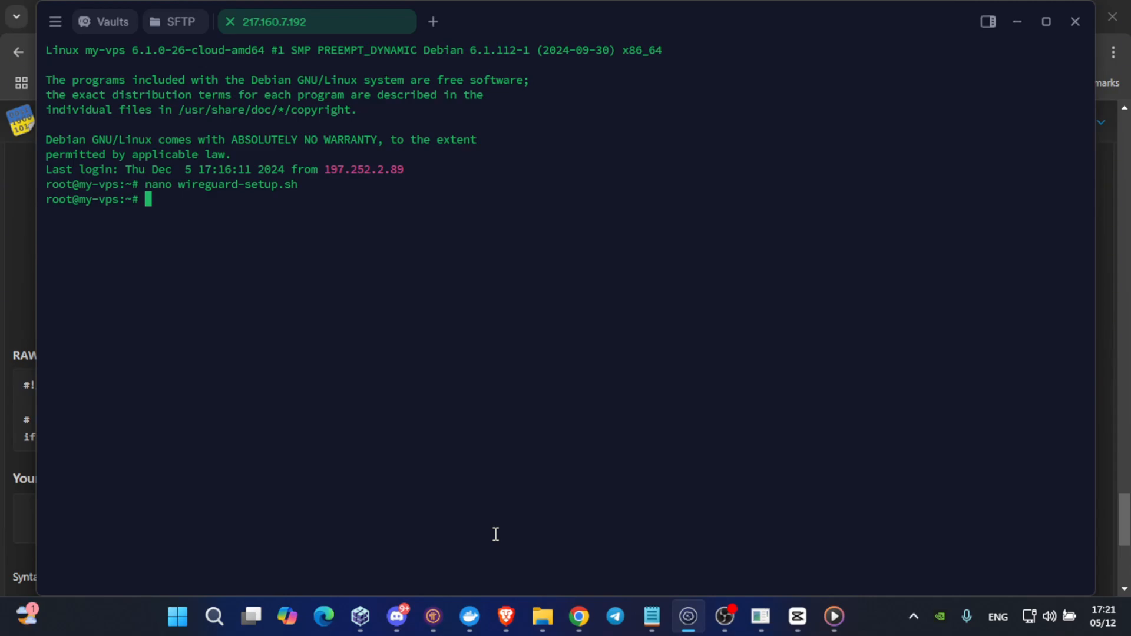
Run chmod +x and ./wireguard-setup.sh, installing WireGuard up to the public IP prompt
type("chmod +")
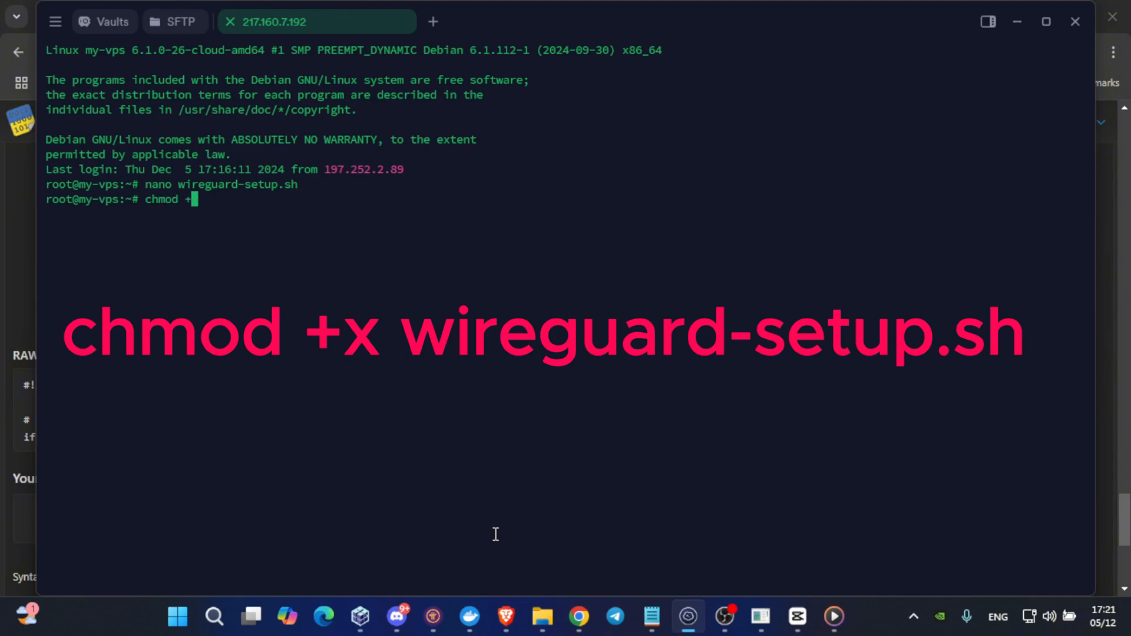
type("x")
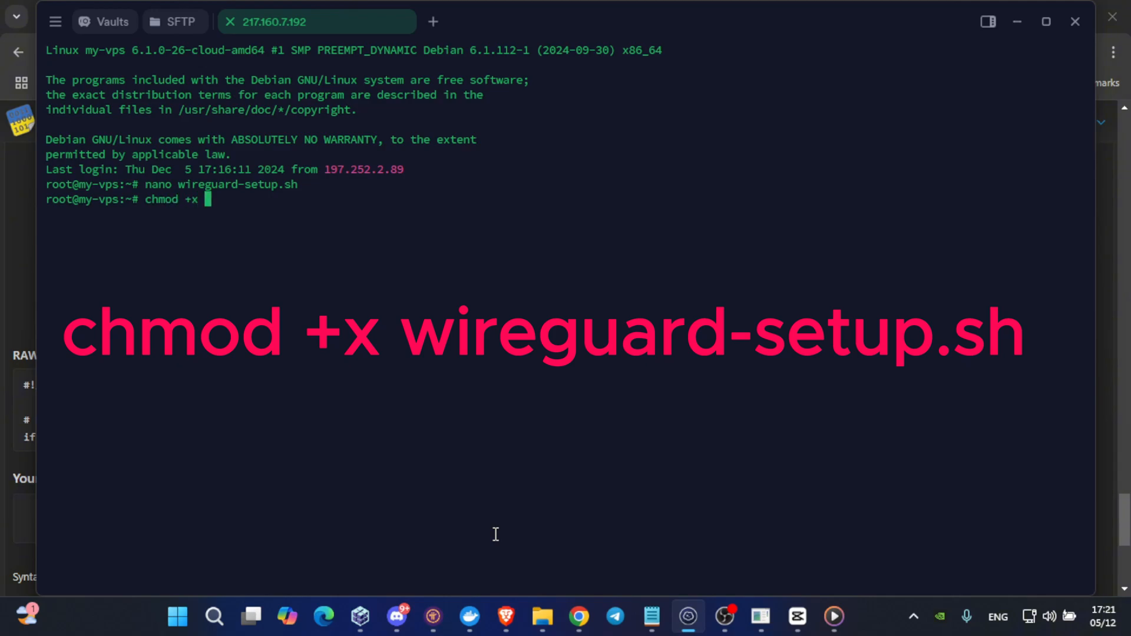
type("wireguard-se")
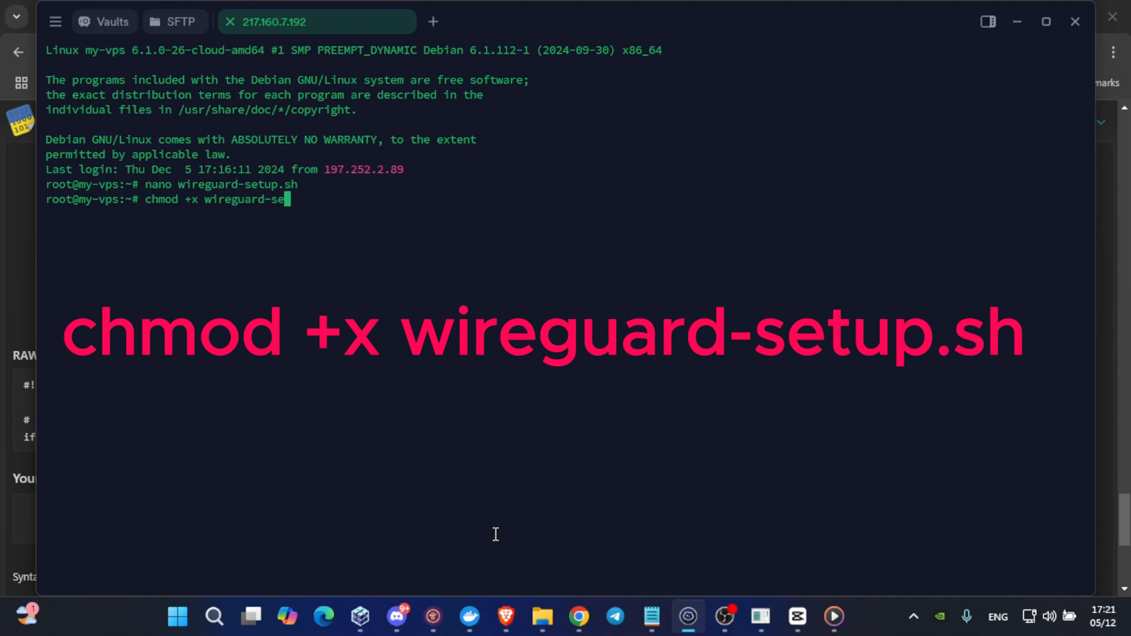
type("tup.s")
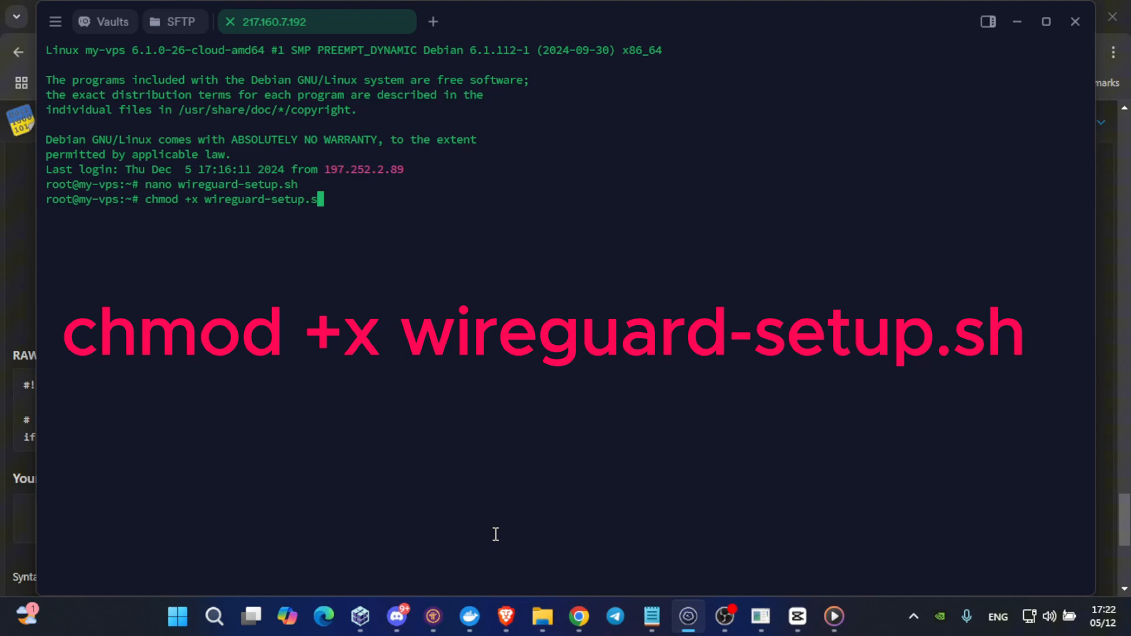
type("h")
type("sudo")
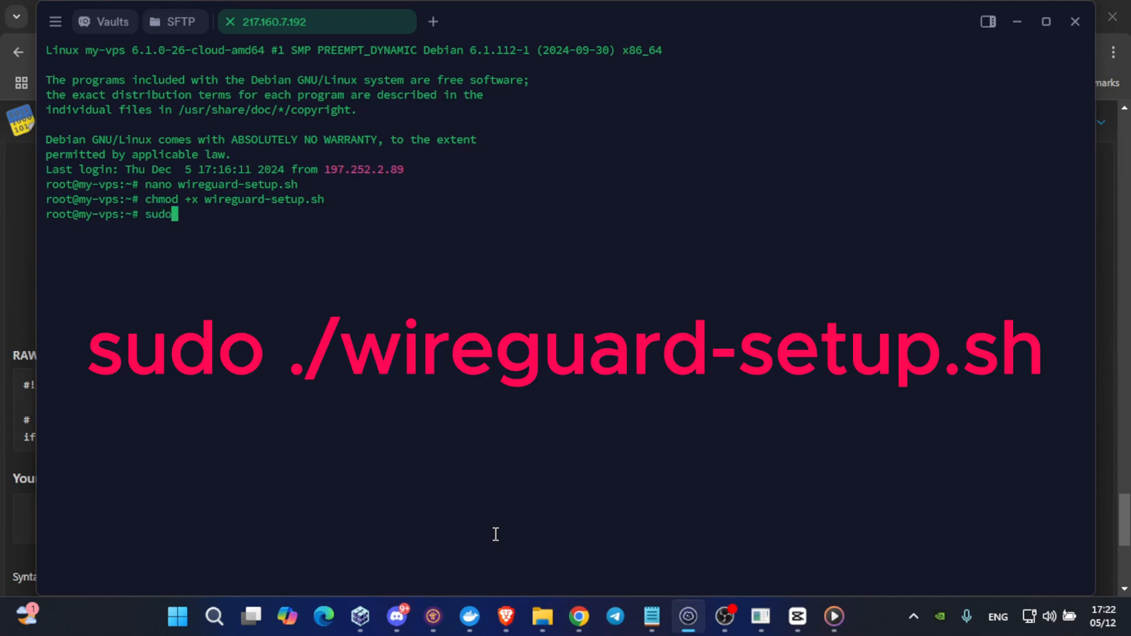
type("./")
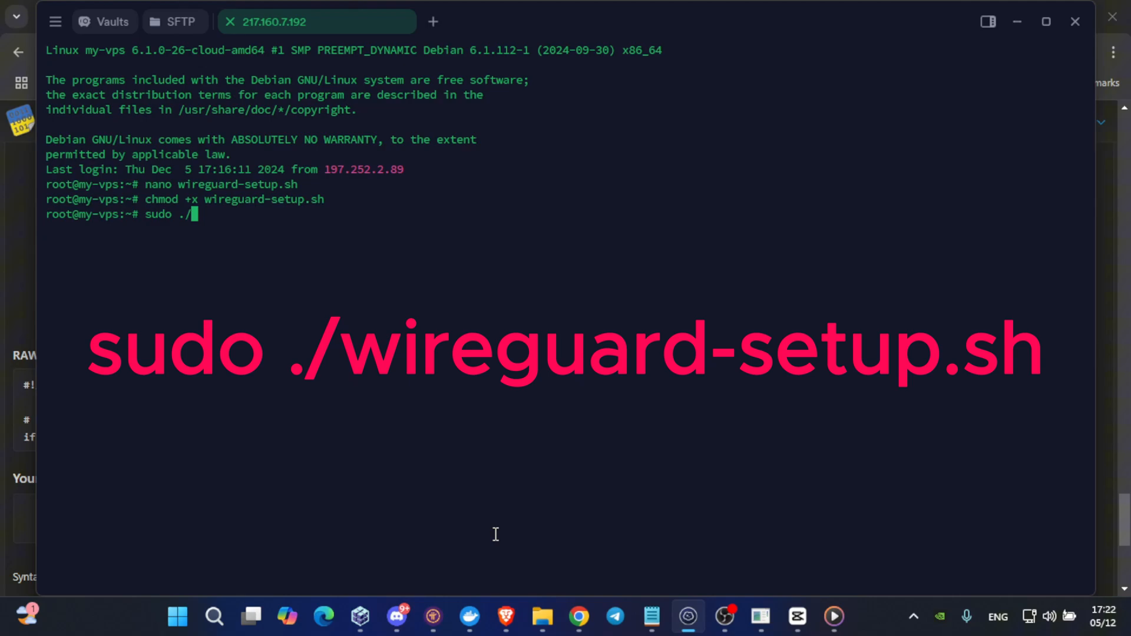
type("wiregua")
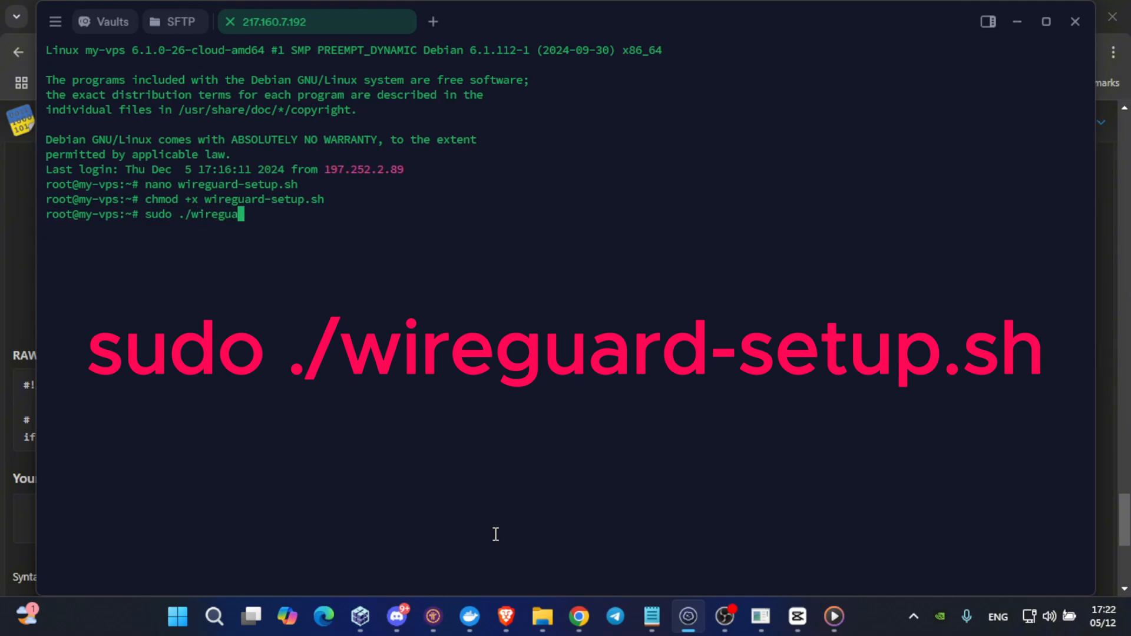
type("rd")
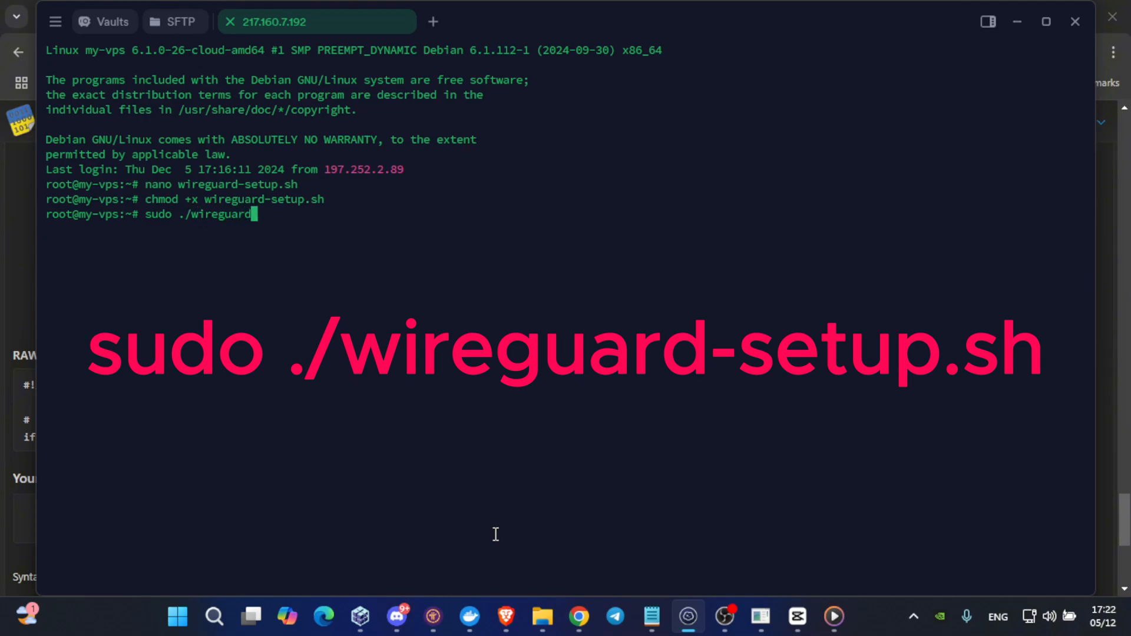
type("-setu")
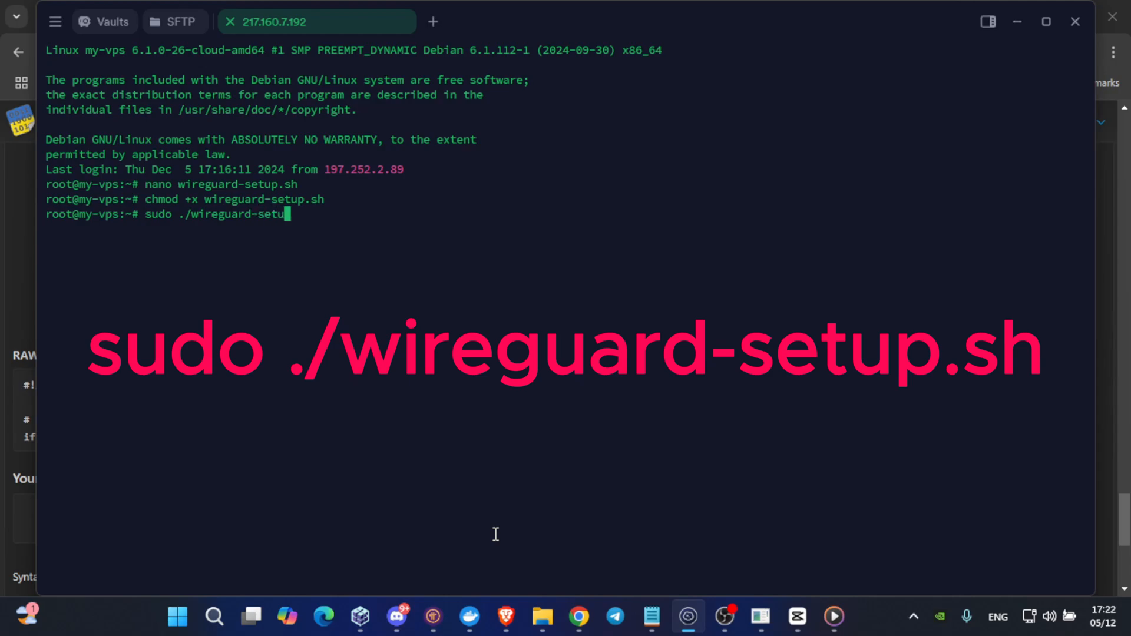
type("p.sh")
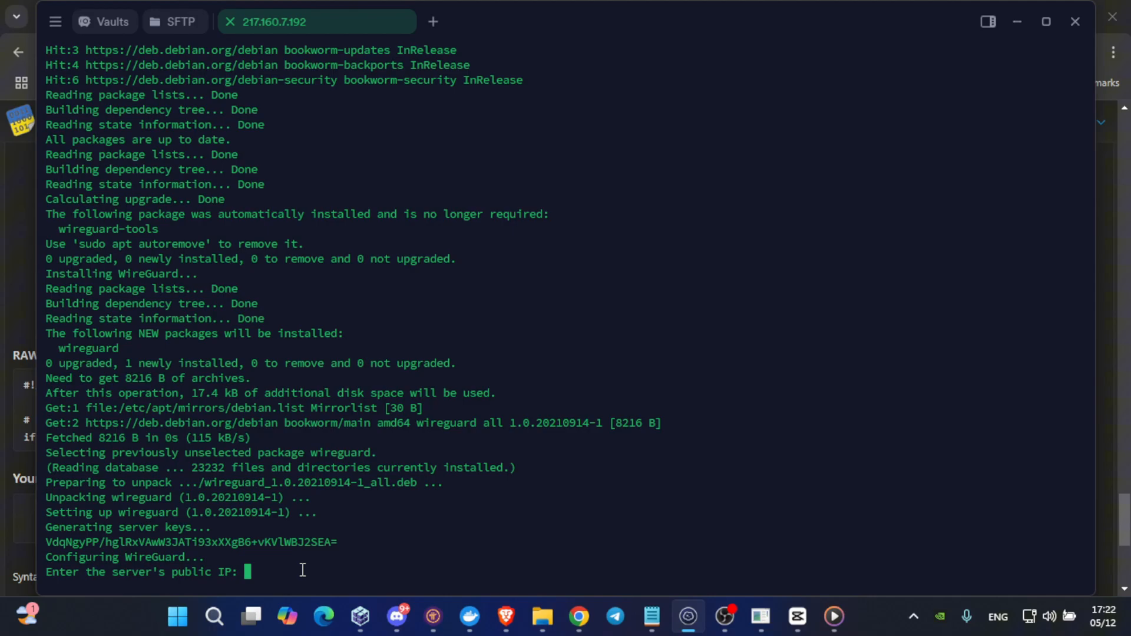
mouse_move(793, 530)
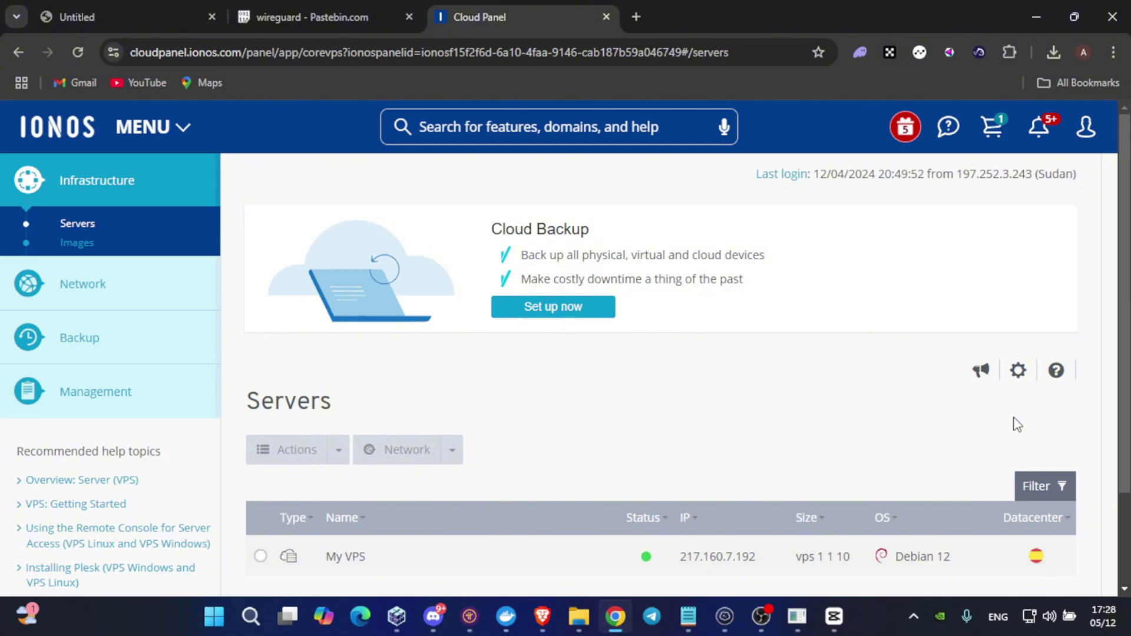
mouse_move(856, 146)
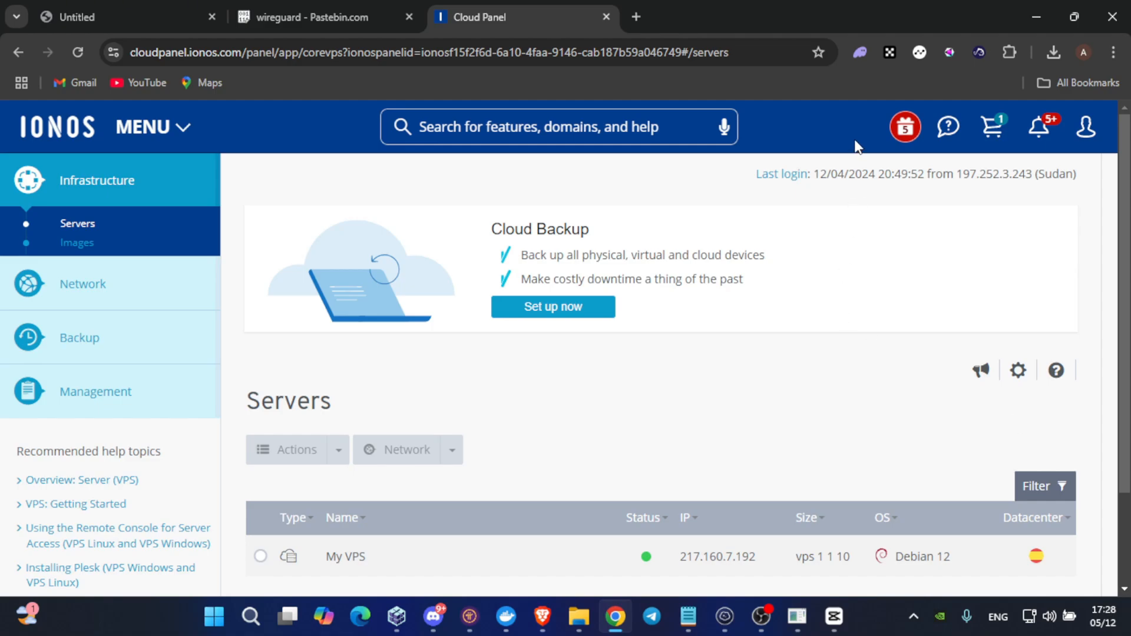
mouse_move(106, 197)
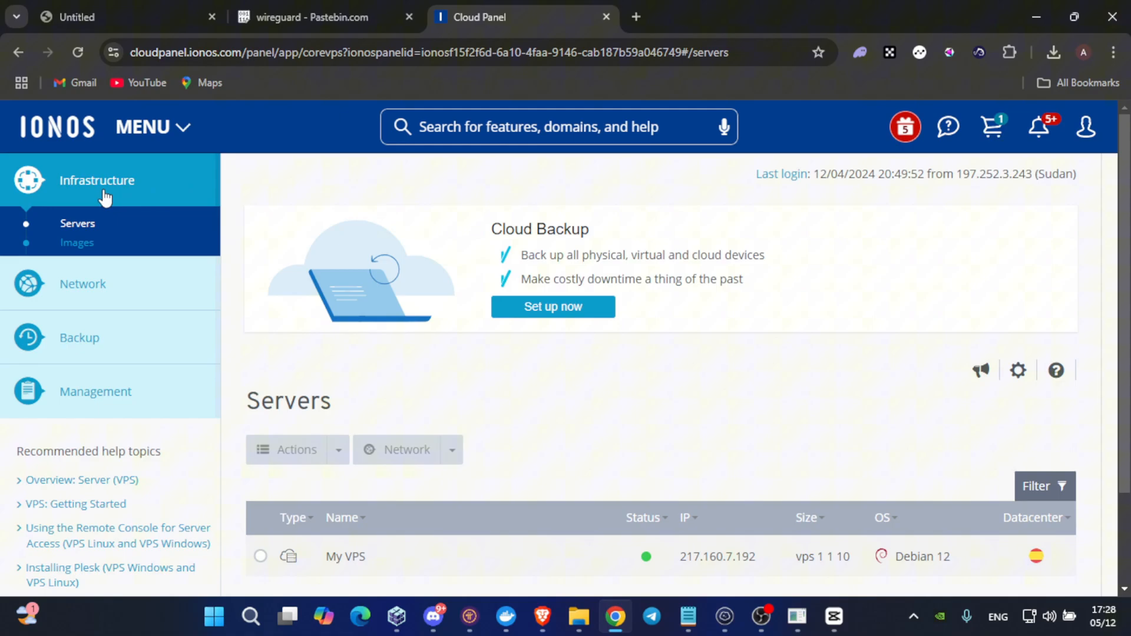
mouse_move(83, 234)
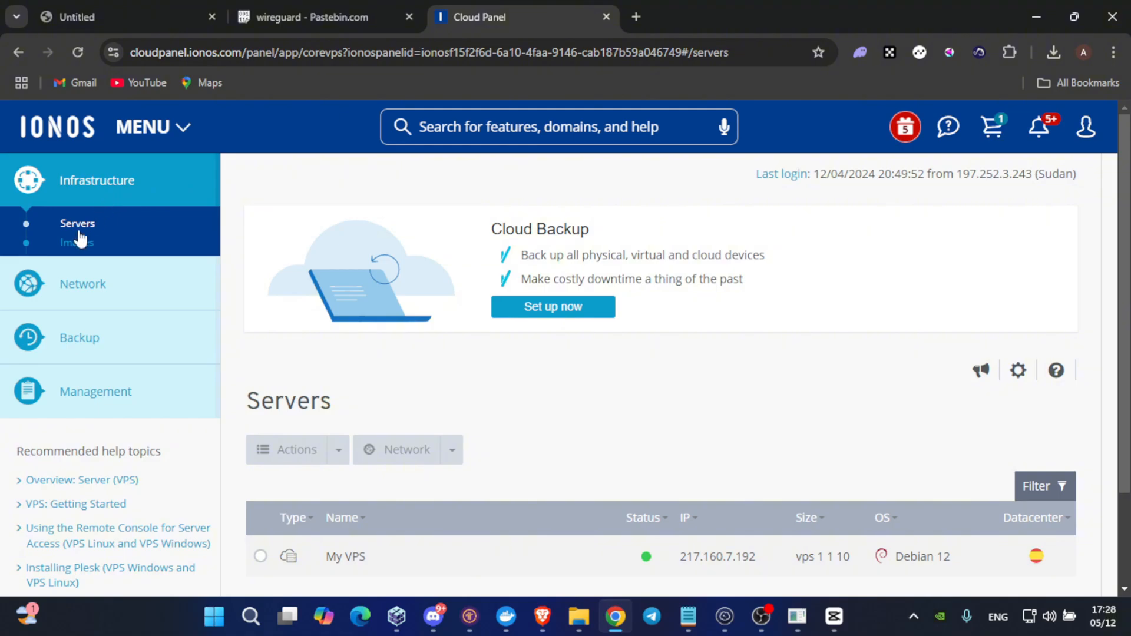
Select 217.160.7.192 in the Cloud Panel servers list and copy it
scroll("down", 3)
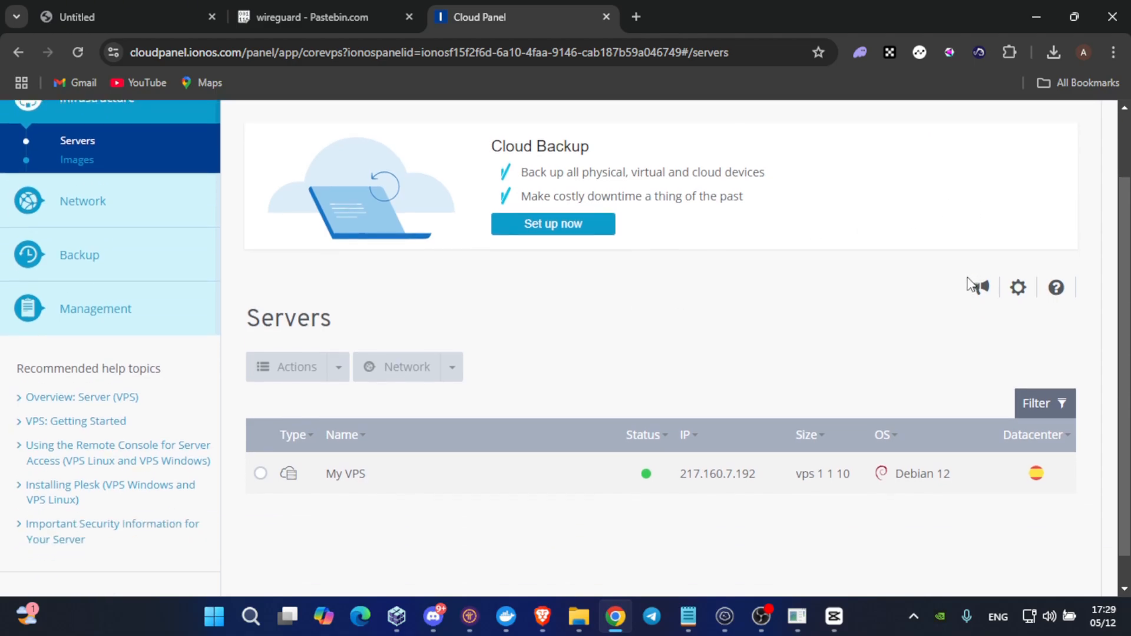
mouse_move(351, 490)
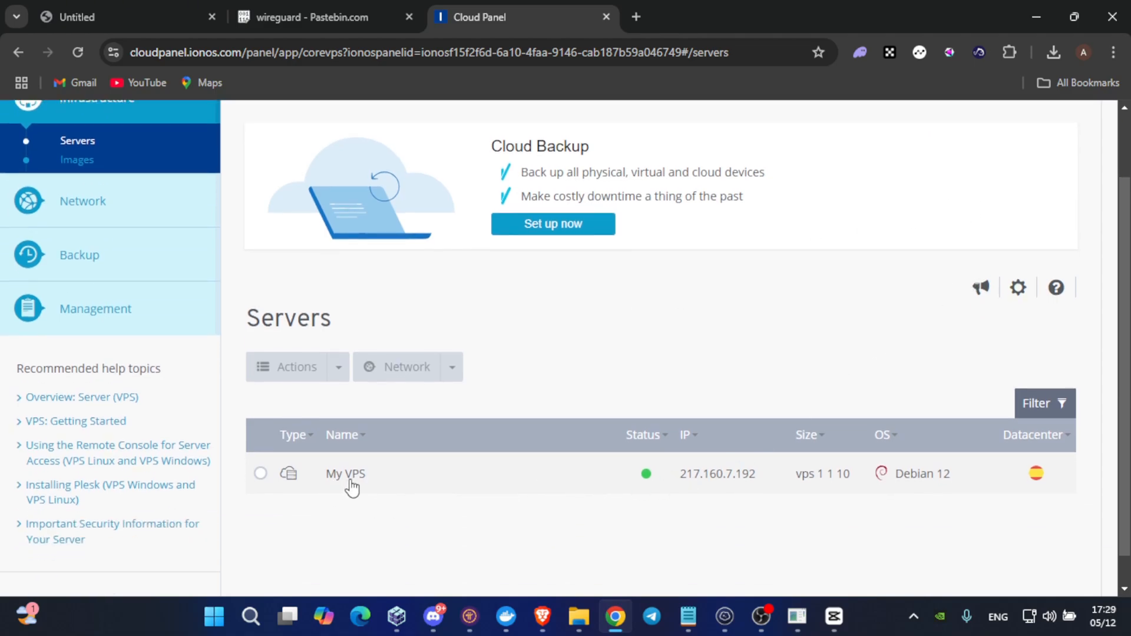
mouse_move(712, 446)
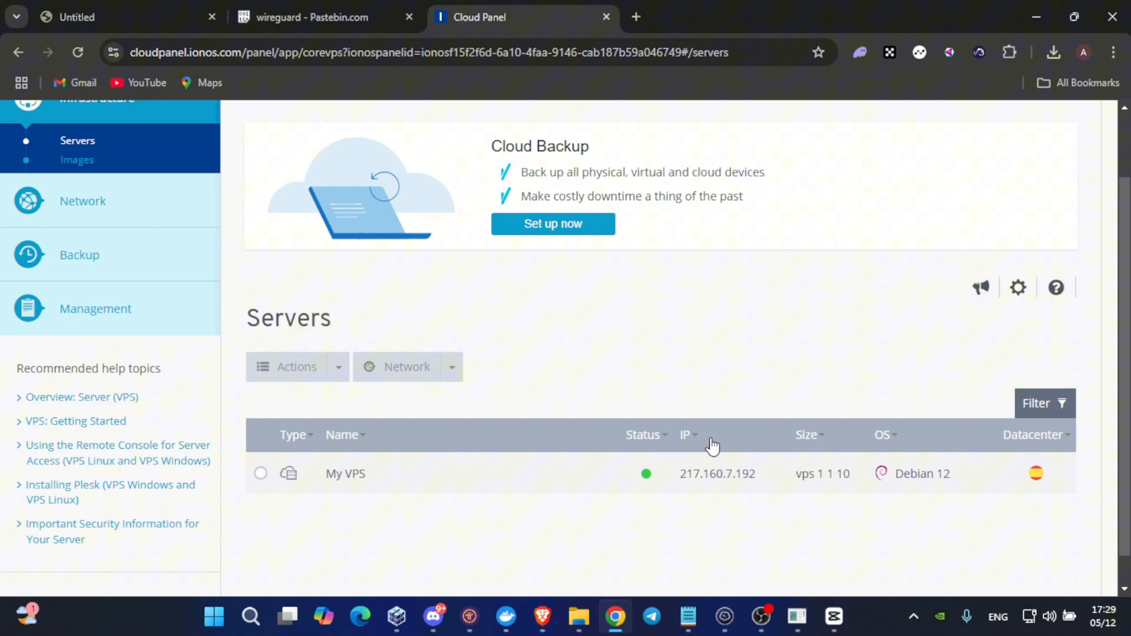
double_click(717, 473)
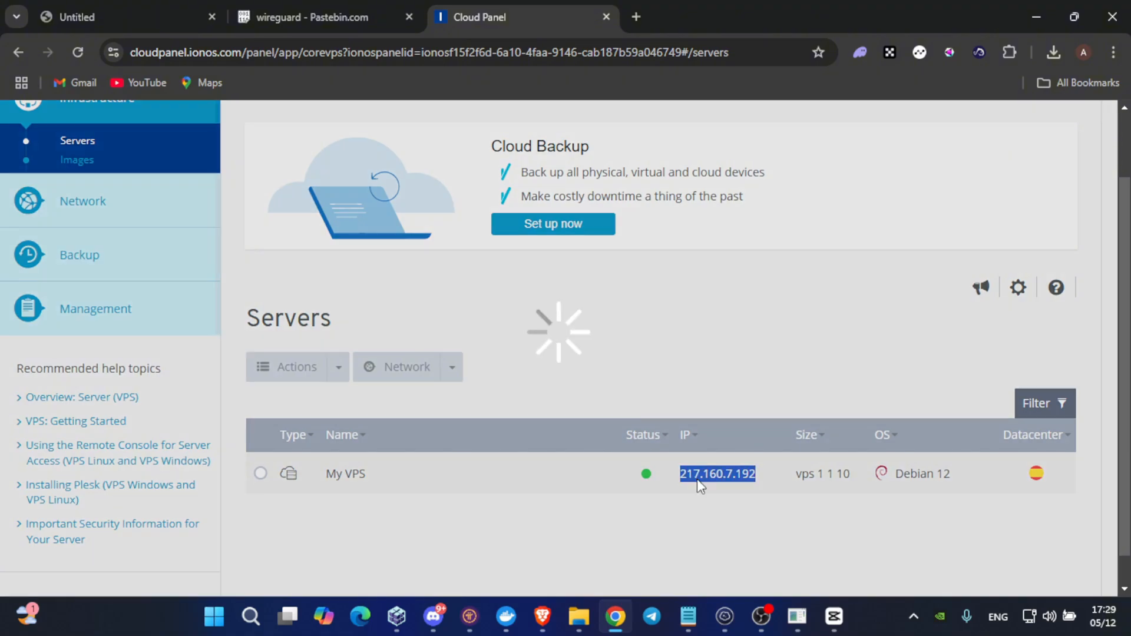
right_click(702, 482)
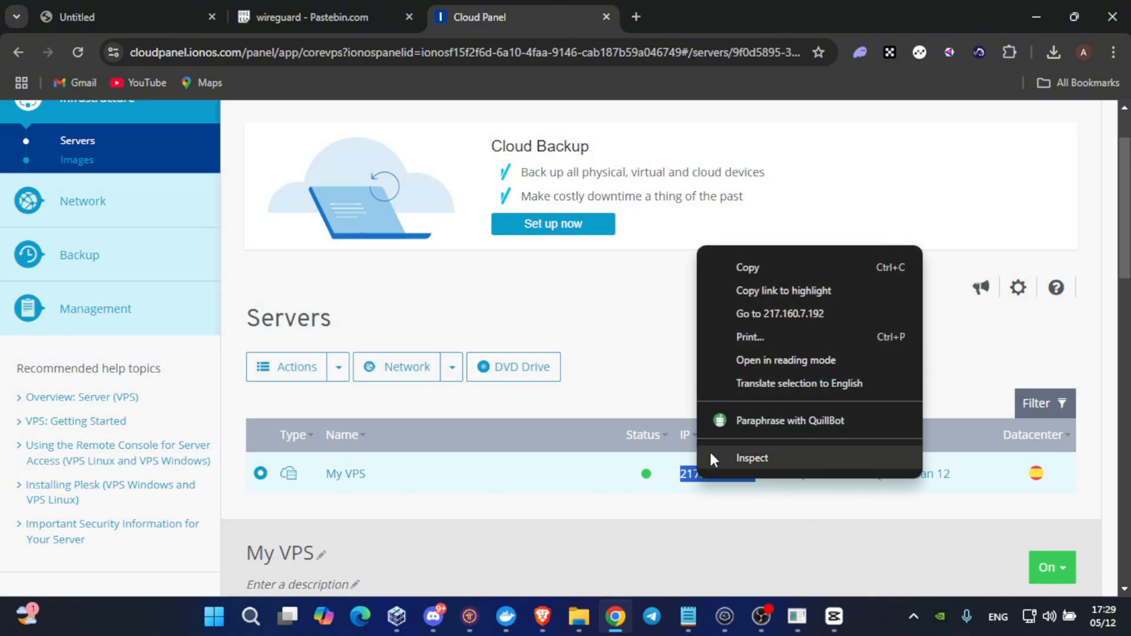
left_click(769, 280)
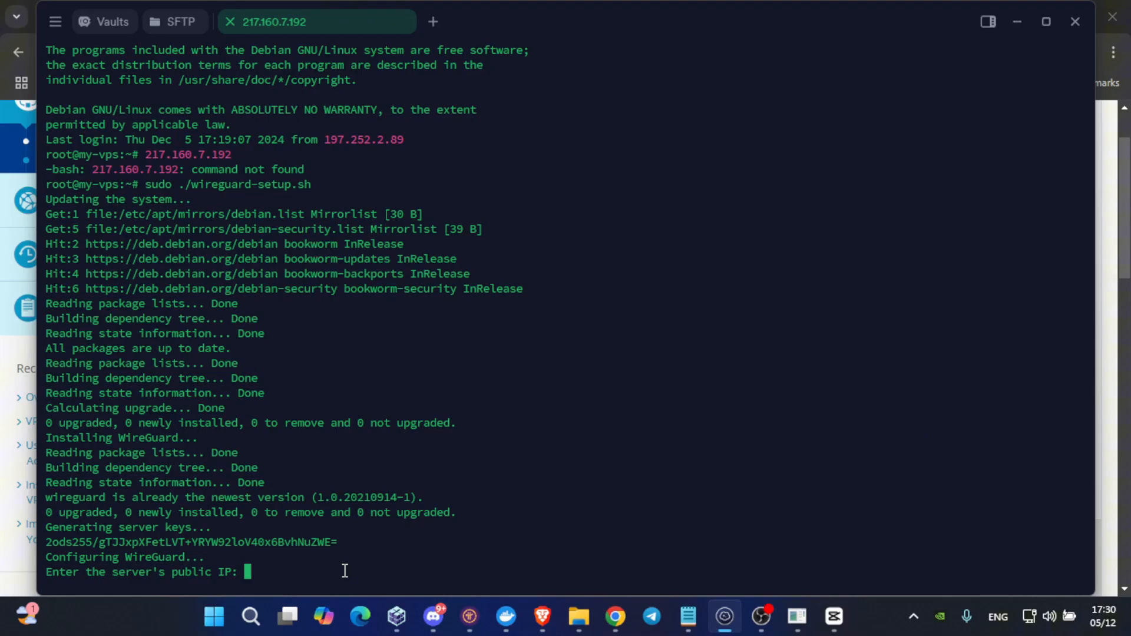
Submit 217.160.7.192 at the script's public IP prompt
type("217.160.7.192")
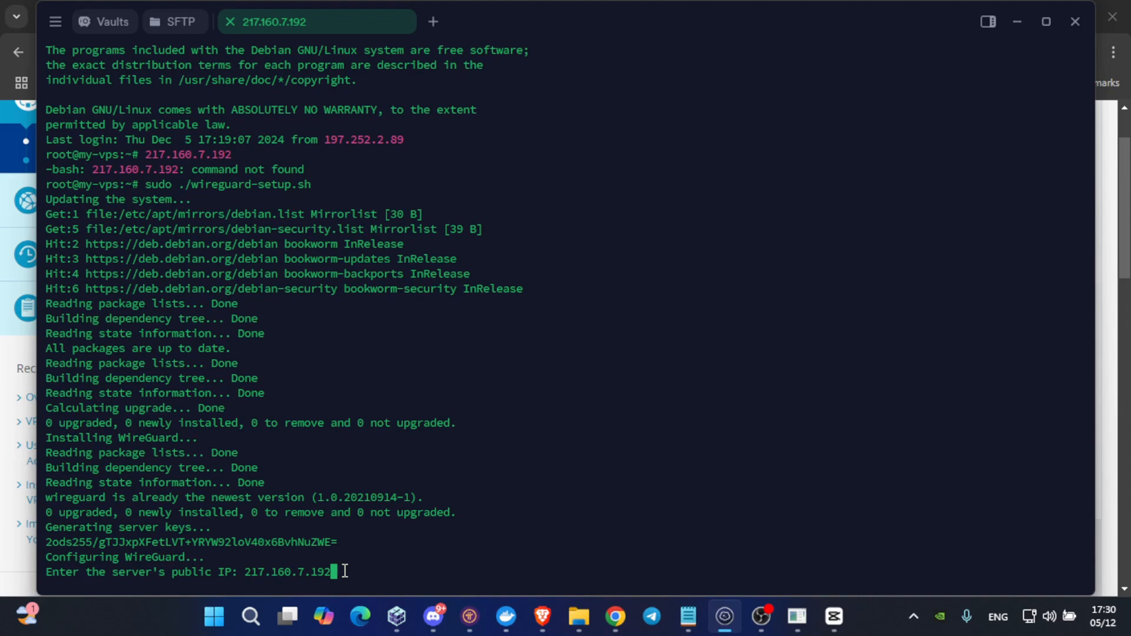
key("Return")
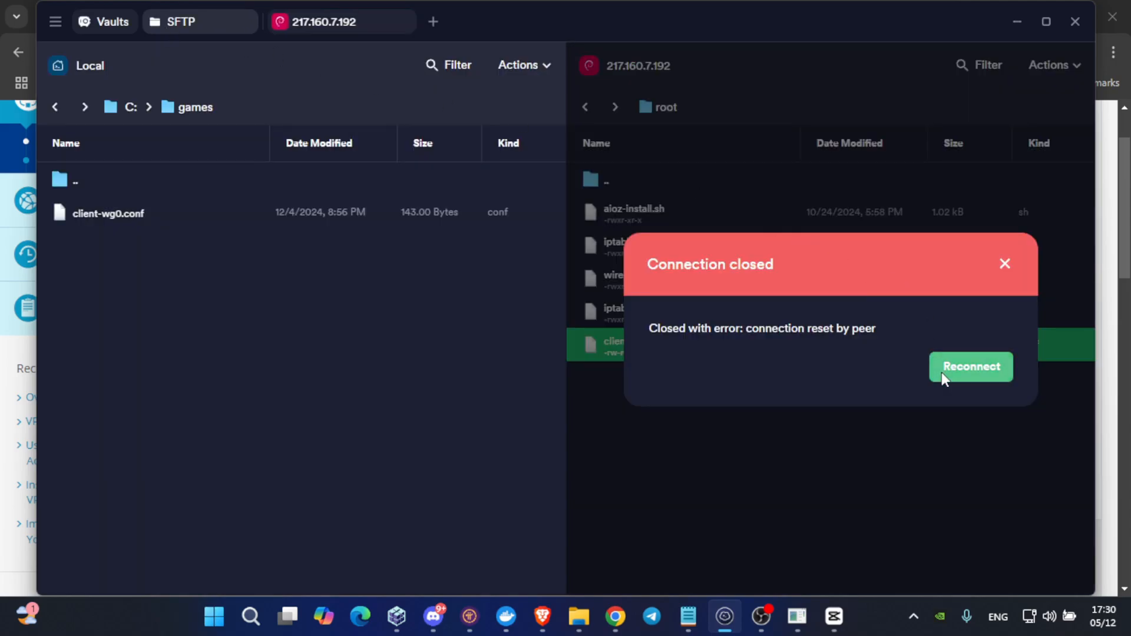
Reconnect the closed SFTP session to host 217.160.7.192
left_click(971, 367)
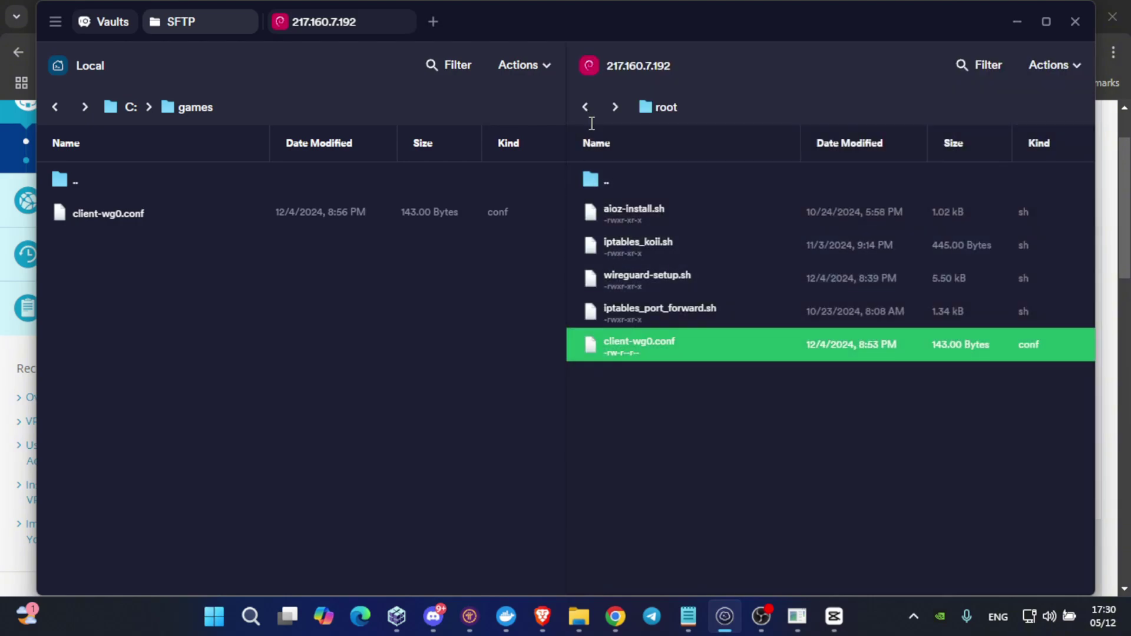
mouse_move(586, 108)
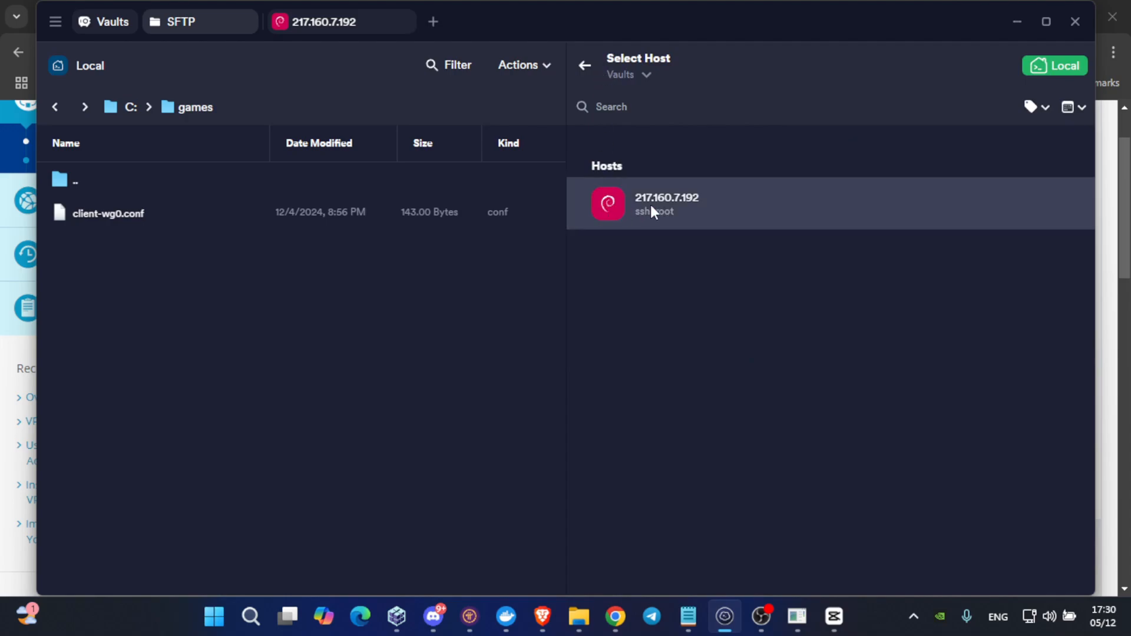
left_click(666, 203)
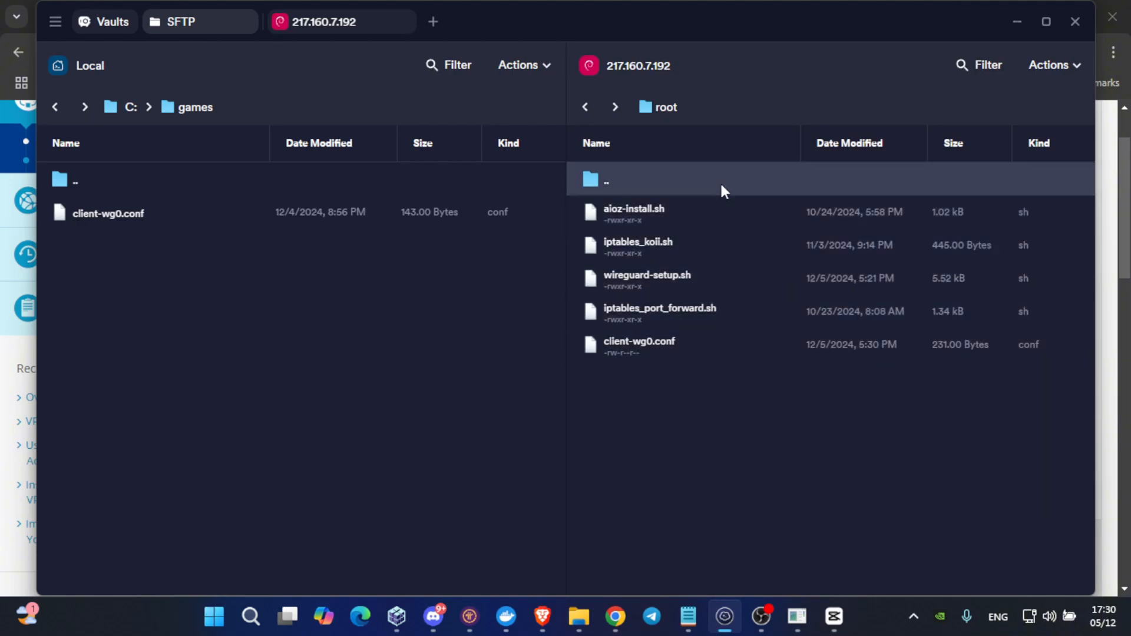
left_click(640, 344)
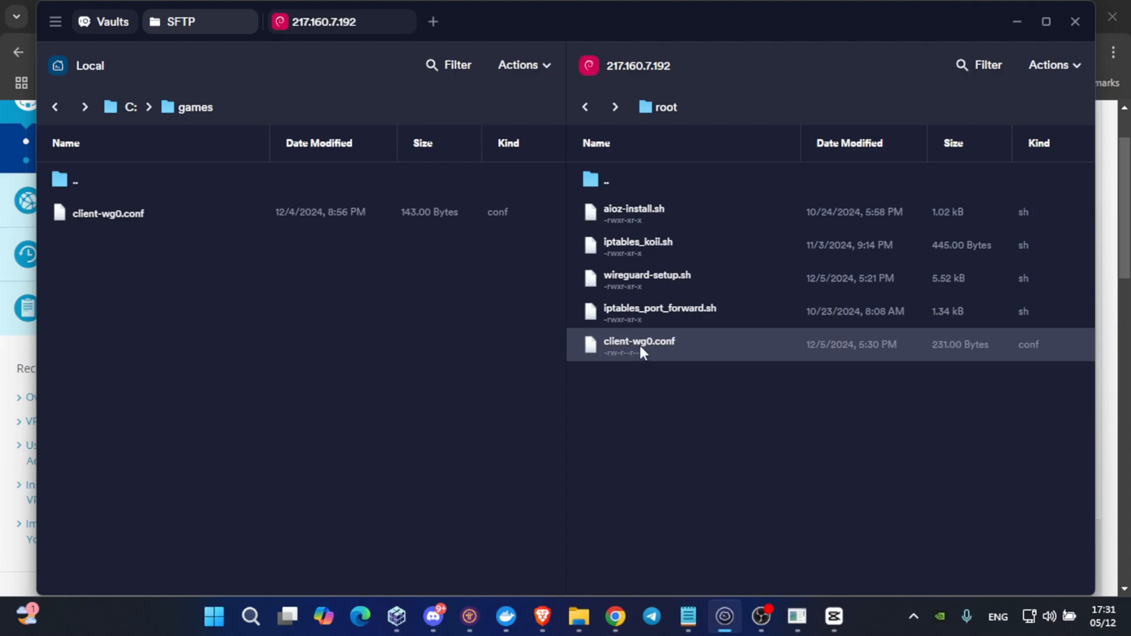
mouse_move(650, 353)
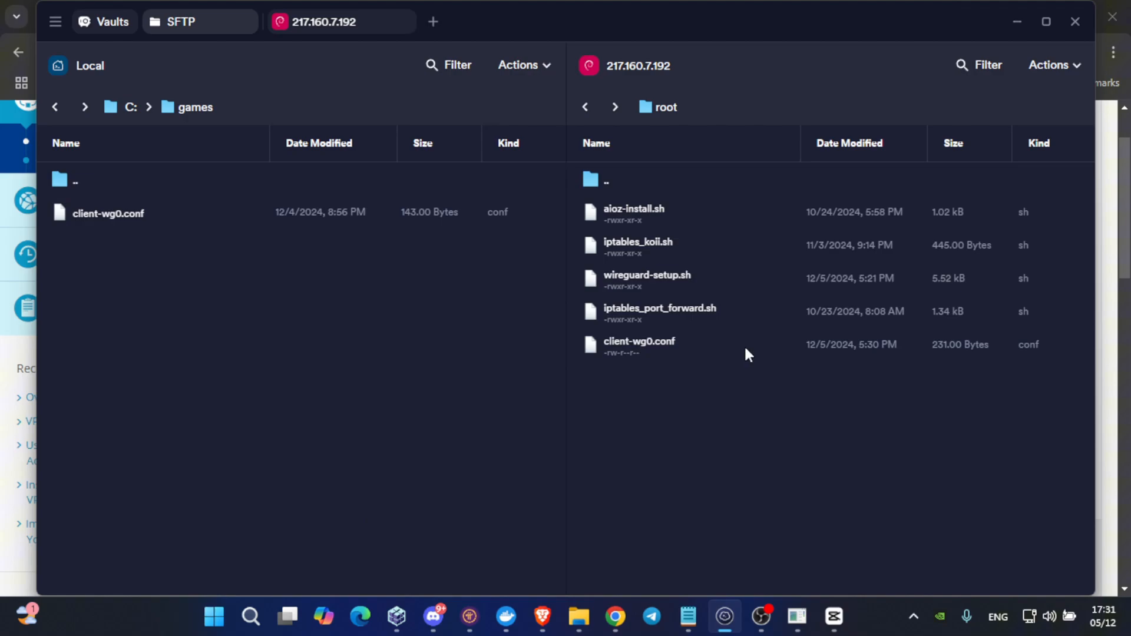
mouse_move(694, 470)
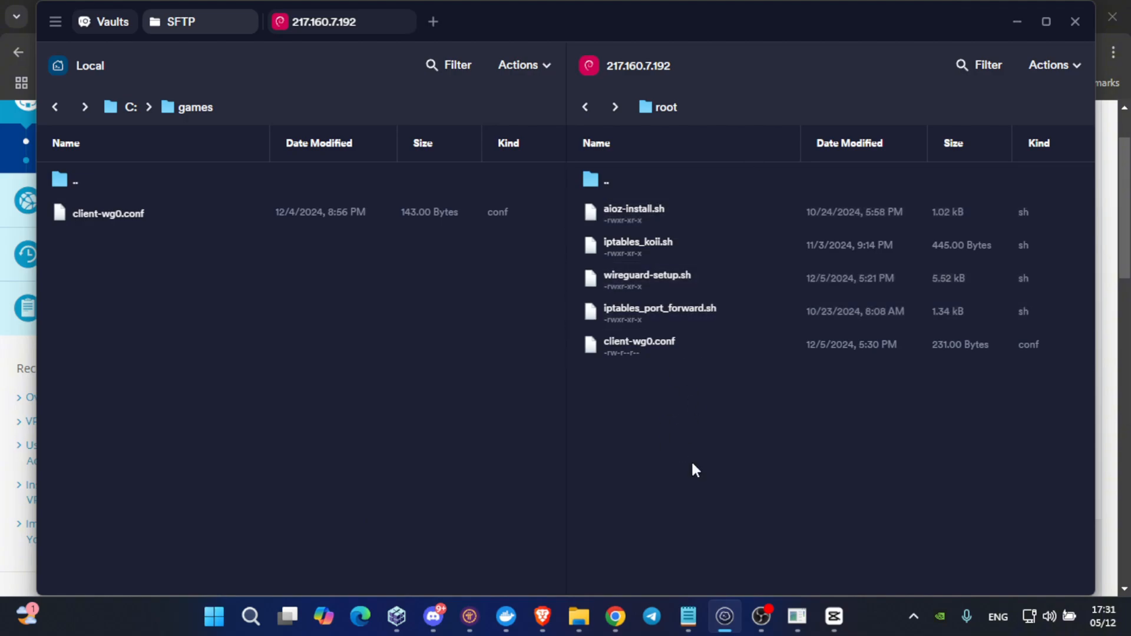
mouse_move(128, 122)
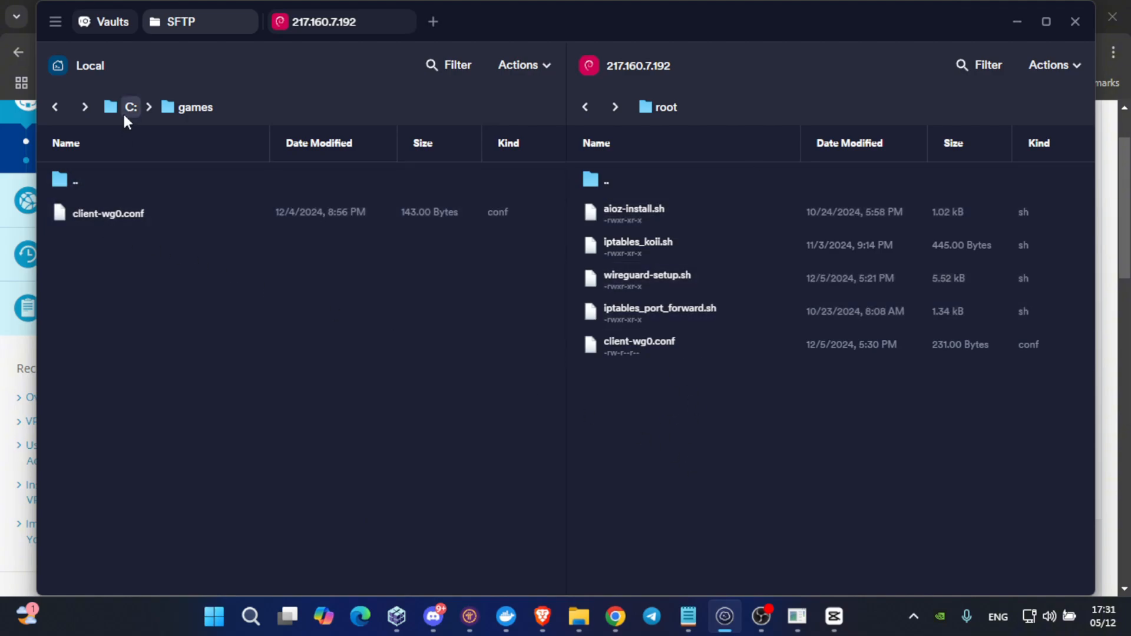
Drag client-wg0.conf from the server root into the local C:\bankak folder
left_click(131, 107)
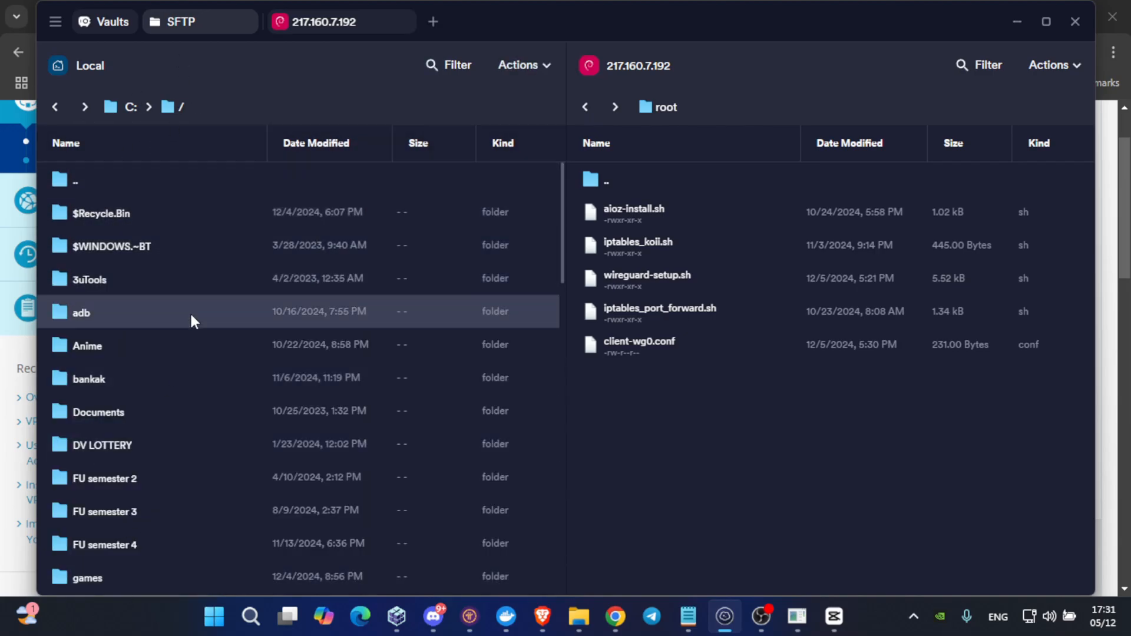
mouse_move(194, 322)
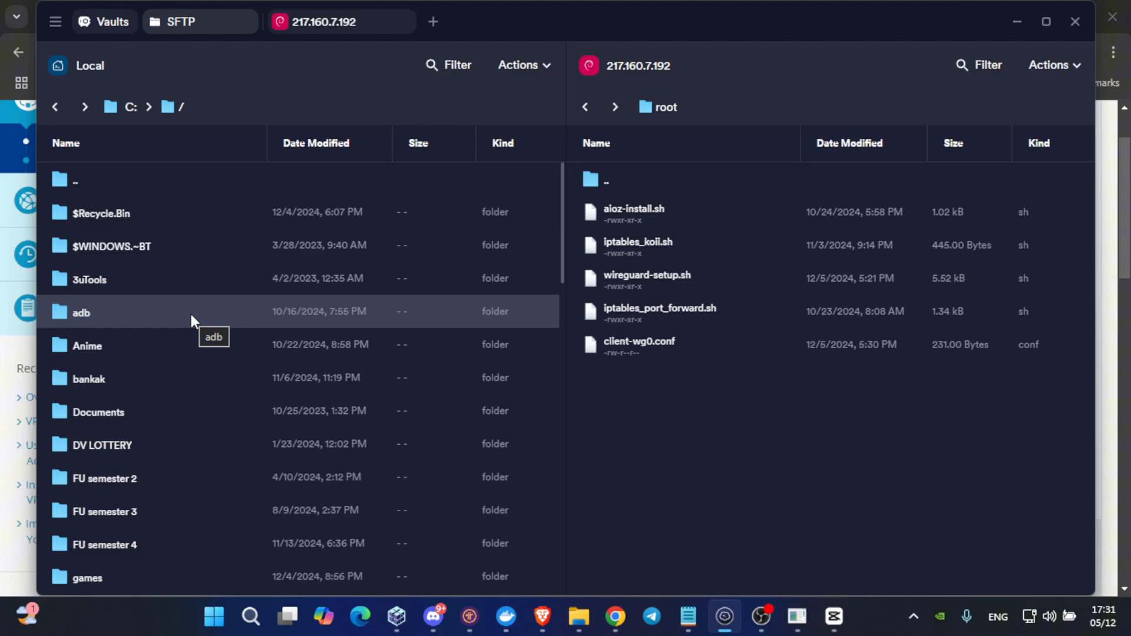
mouse_move(610, 375)
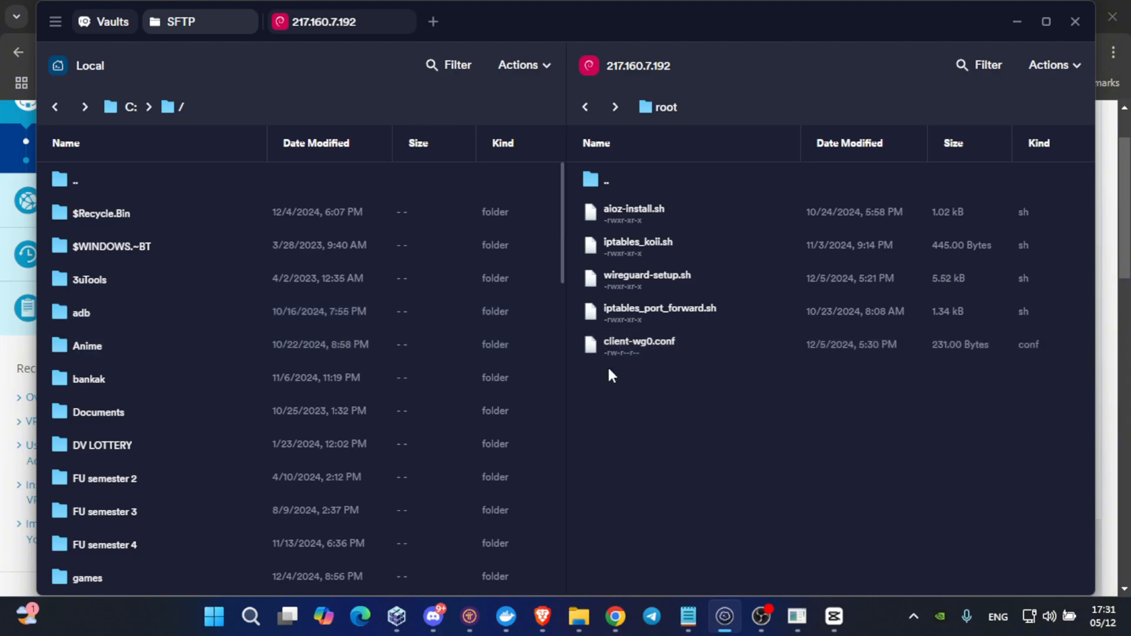
left_click(639, 345)
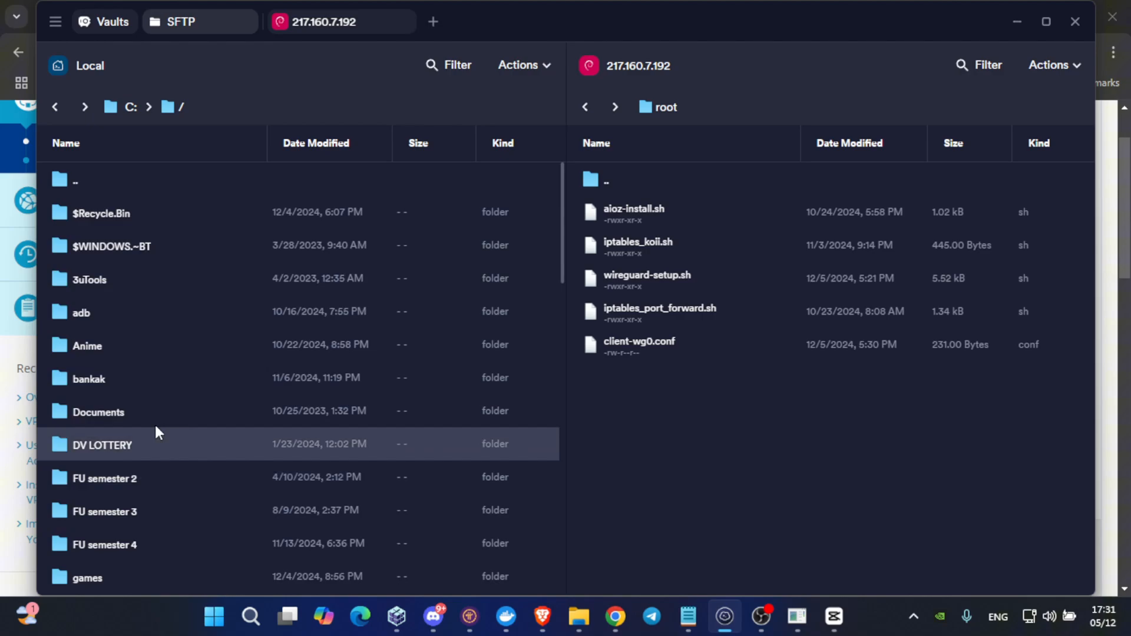
double_click(87, 346)
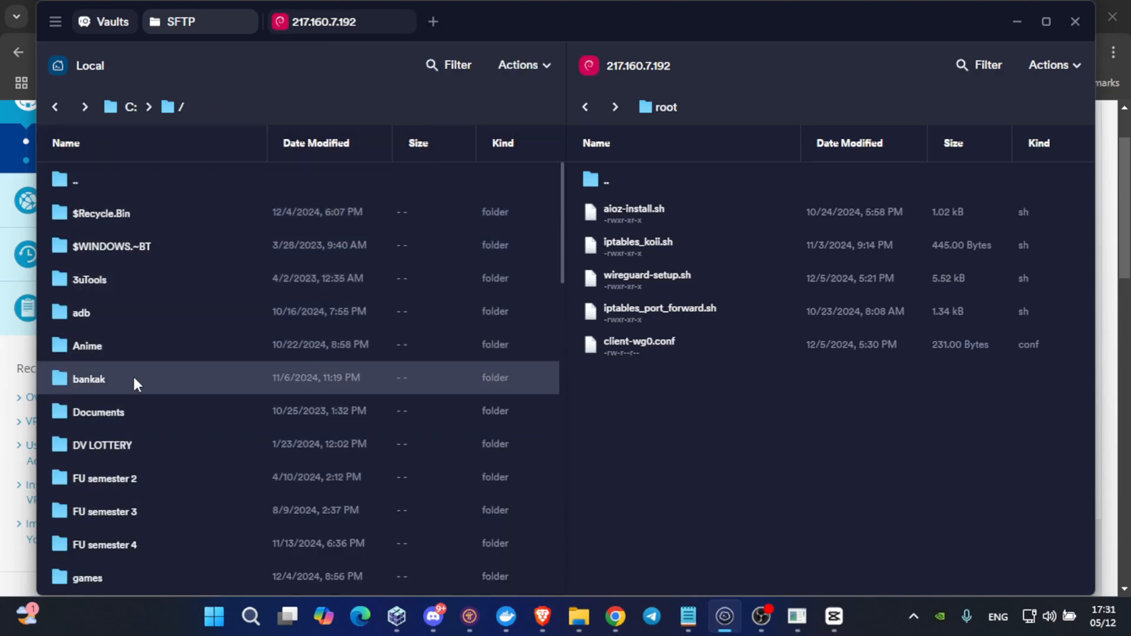
double_click(89, 379)
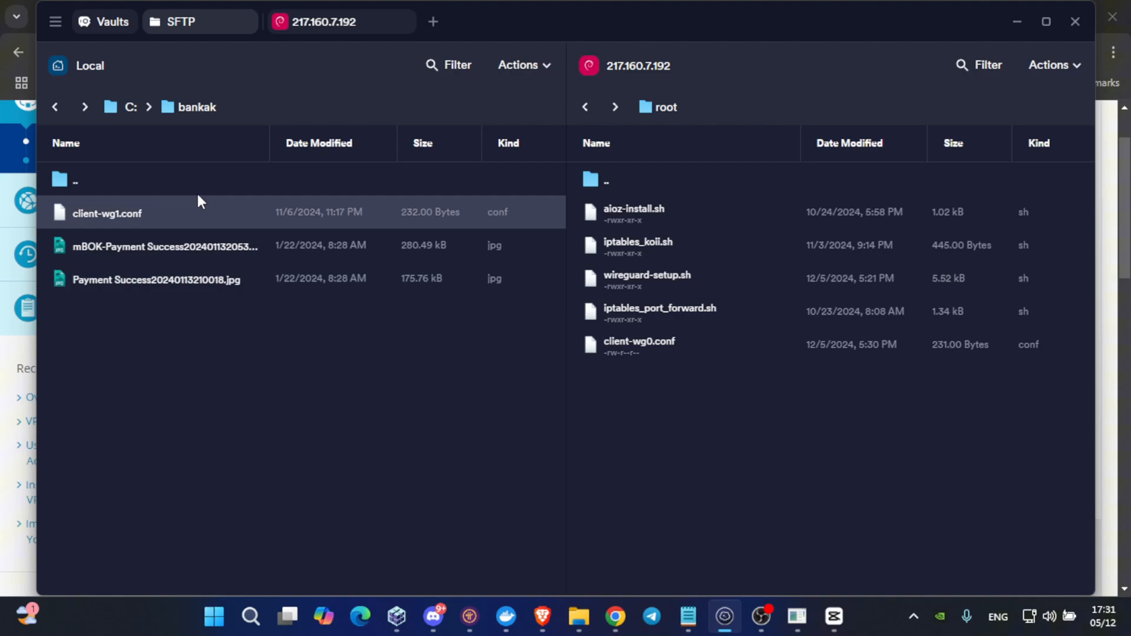
left_click(639, 341)
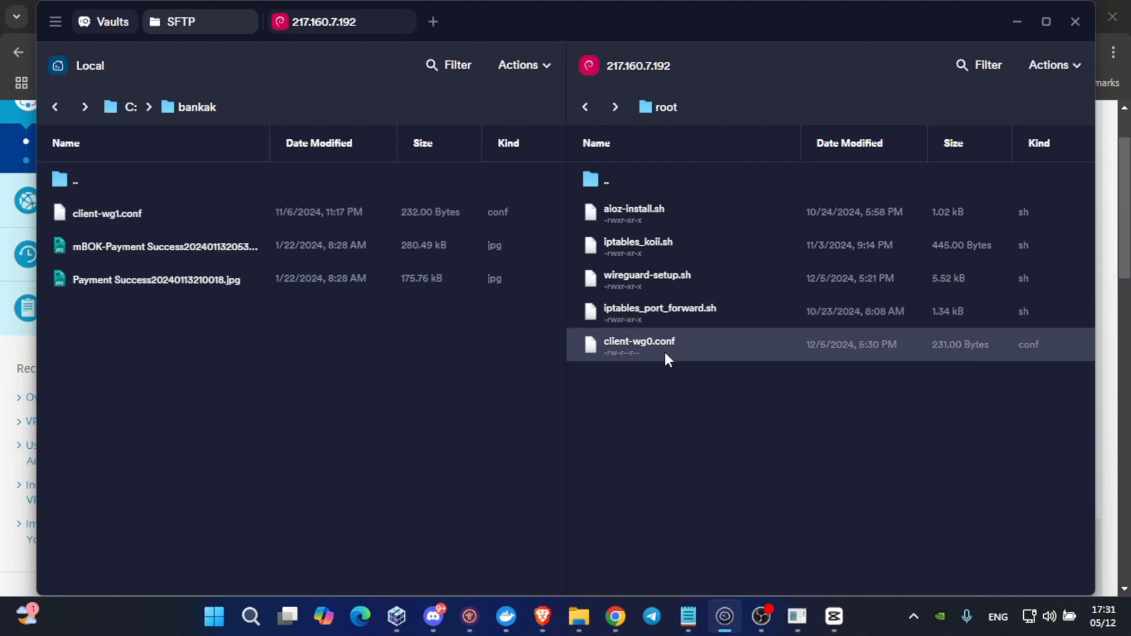
left_click_drag(639, 344, 212, 382)
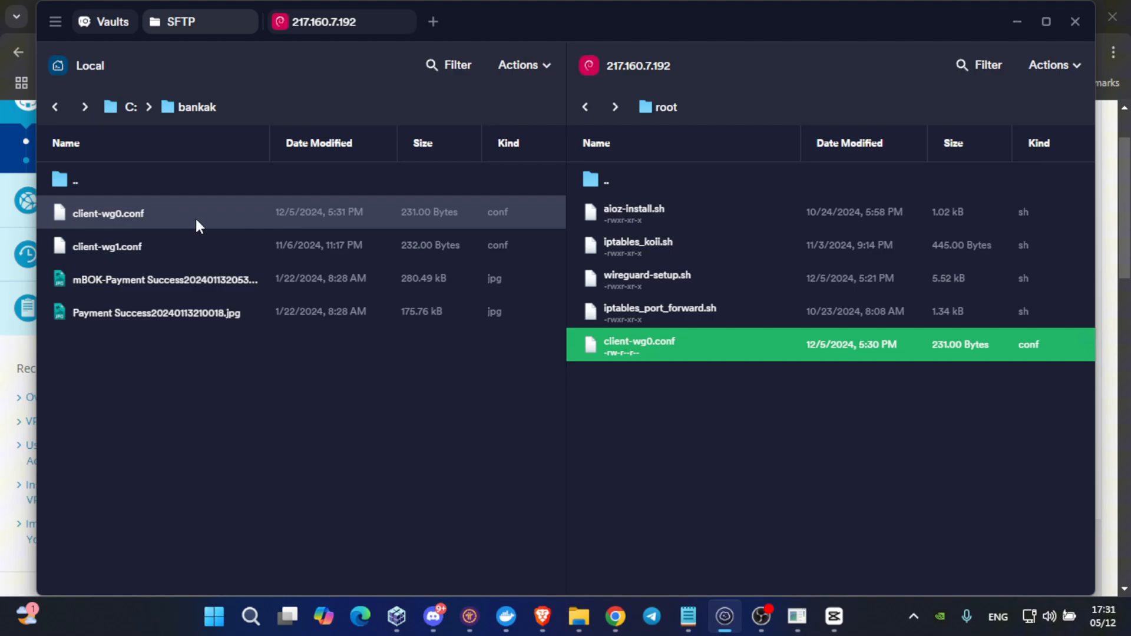
mouse_move(230, 231)
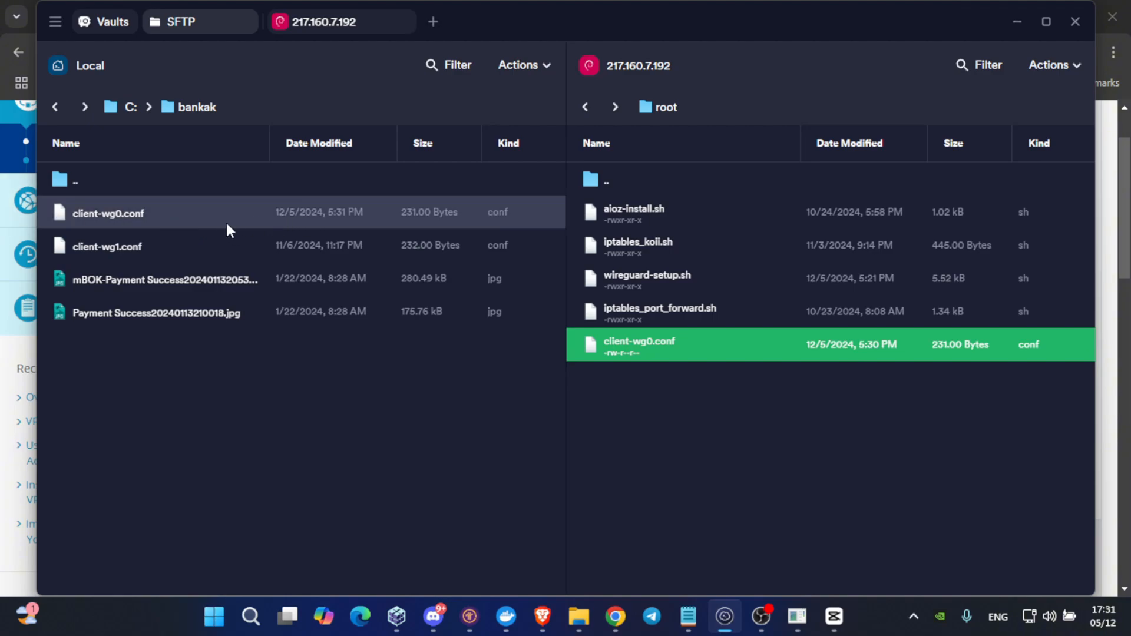
mouse_move(106, 227)
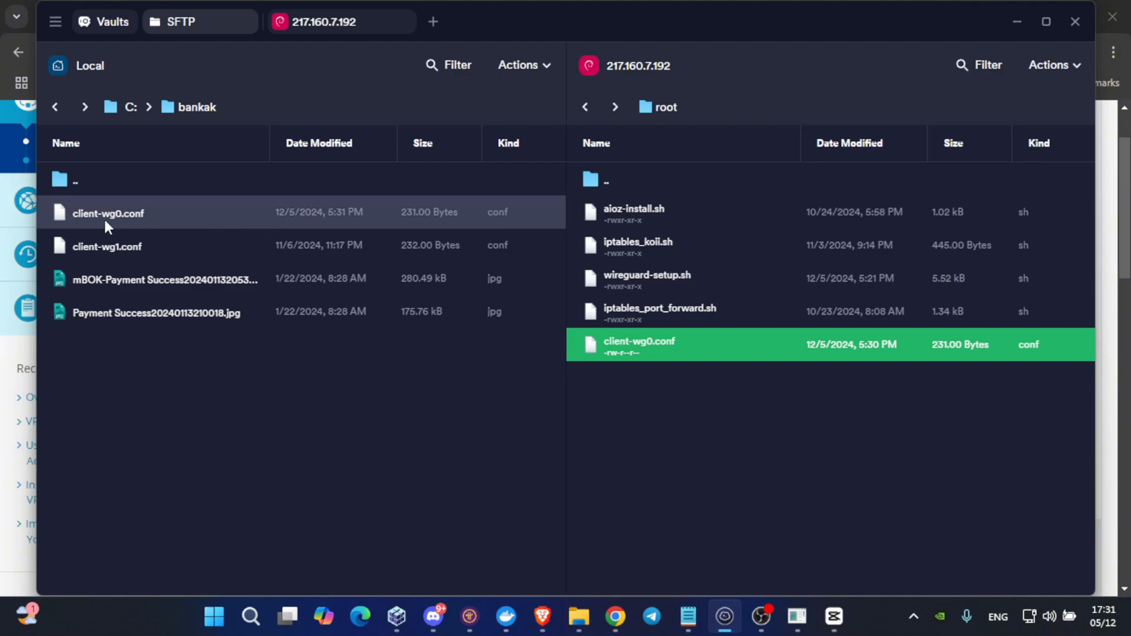
mouse_move(118, 228)
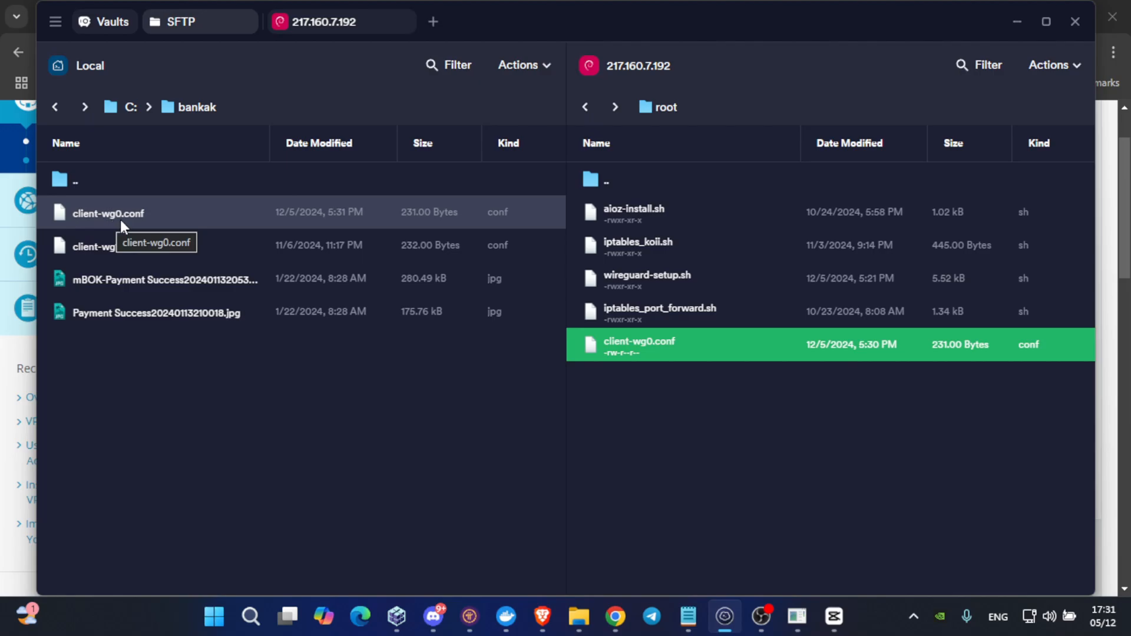
mouse_move(984, 422)
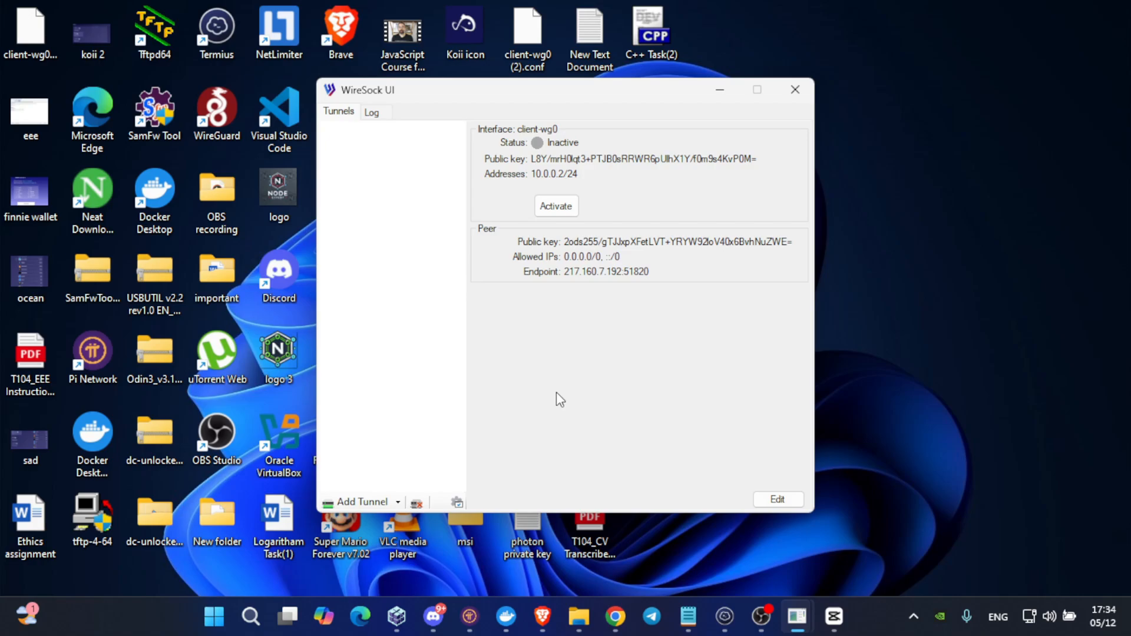
mouse_move(501, 475)
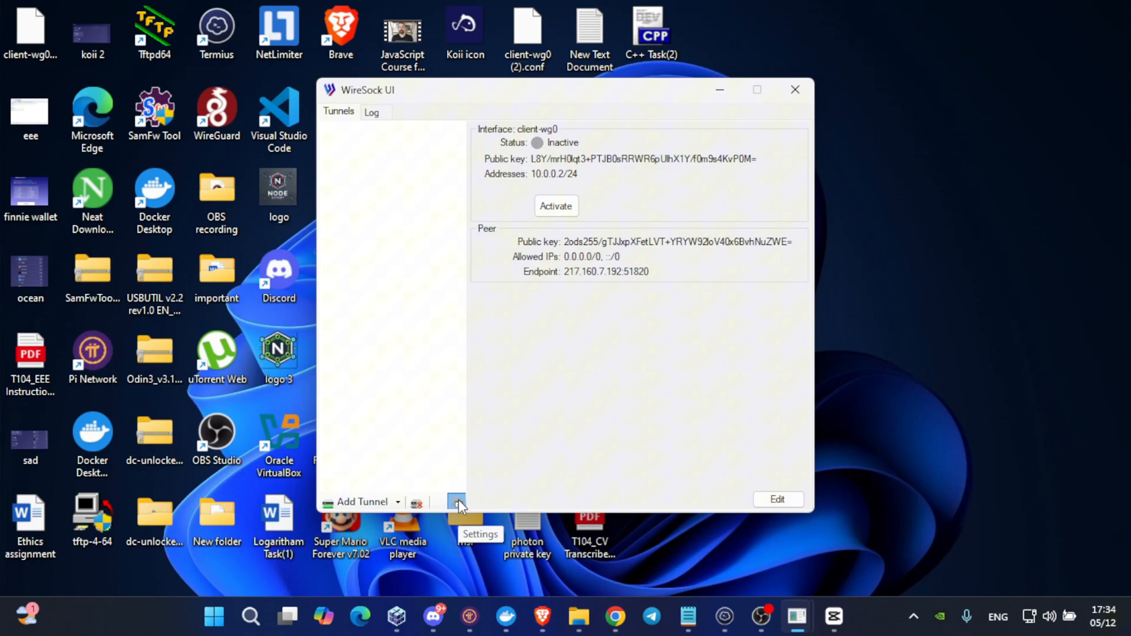
Bring up WireSock's tunnel manager showing the inactive client-wg0 tunnel, and start importing a configuration file
left_click(456, 502)
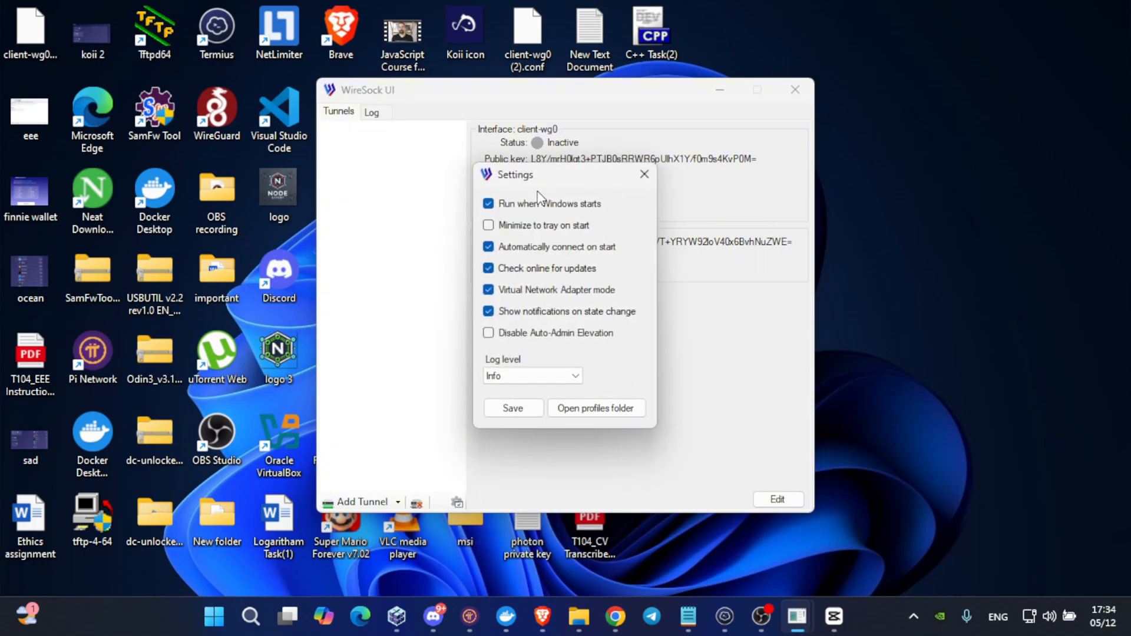
mouse_move(503, 371)
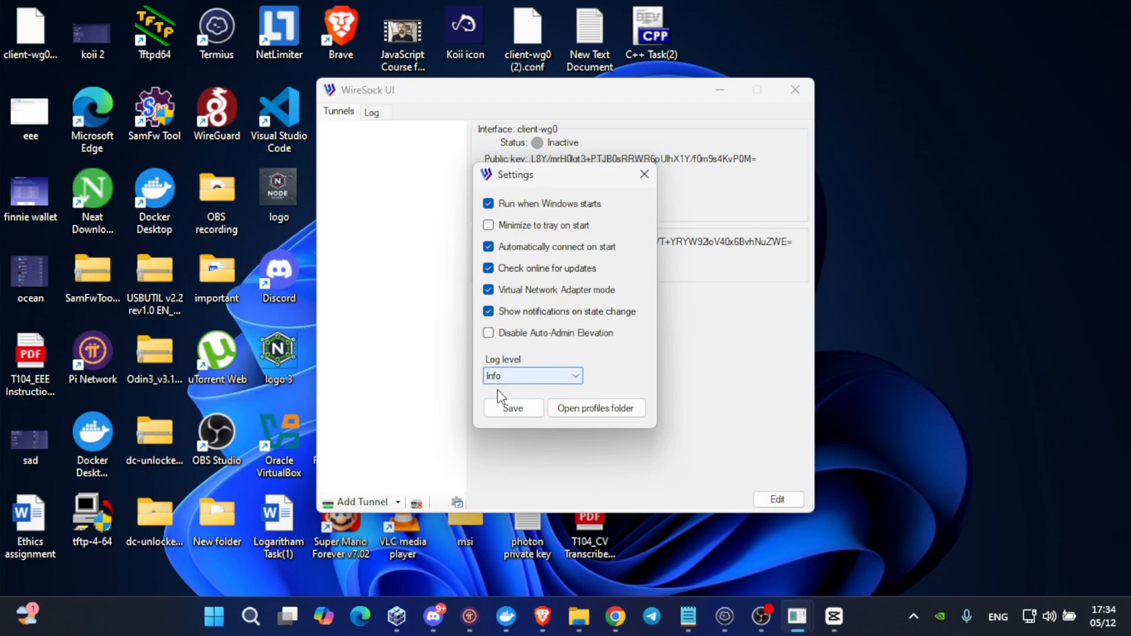
left_click(644, 174)
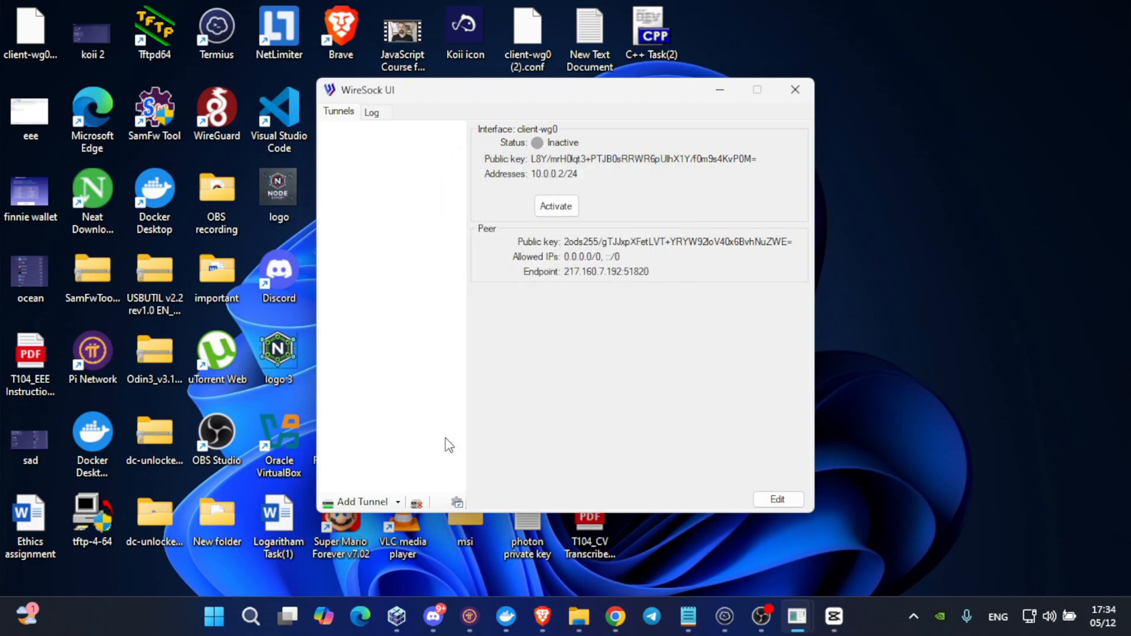
left_click(357, 502)
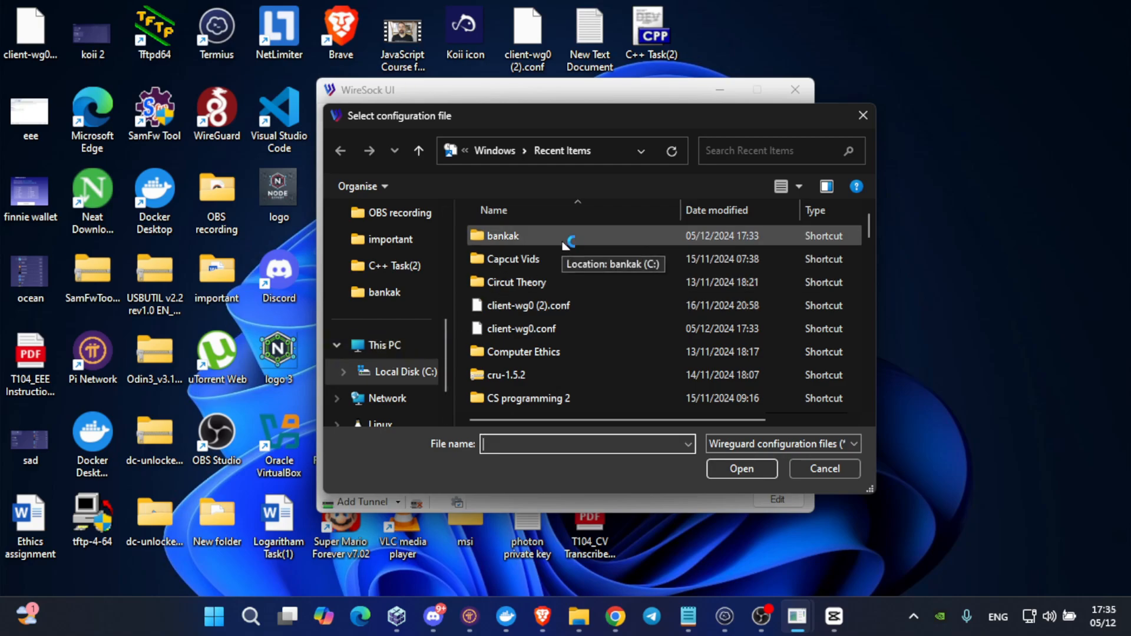
Import client-wg0.conf as a tunnel and open its configuration editor
double_click(503, 235)
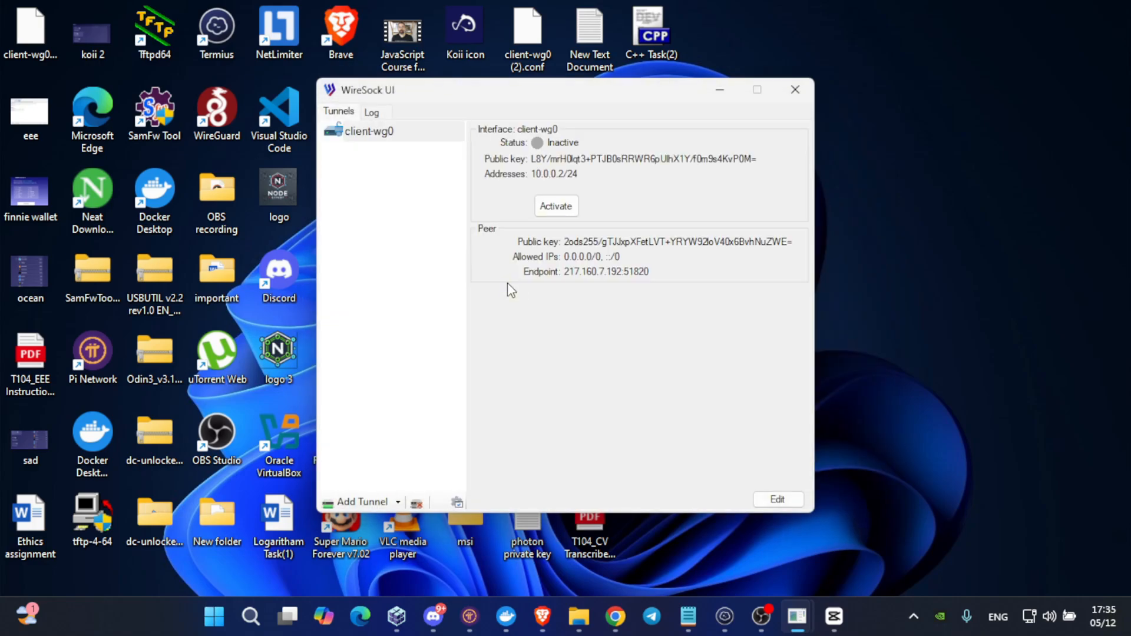
mouse_move(666, 376)
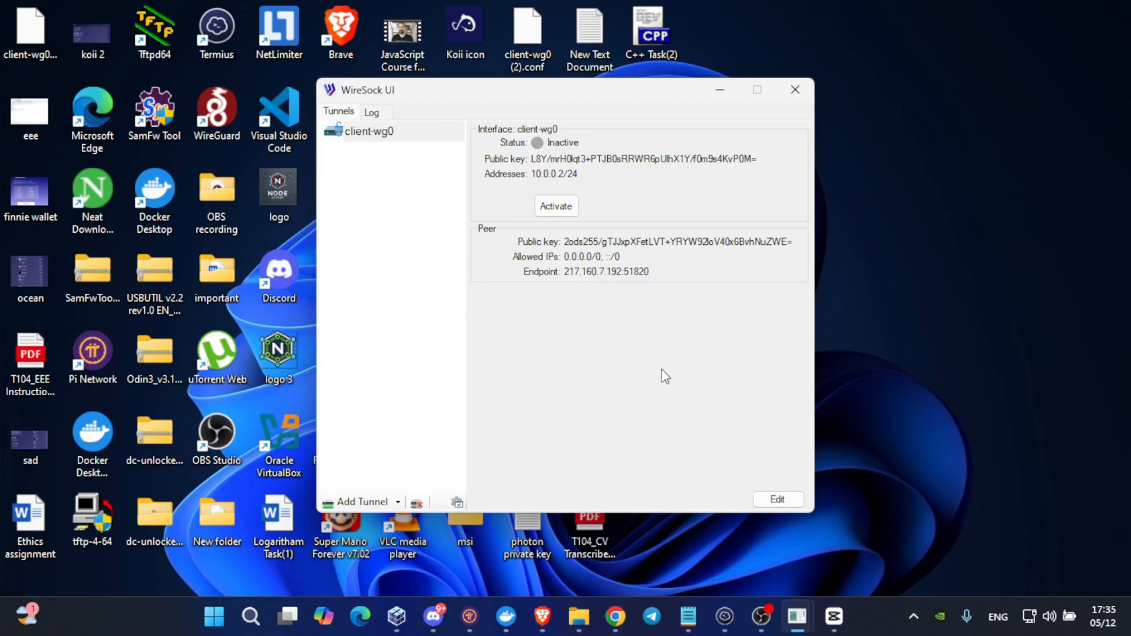
left_click(778, 499)
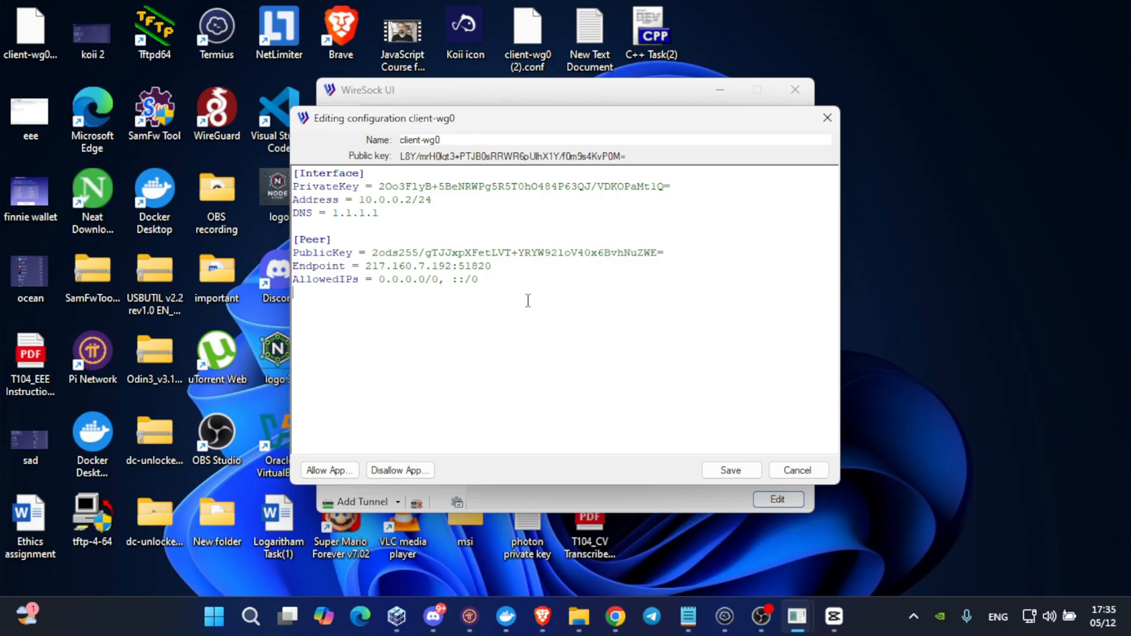
Add an AllowedApps line (Docker, Pi Network, picheck, chrome replacing brave), save, and activate client-wg0
double_click(419, 140)
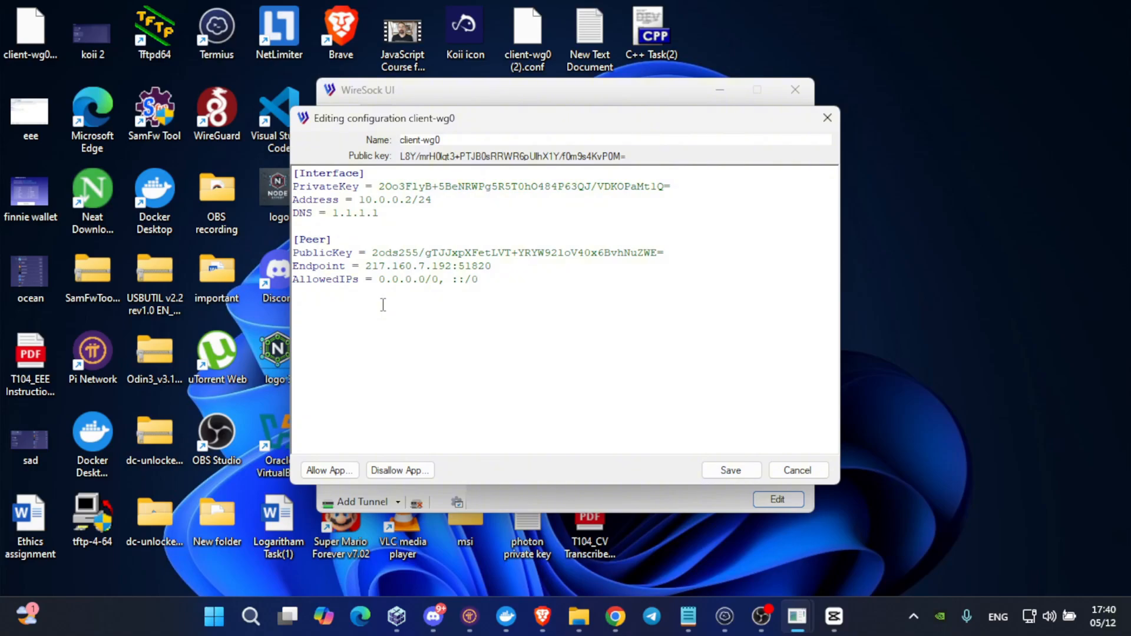
type("AllowedApps = Docker,Pi Network,pichedk,com.docker.backend,com.docker.build,com.docker.dev-envs,docker,Docker Desktop,RemoteServerWin,brave")
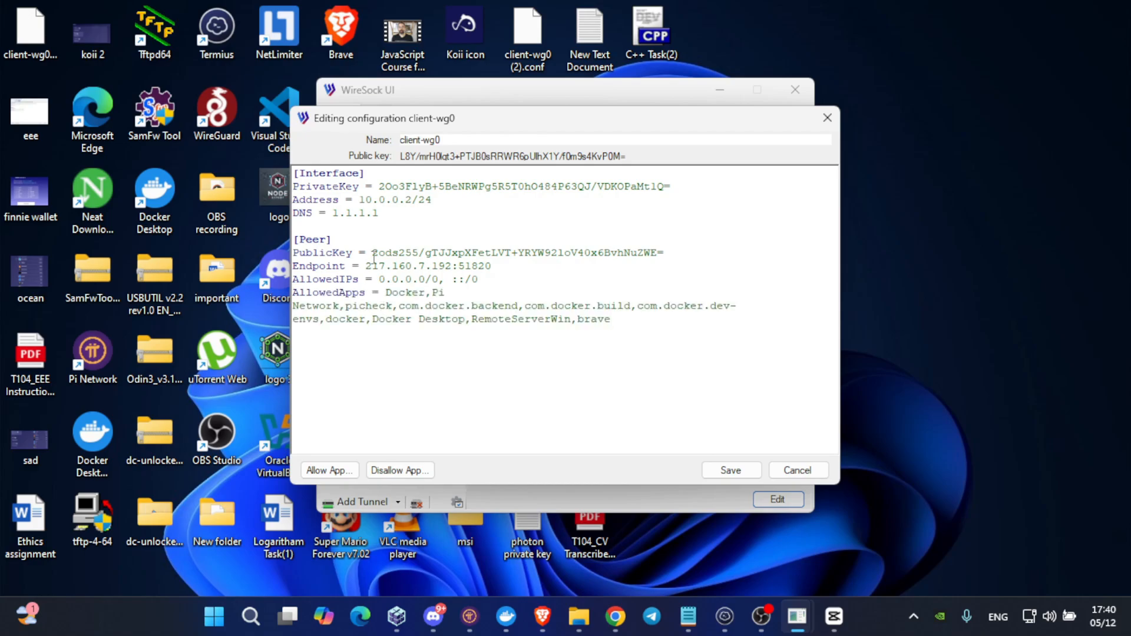
left_click(480, 280)
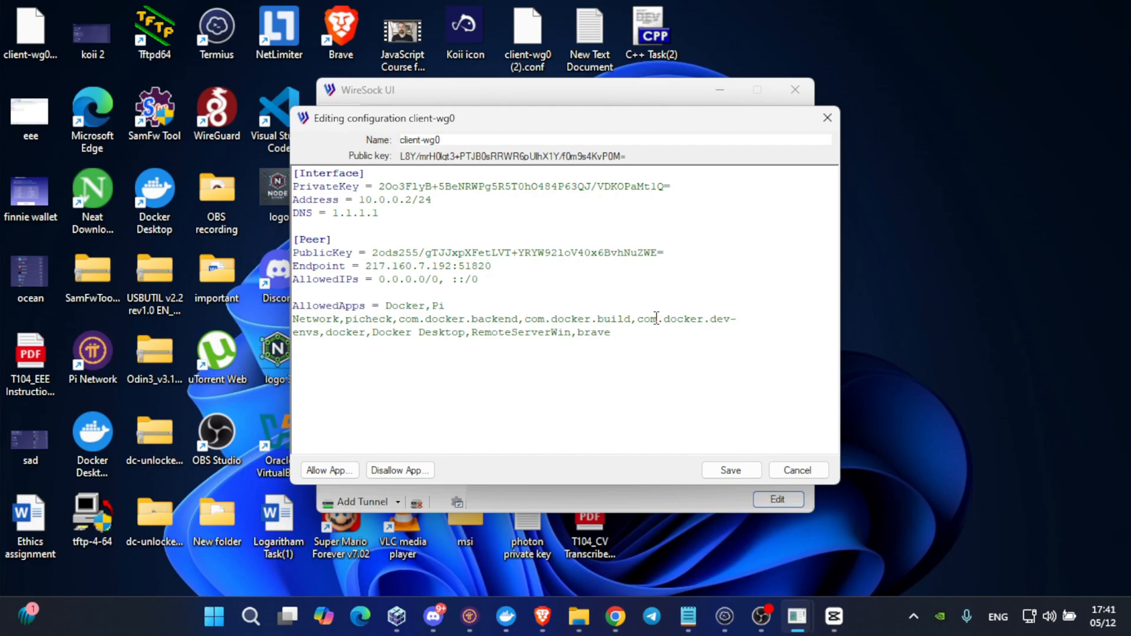
key("BackSpace")
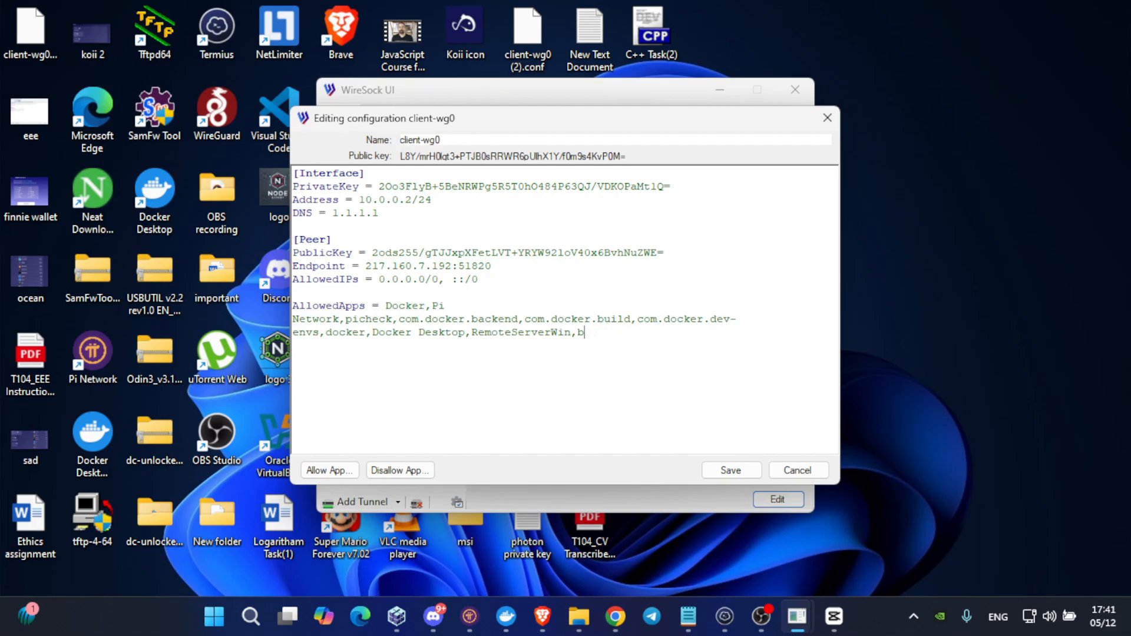
key("Backspace")
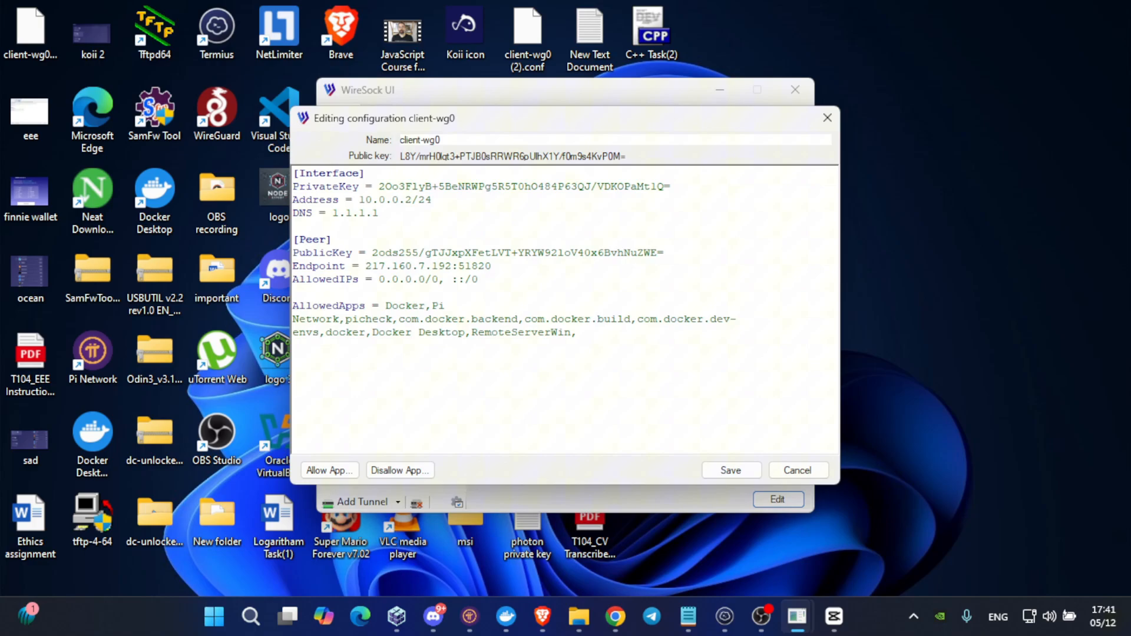
type("chrome")
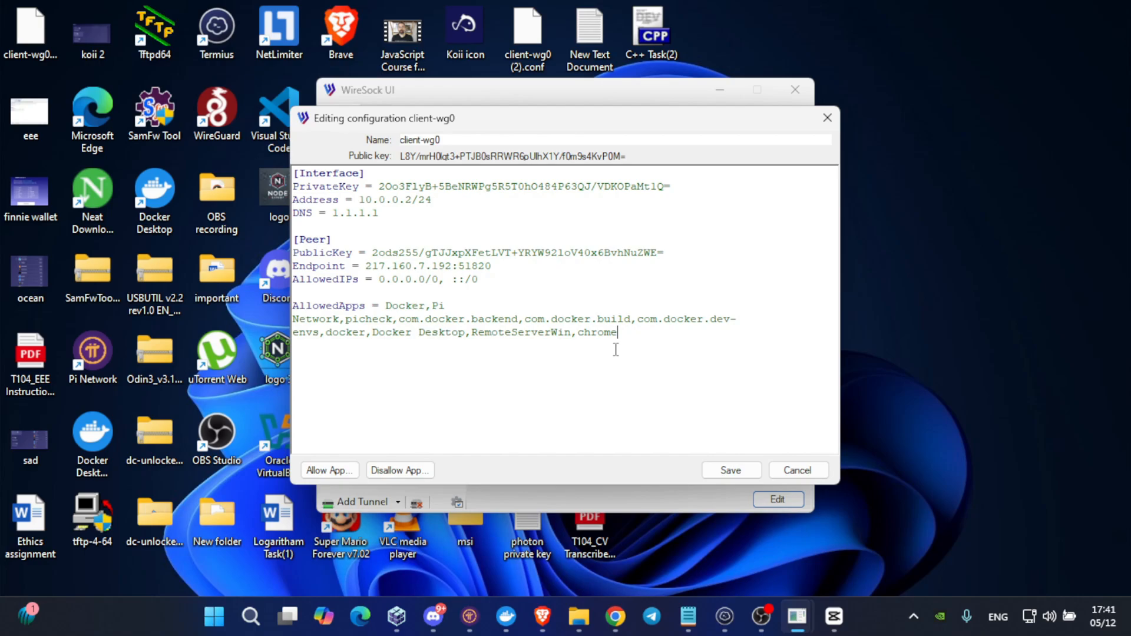
mouse_move(758, 488)
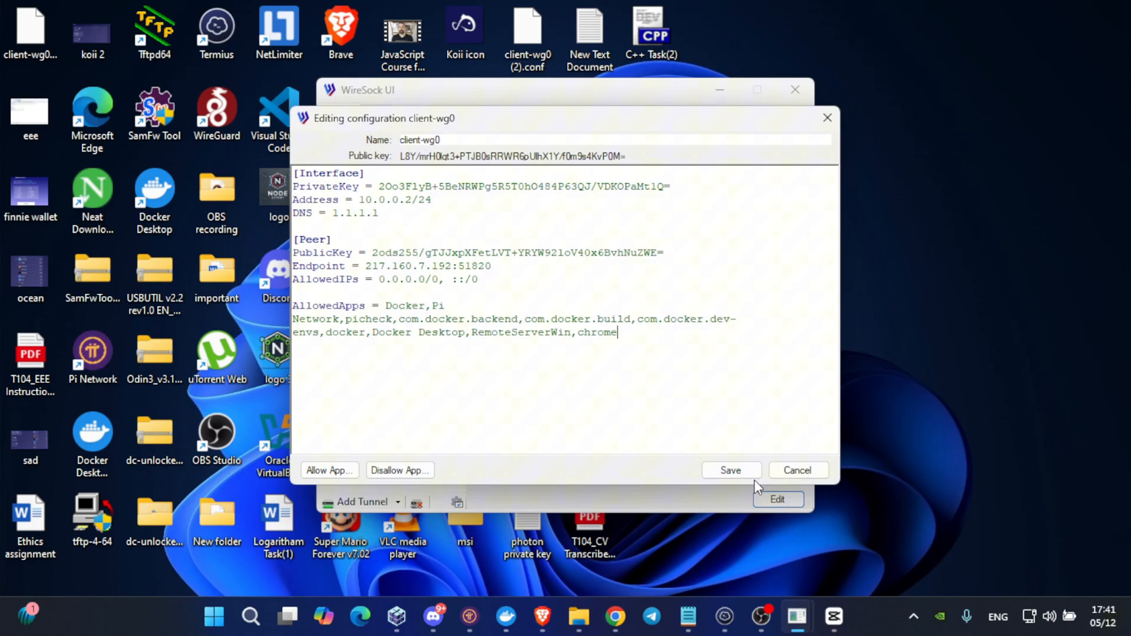
left_click(732, 470)
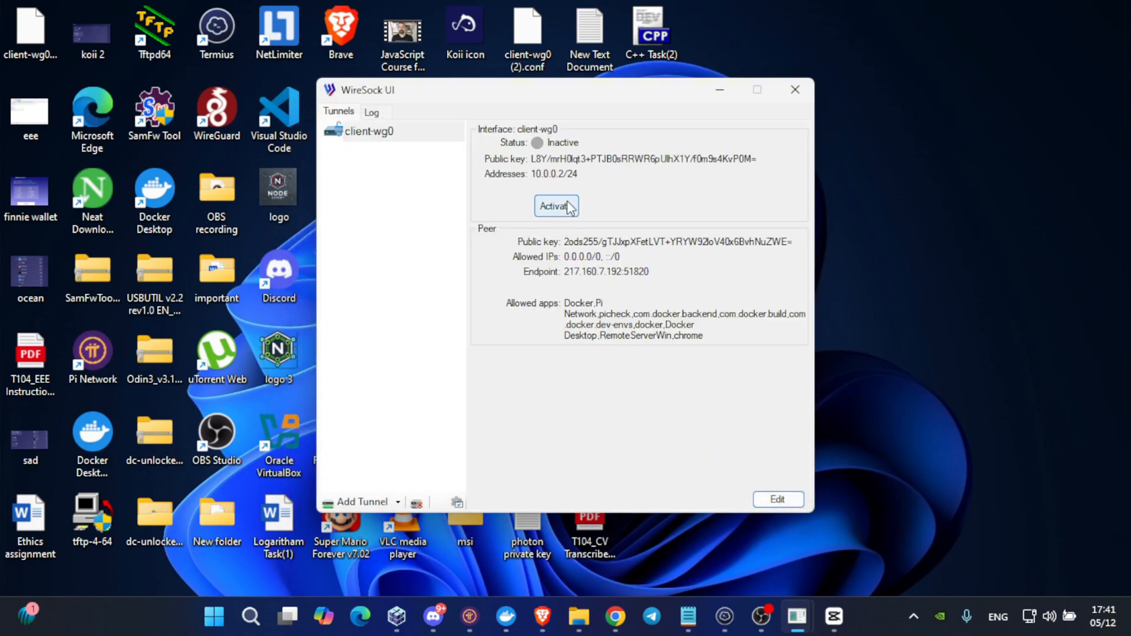
left_click(556, 206)
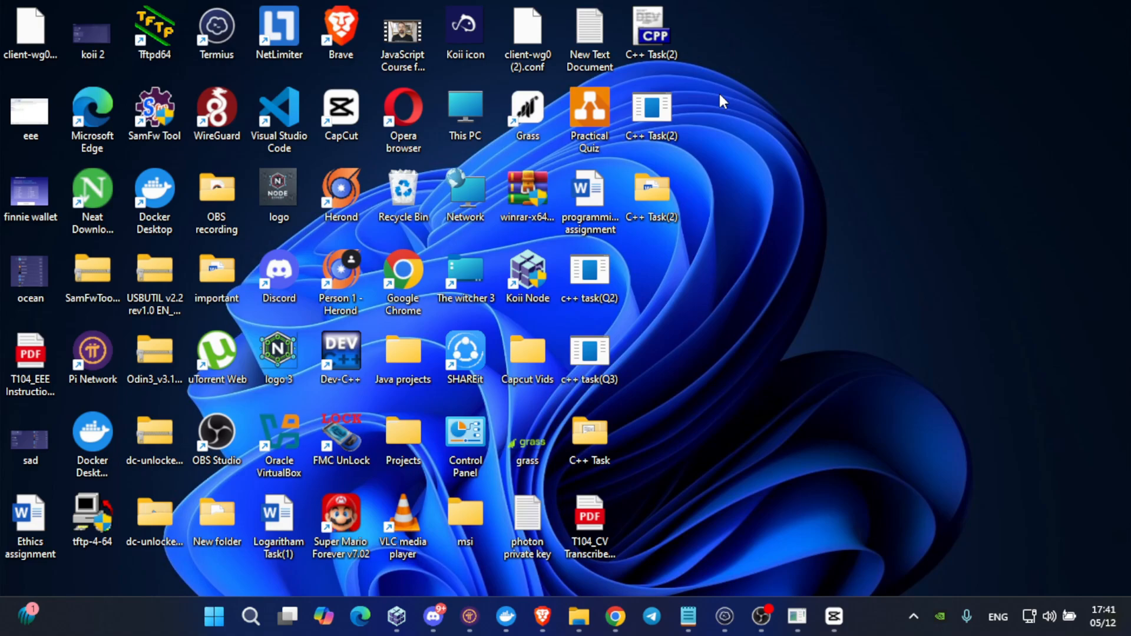
mouse_move(890, 621)
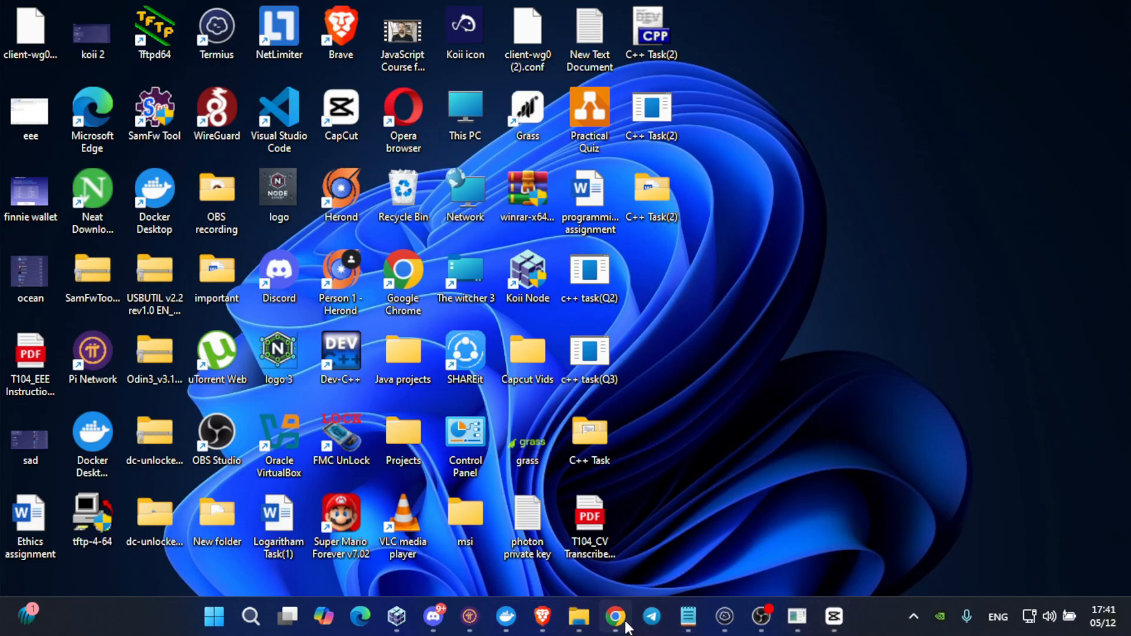
Open pi-mods.de's Node open ports checker in Chrome and scan ports for 217.160.7.192
left_click(613, 618)
type("pi")
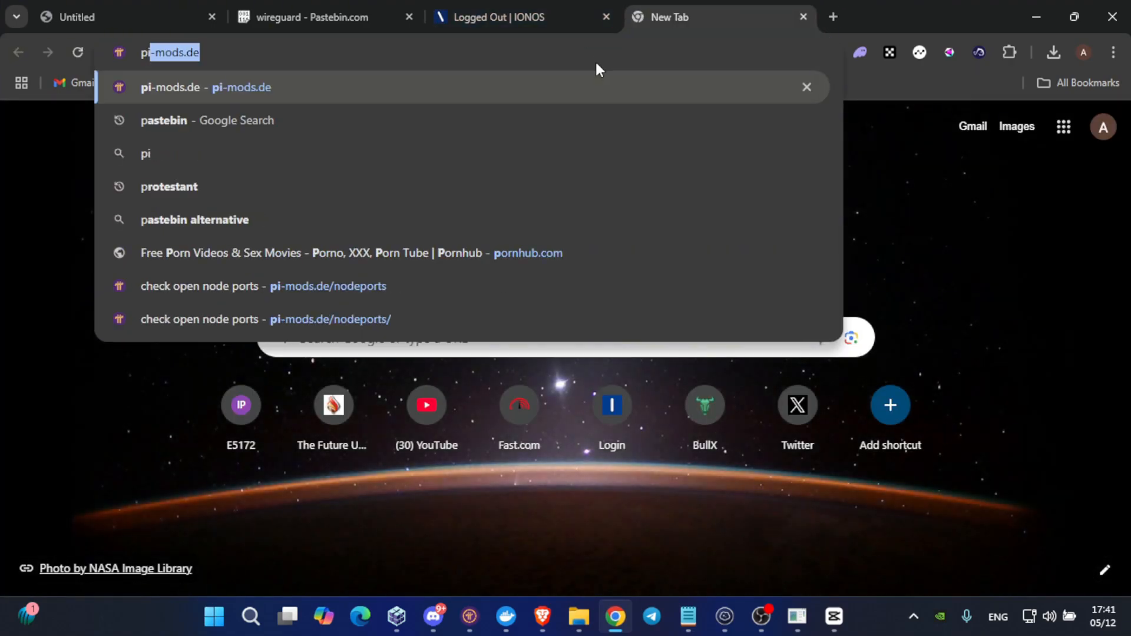
key("Enter")
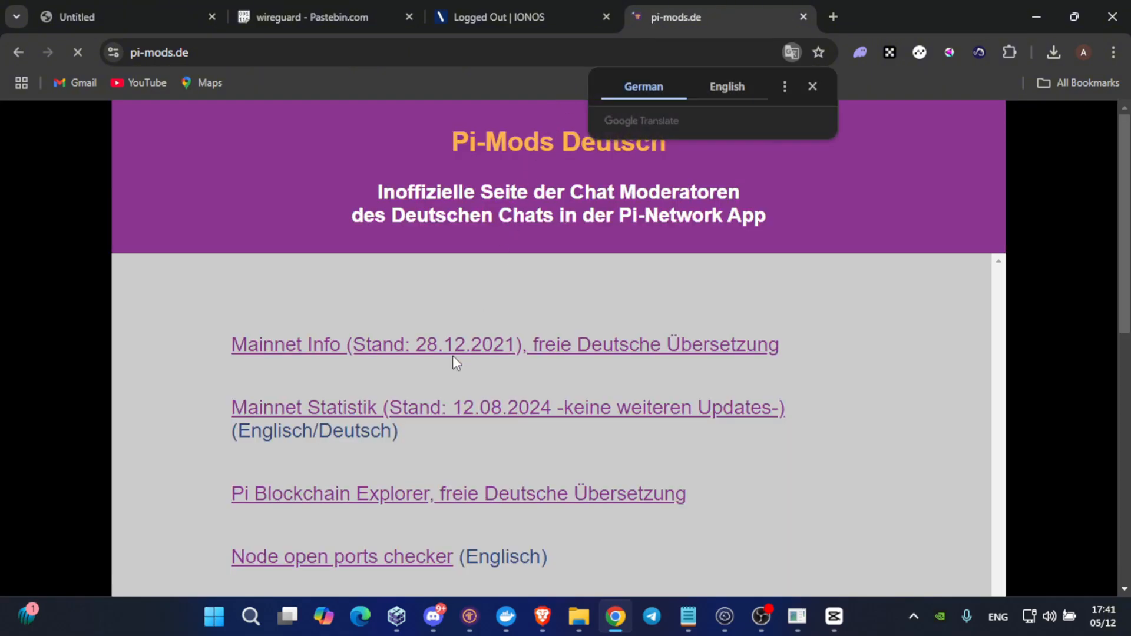
scroll("down", 3)
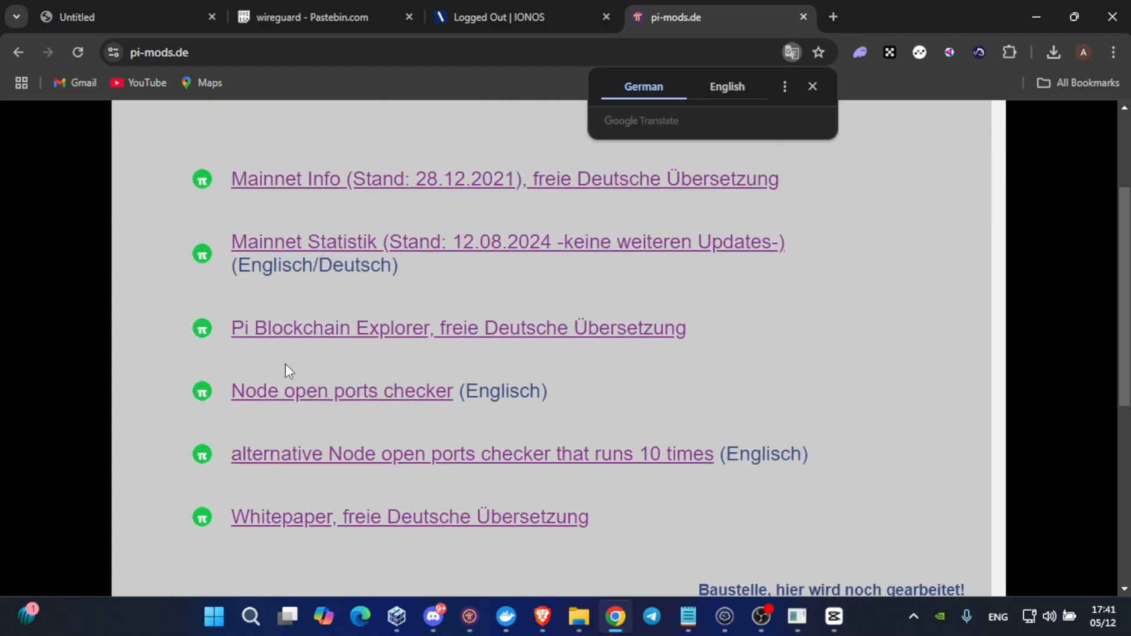
left_click(340, 391)
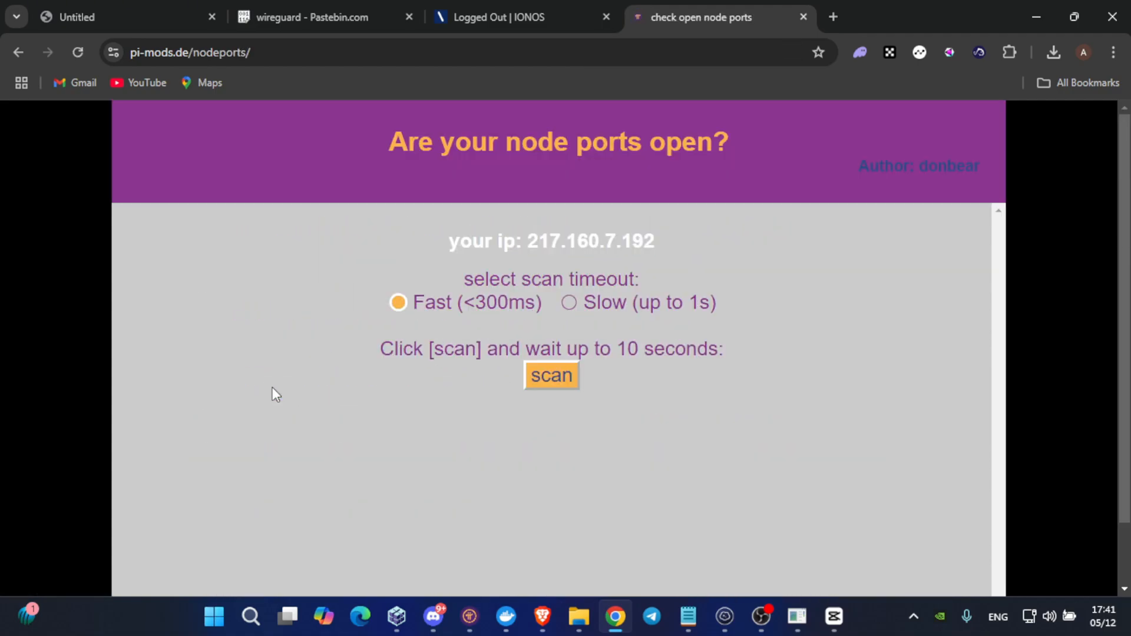
mouse_move(535, 253)
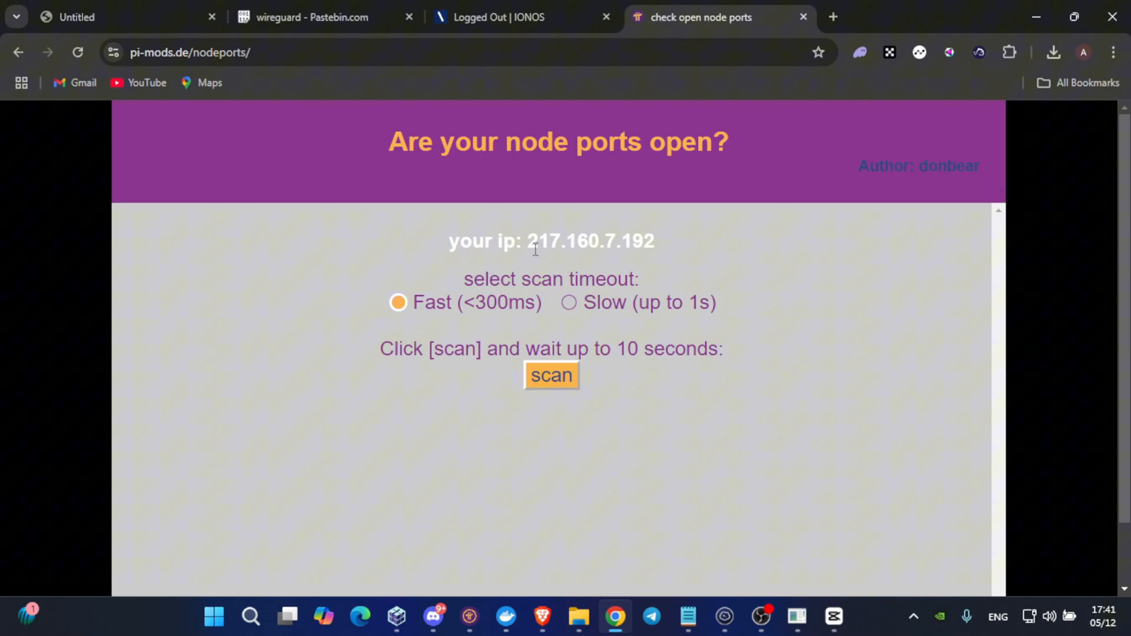
double_click(590, 242)
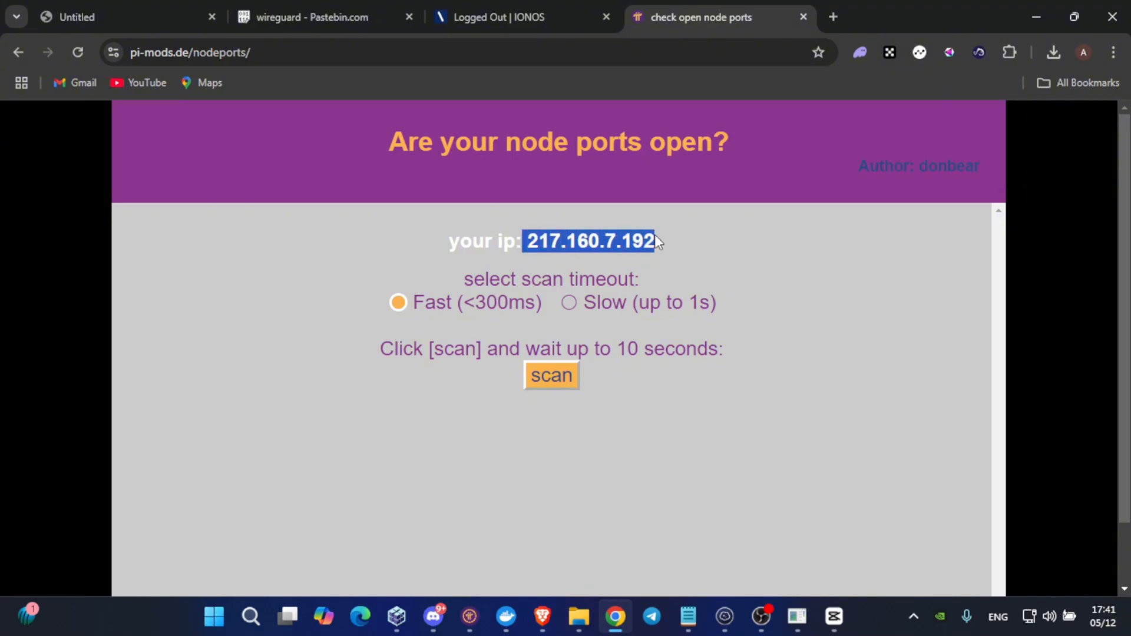
left_click(551, 376)
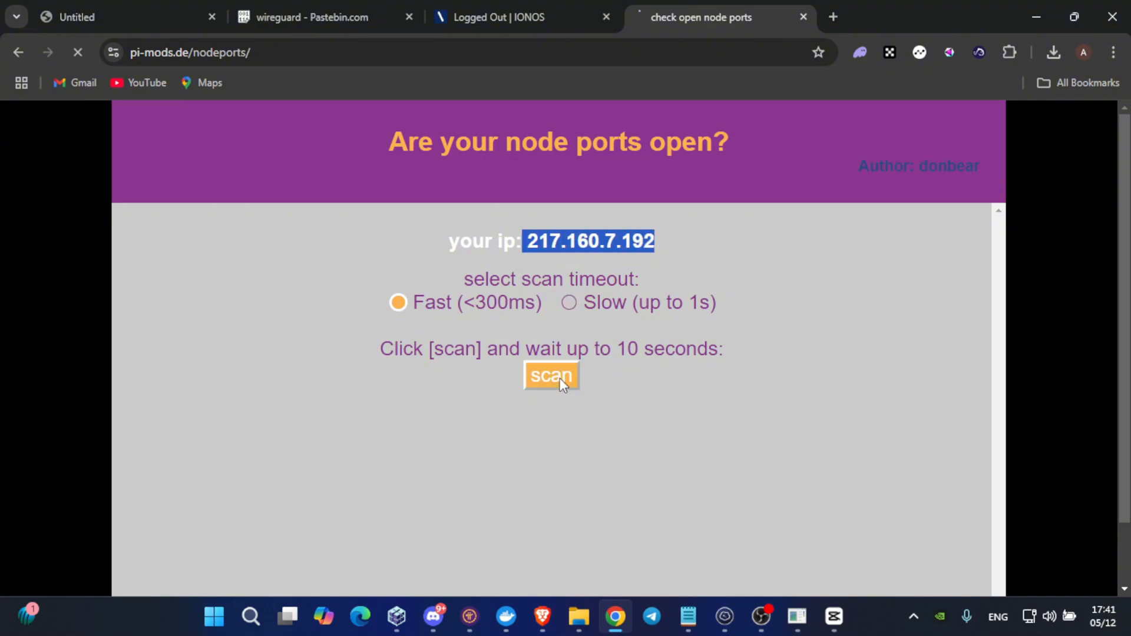
left_click(550, 376)
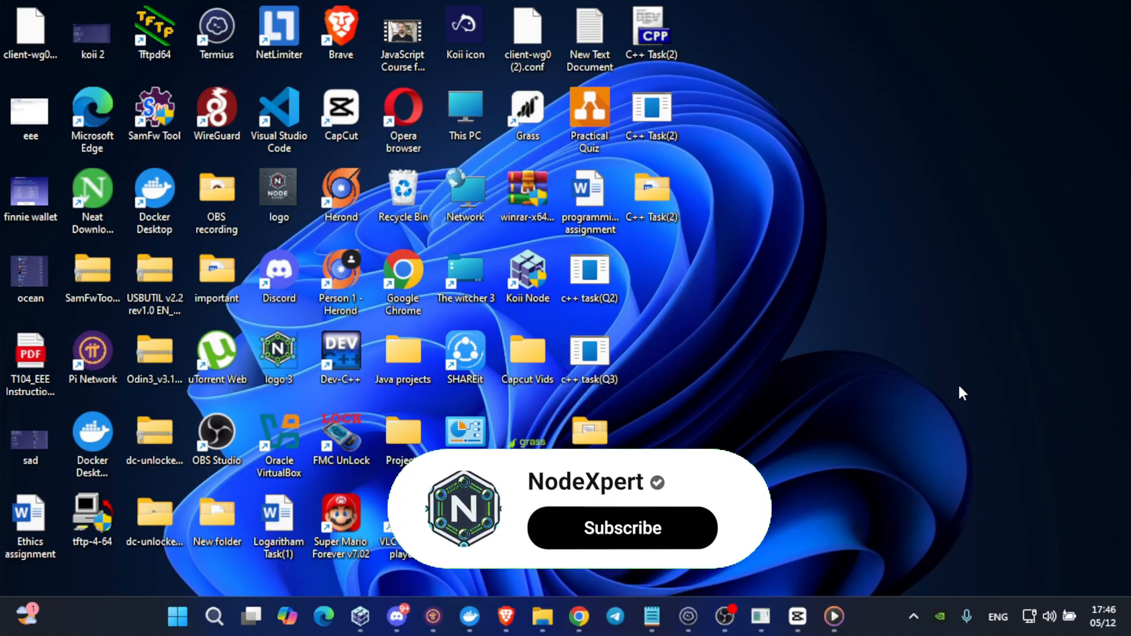
left_click(622, 528)
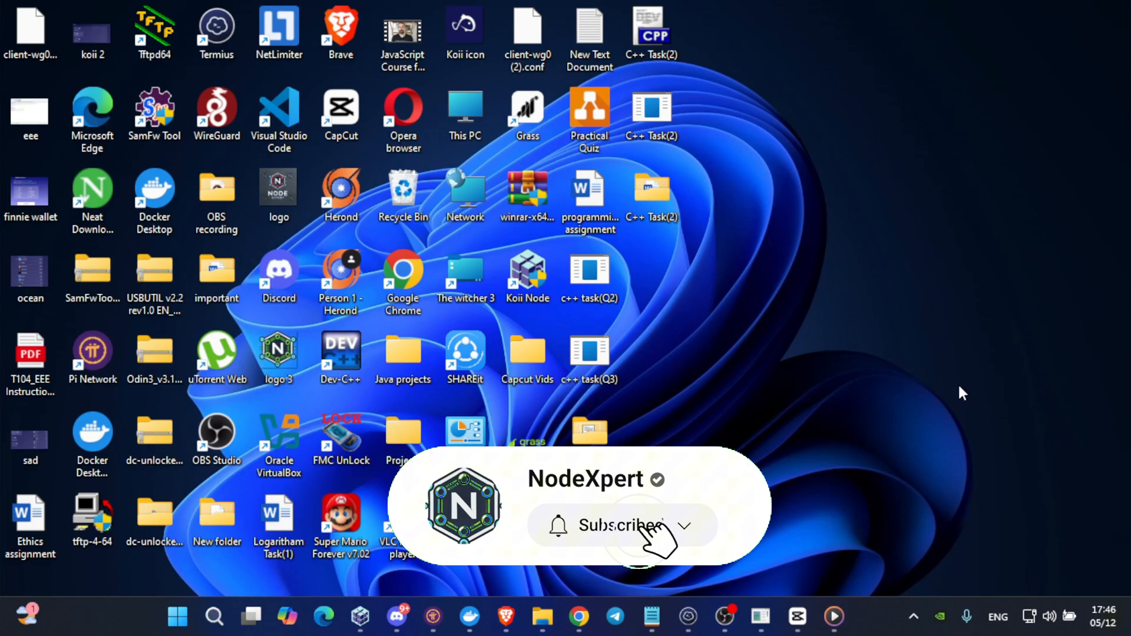